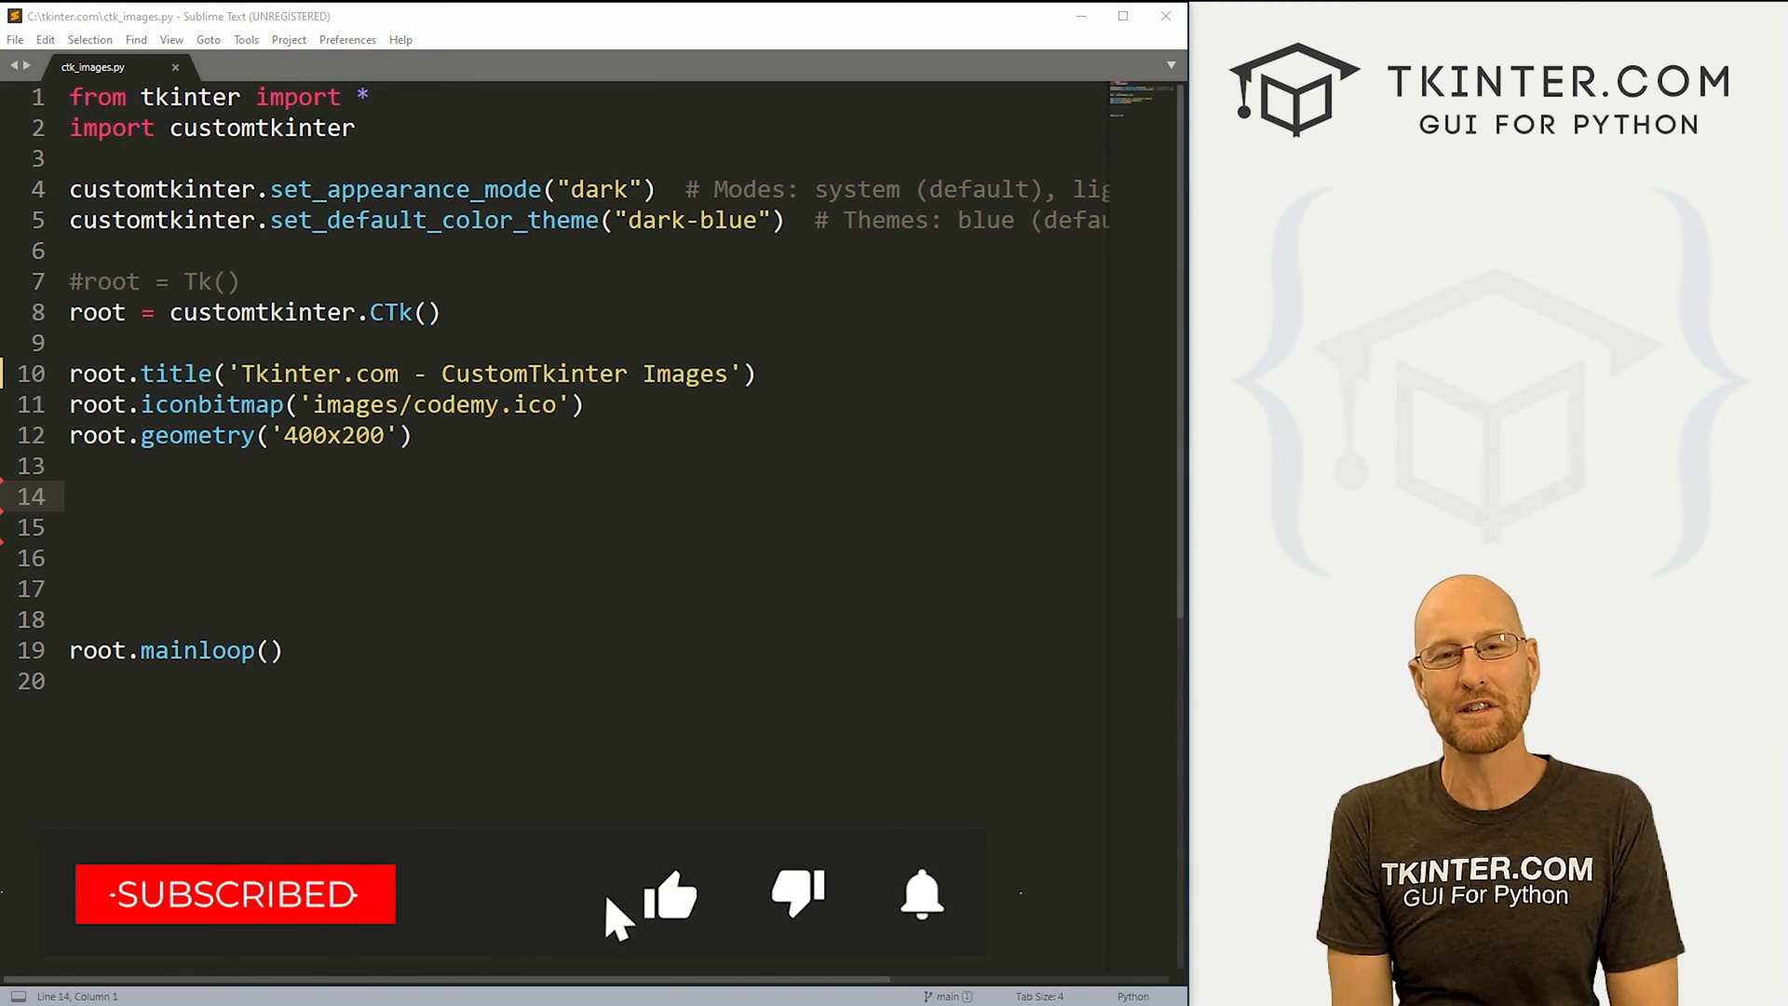
- Browse the Tkinter course lesson sidebar in Firefox and return to the editor
{"action": "left_click", "coordinate": [672, 896]}
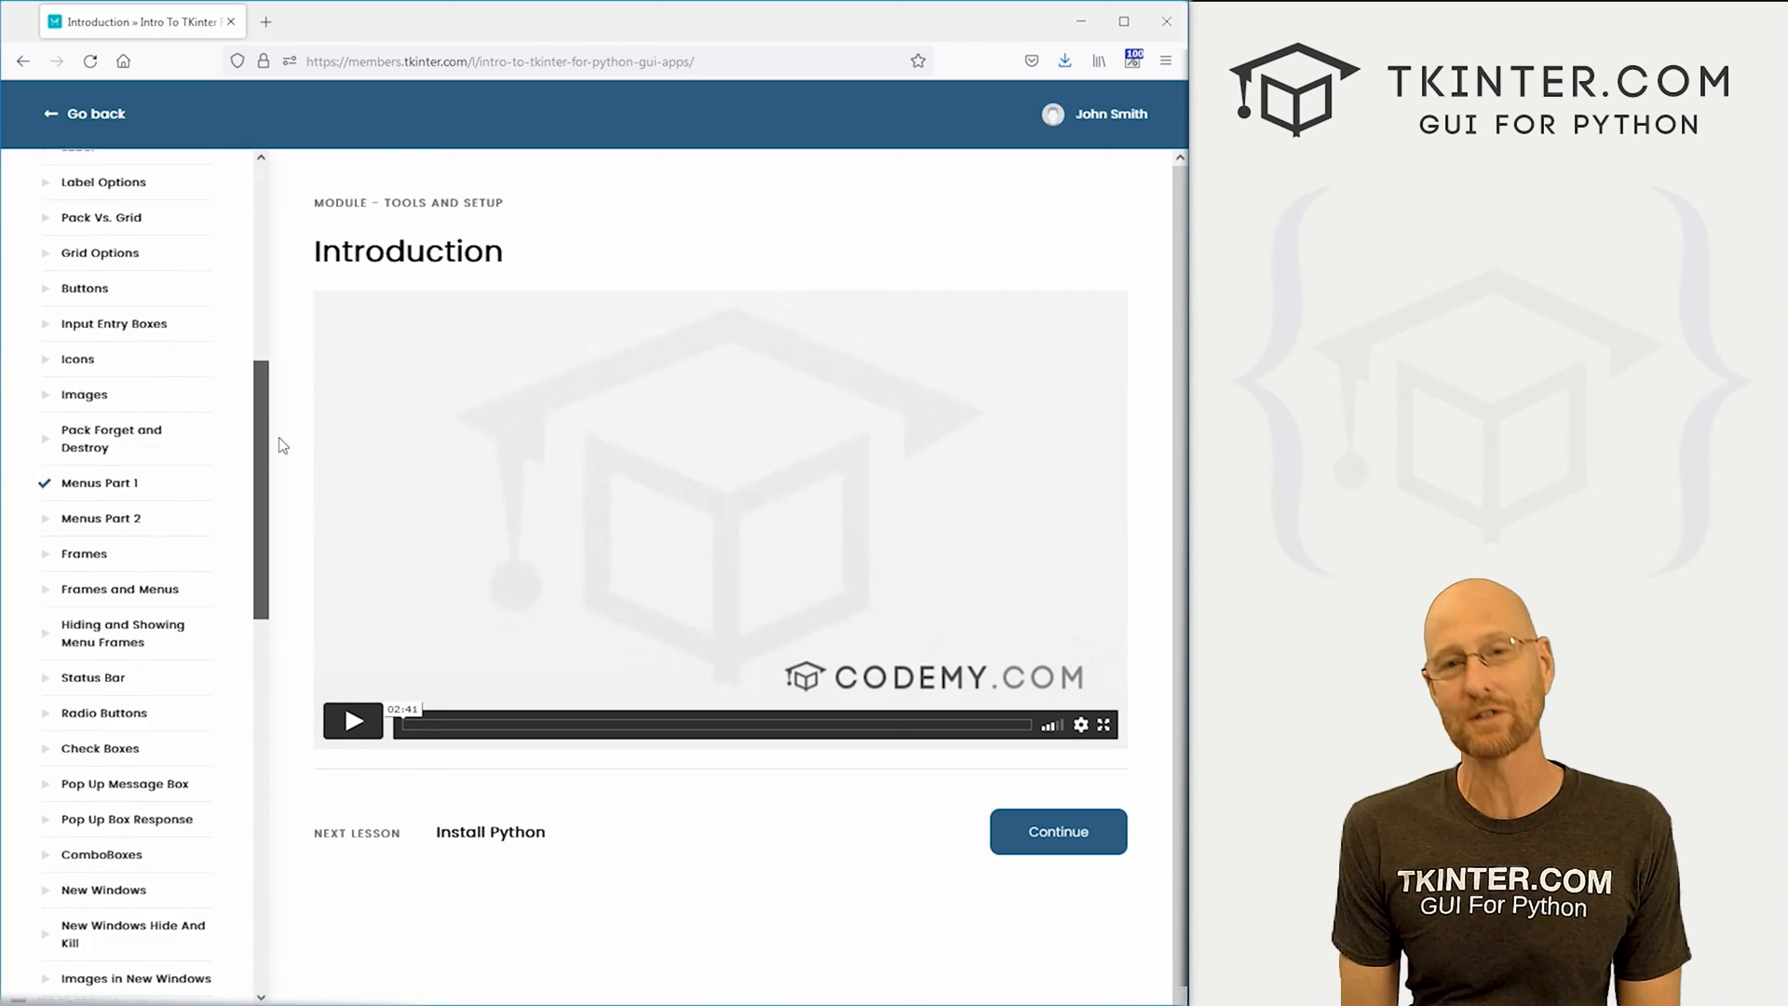
{"action": "scroll", "scroll_direction": "down", "scroll_amount": 3}
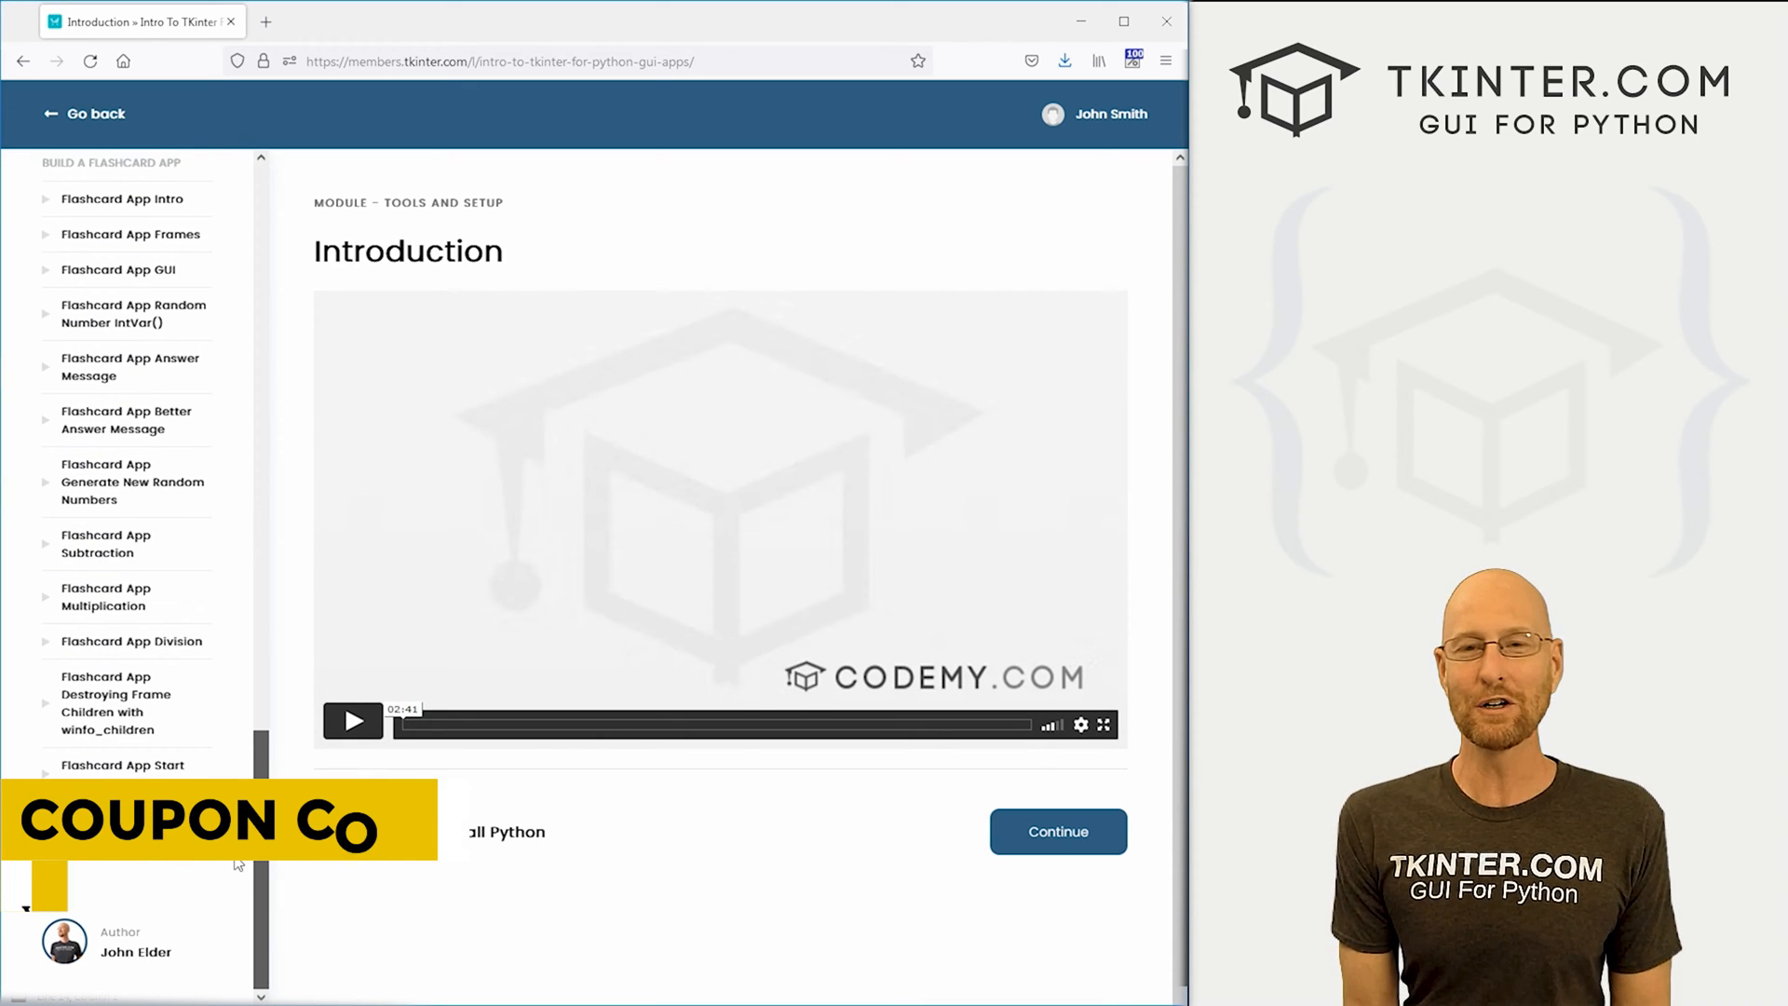
{"action": "left_click", "coordinate": [84, 114]}
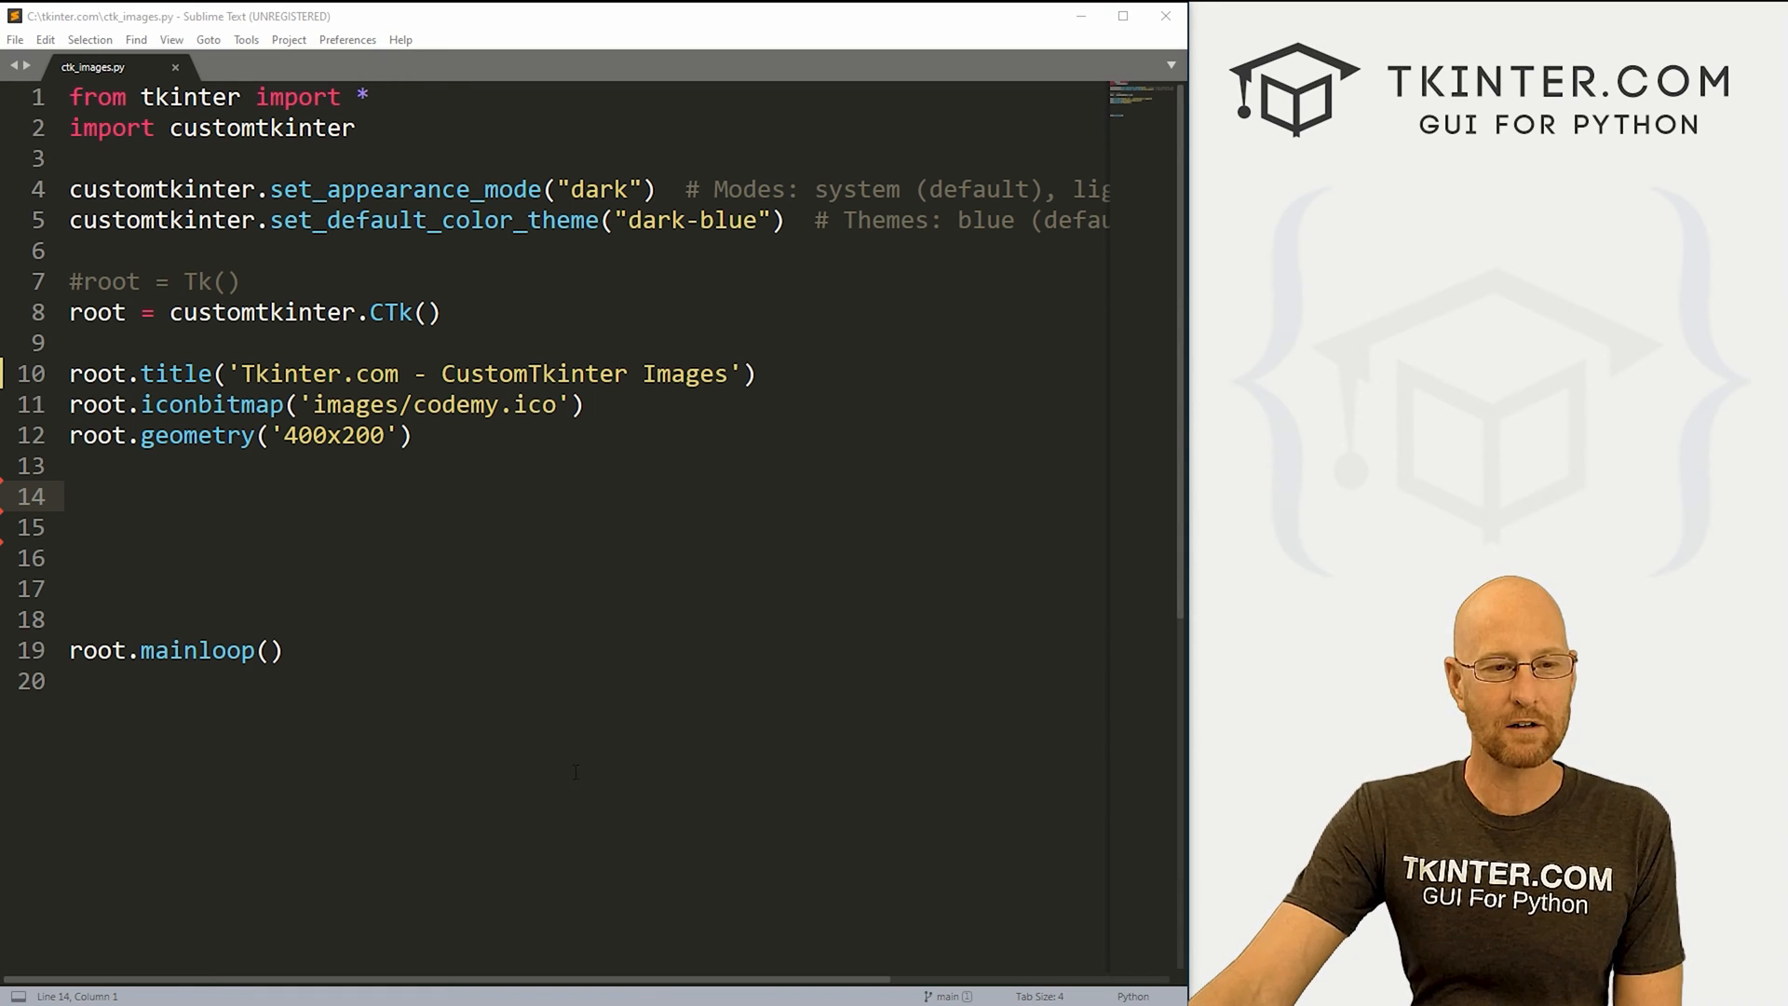
{"action": "left_click", "coordinate": [238, 282]}
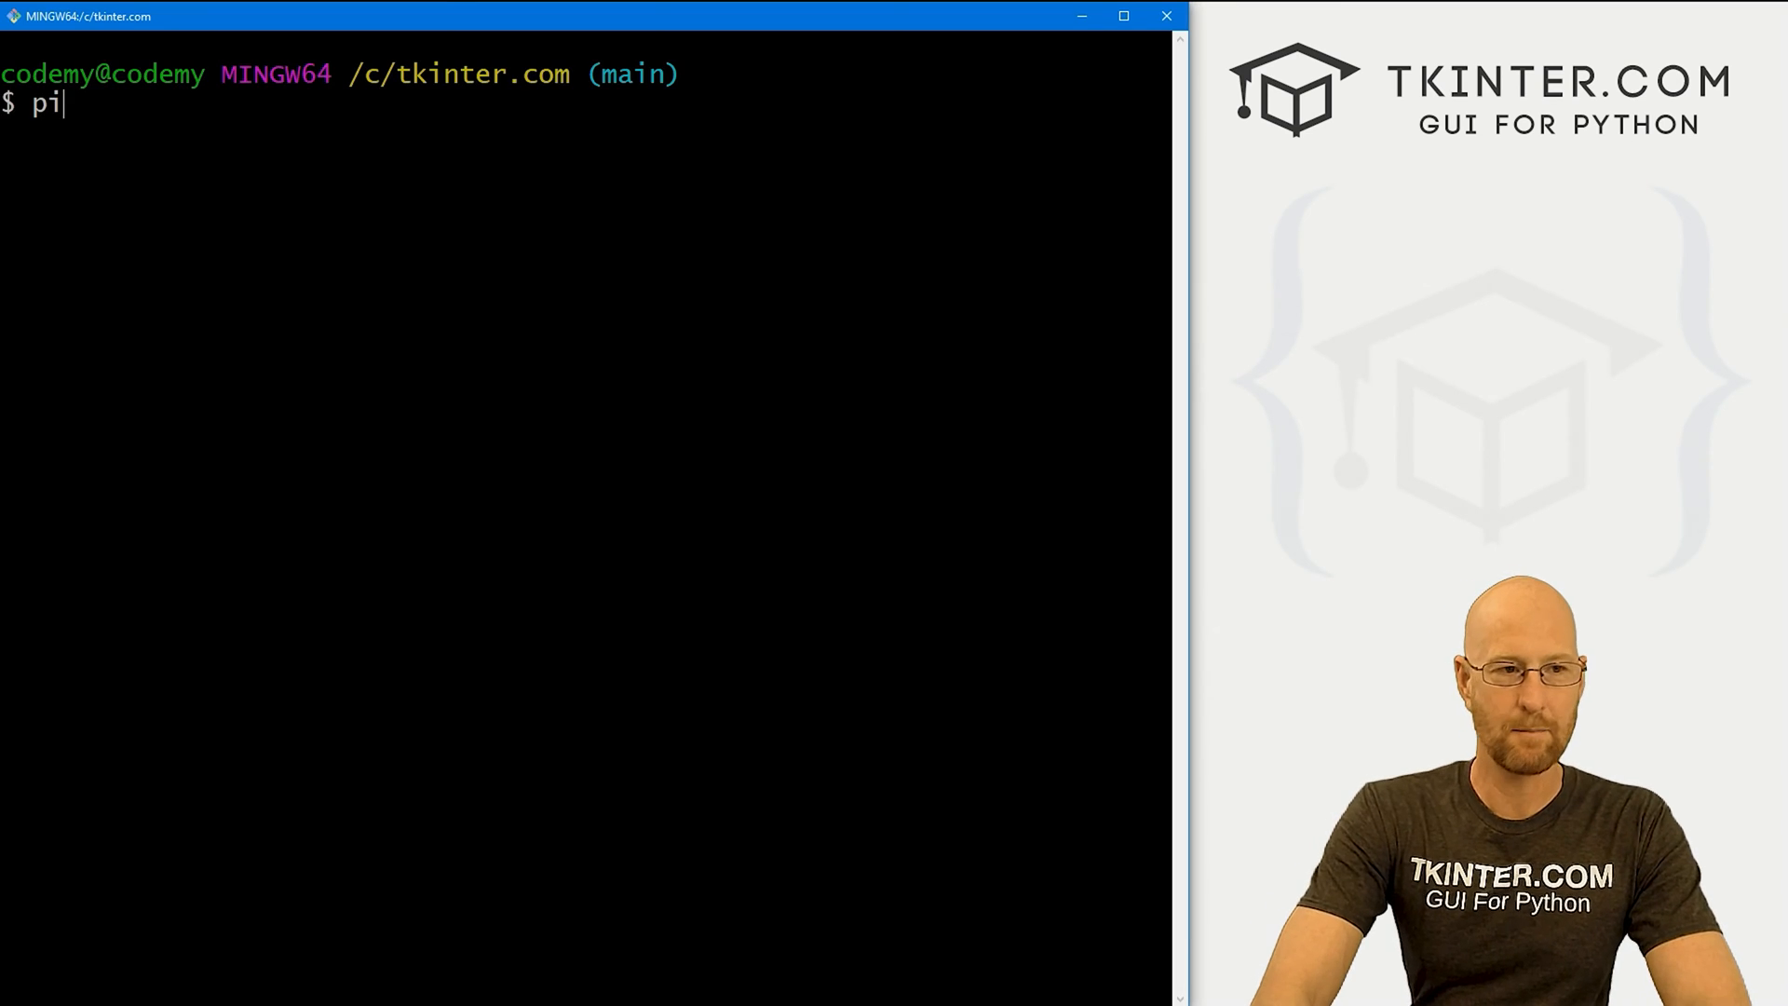
- Run pip install Pillow in Git Bash (already installed, 9.2.0) and clear the terminal
{"action": "type", "text": "p install Pillow"}
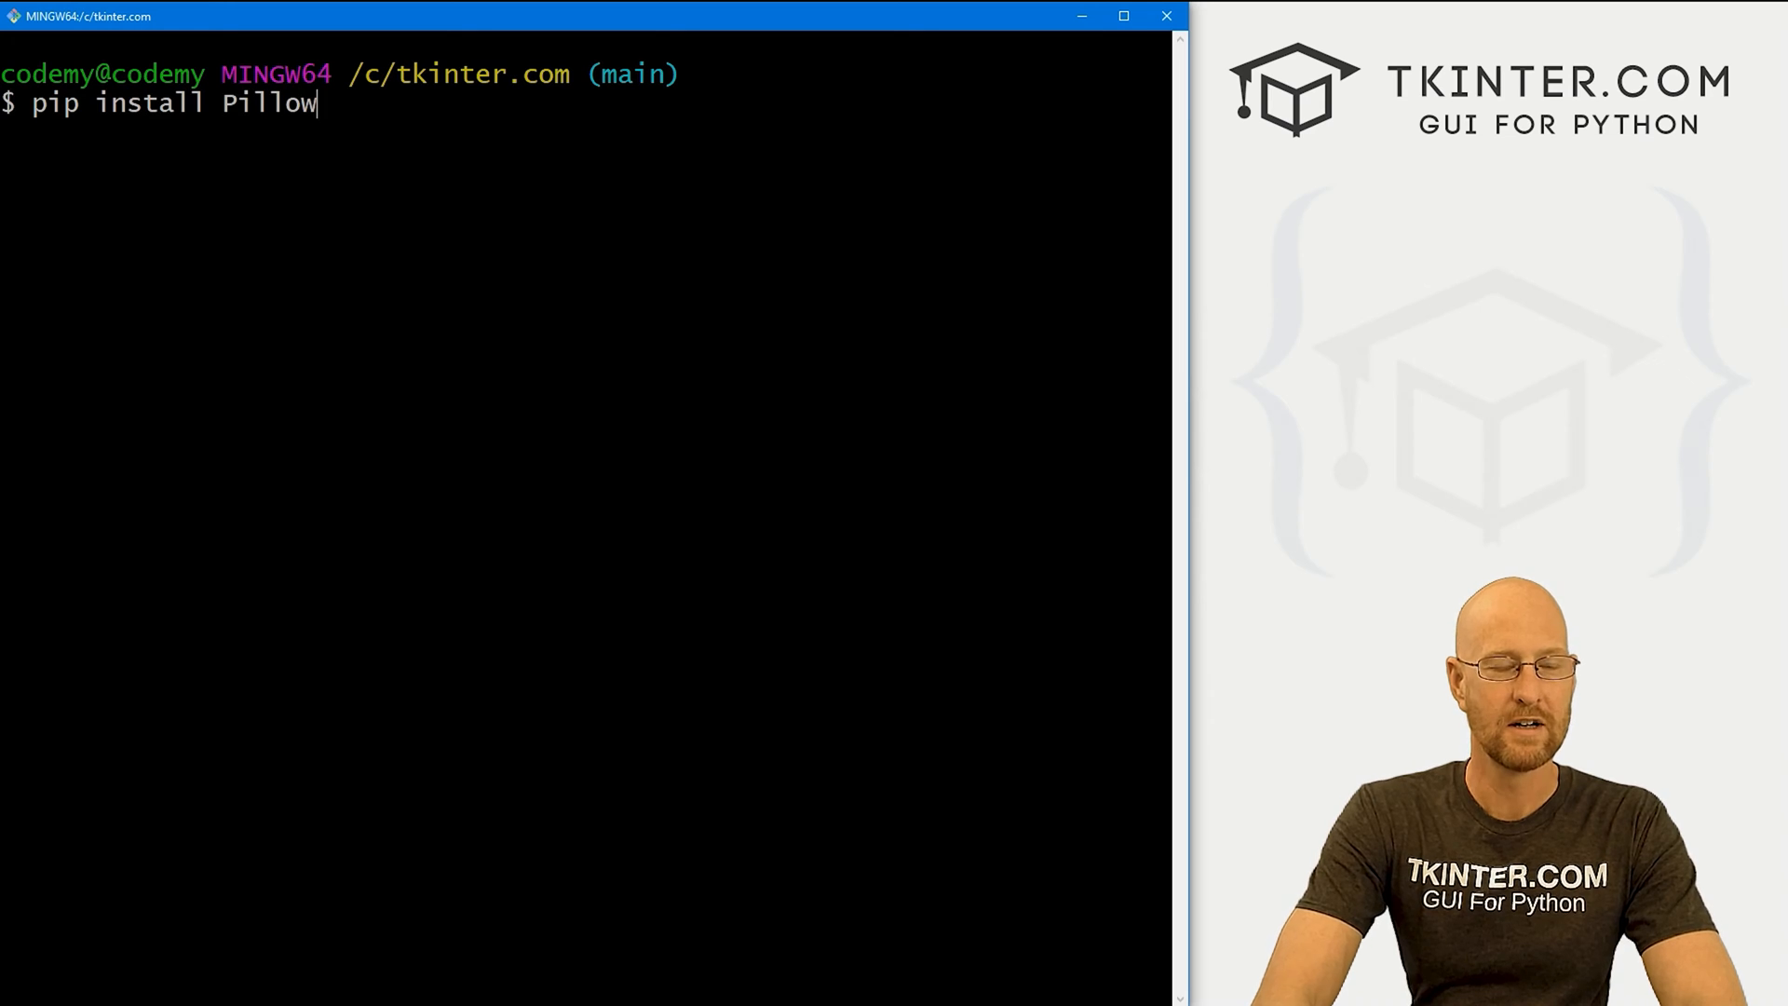
{"action": "key", "text": "Return"}
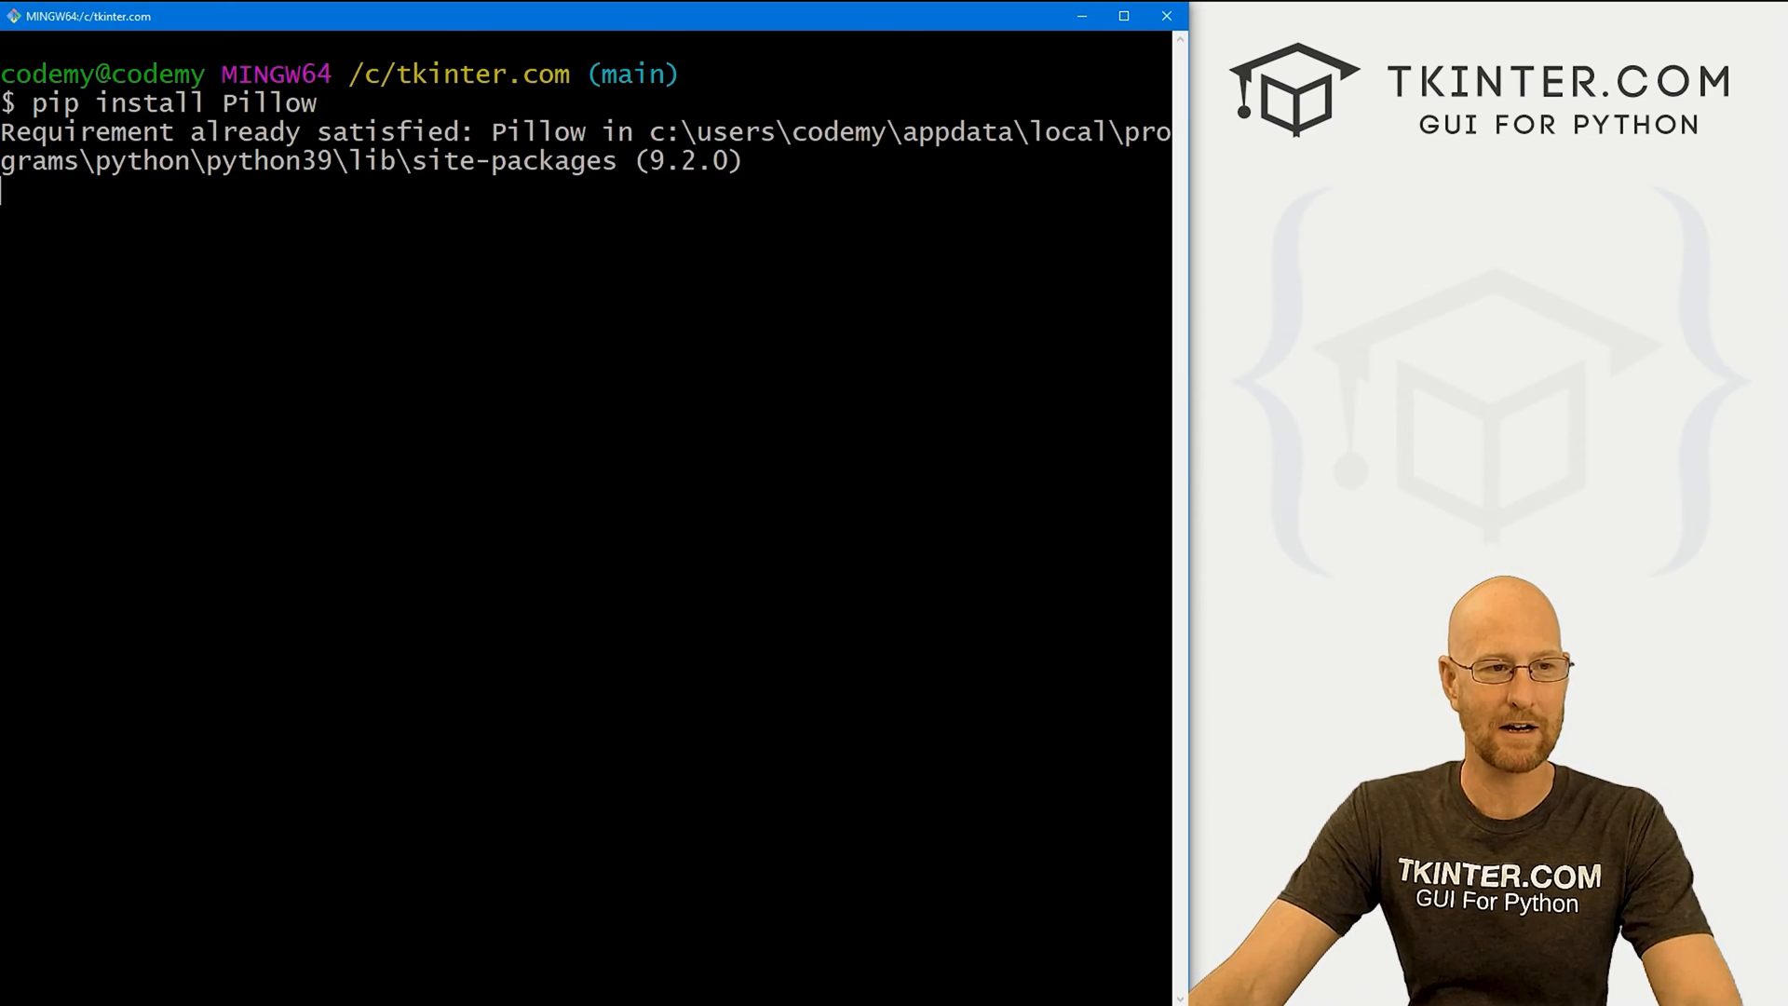
{"action": "type", "text": "clea"}
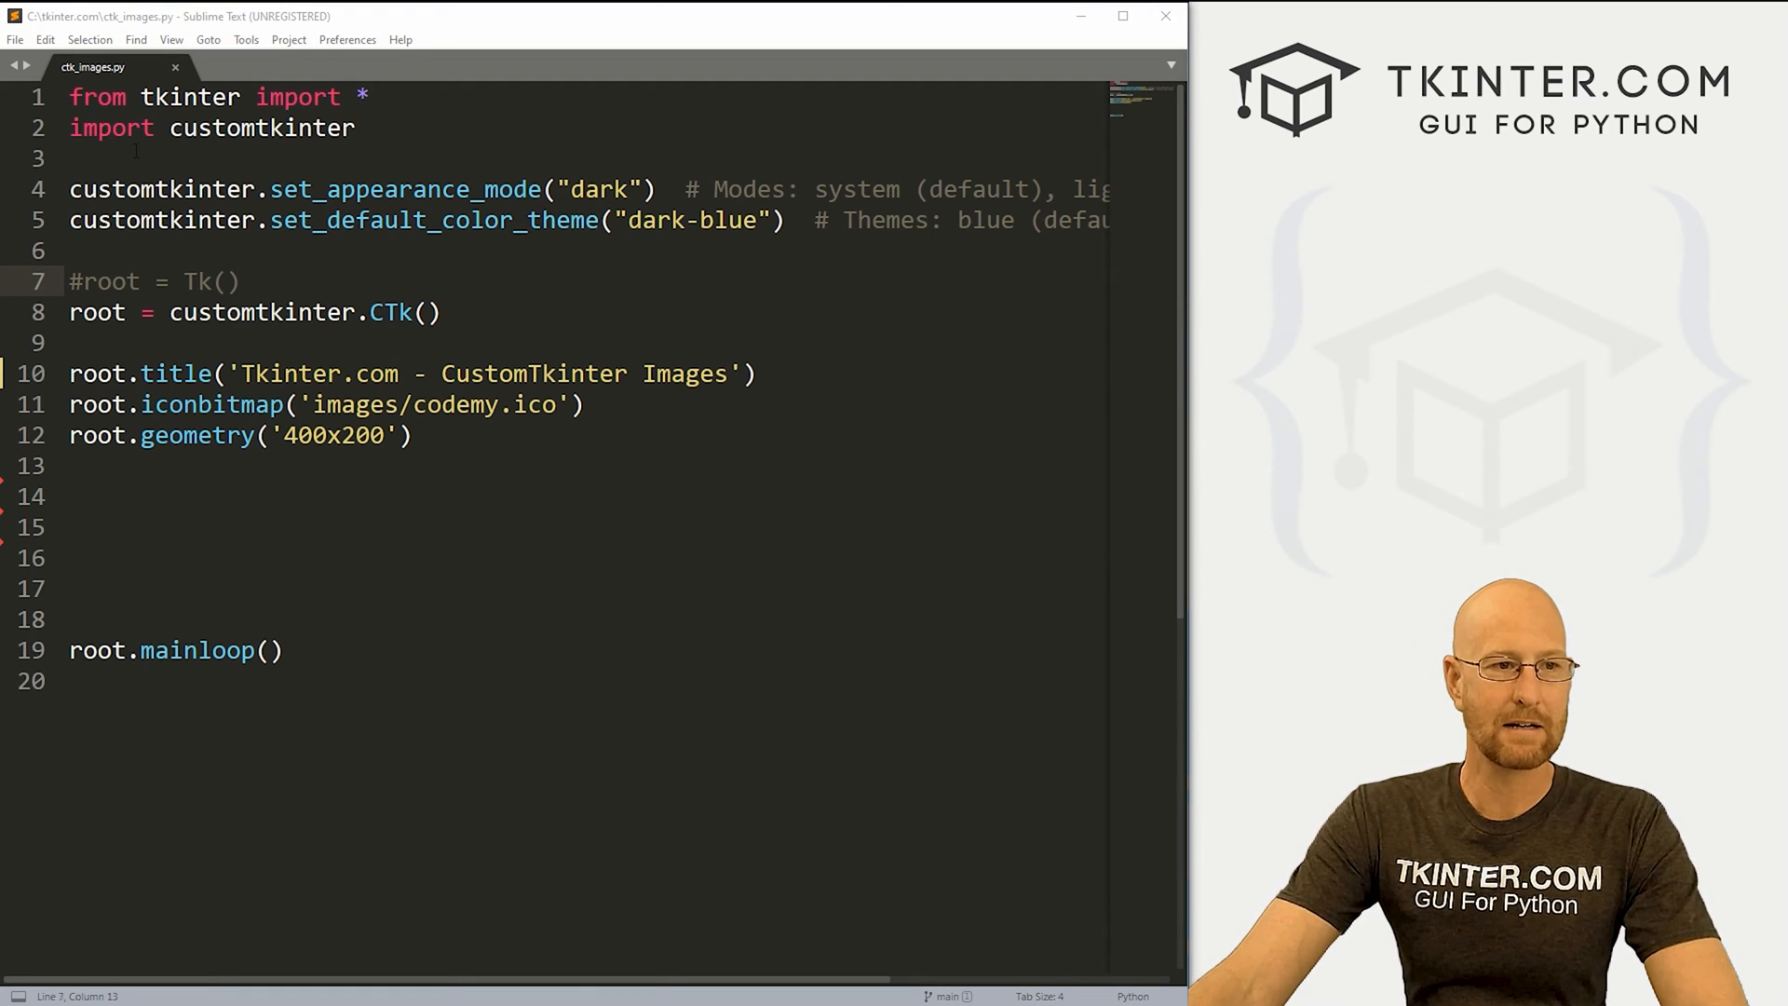
- Add the line from PIL import Image beneath the customtkinter import
{"action": "type", "text": "fr"}
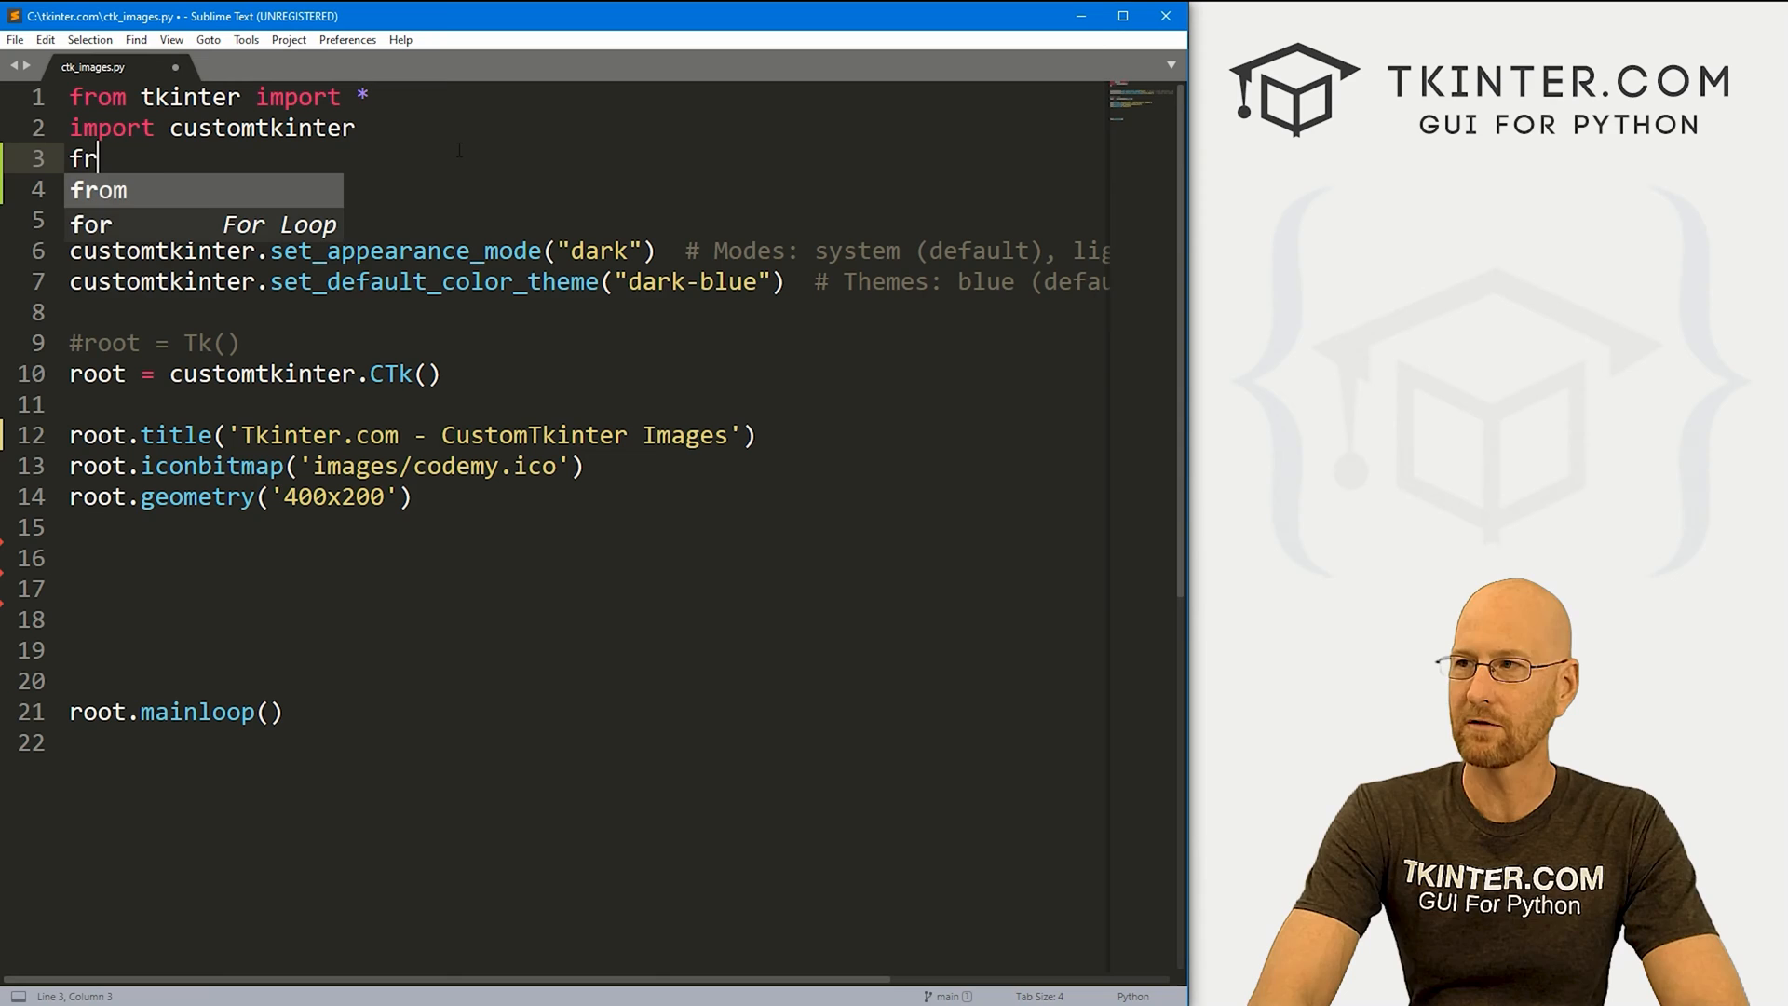
{"action": "type", "text": "om PIL"}
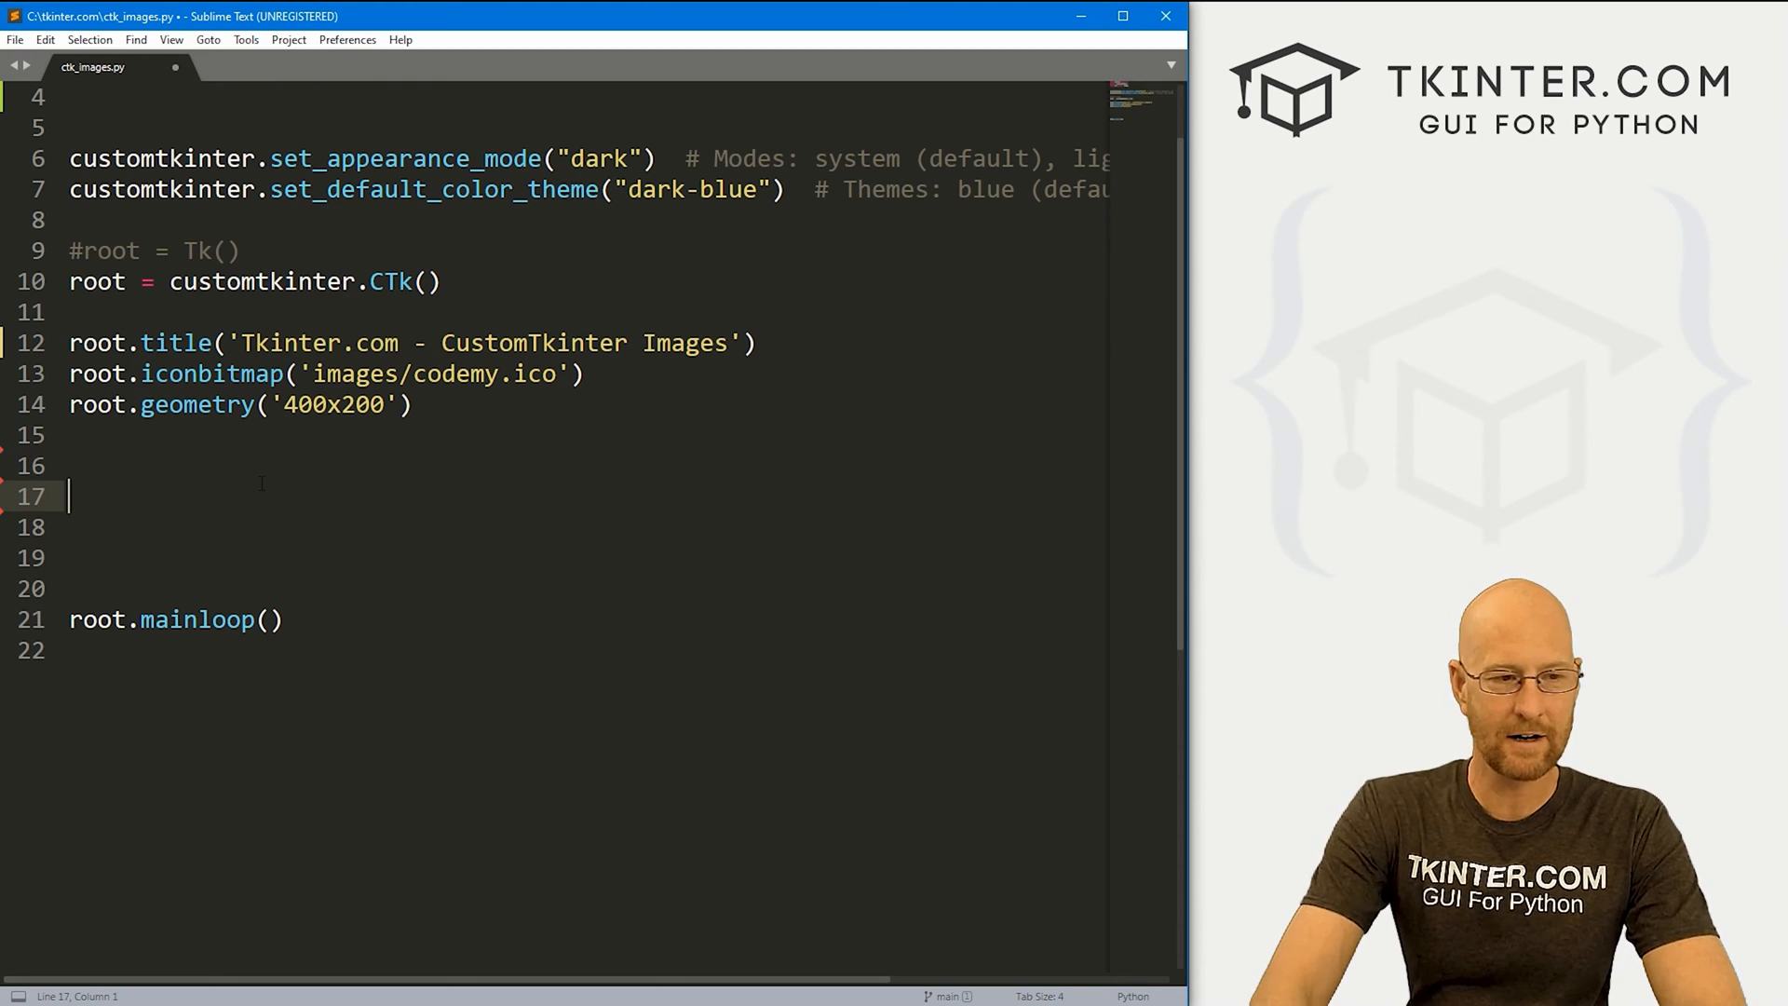
- Start line 17 as my_image = customtkinter.CTkImage(, removing a mistyped root argument
{"action": "type", "text": "my_image"}
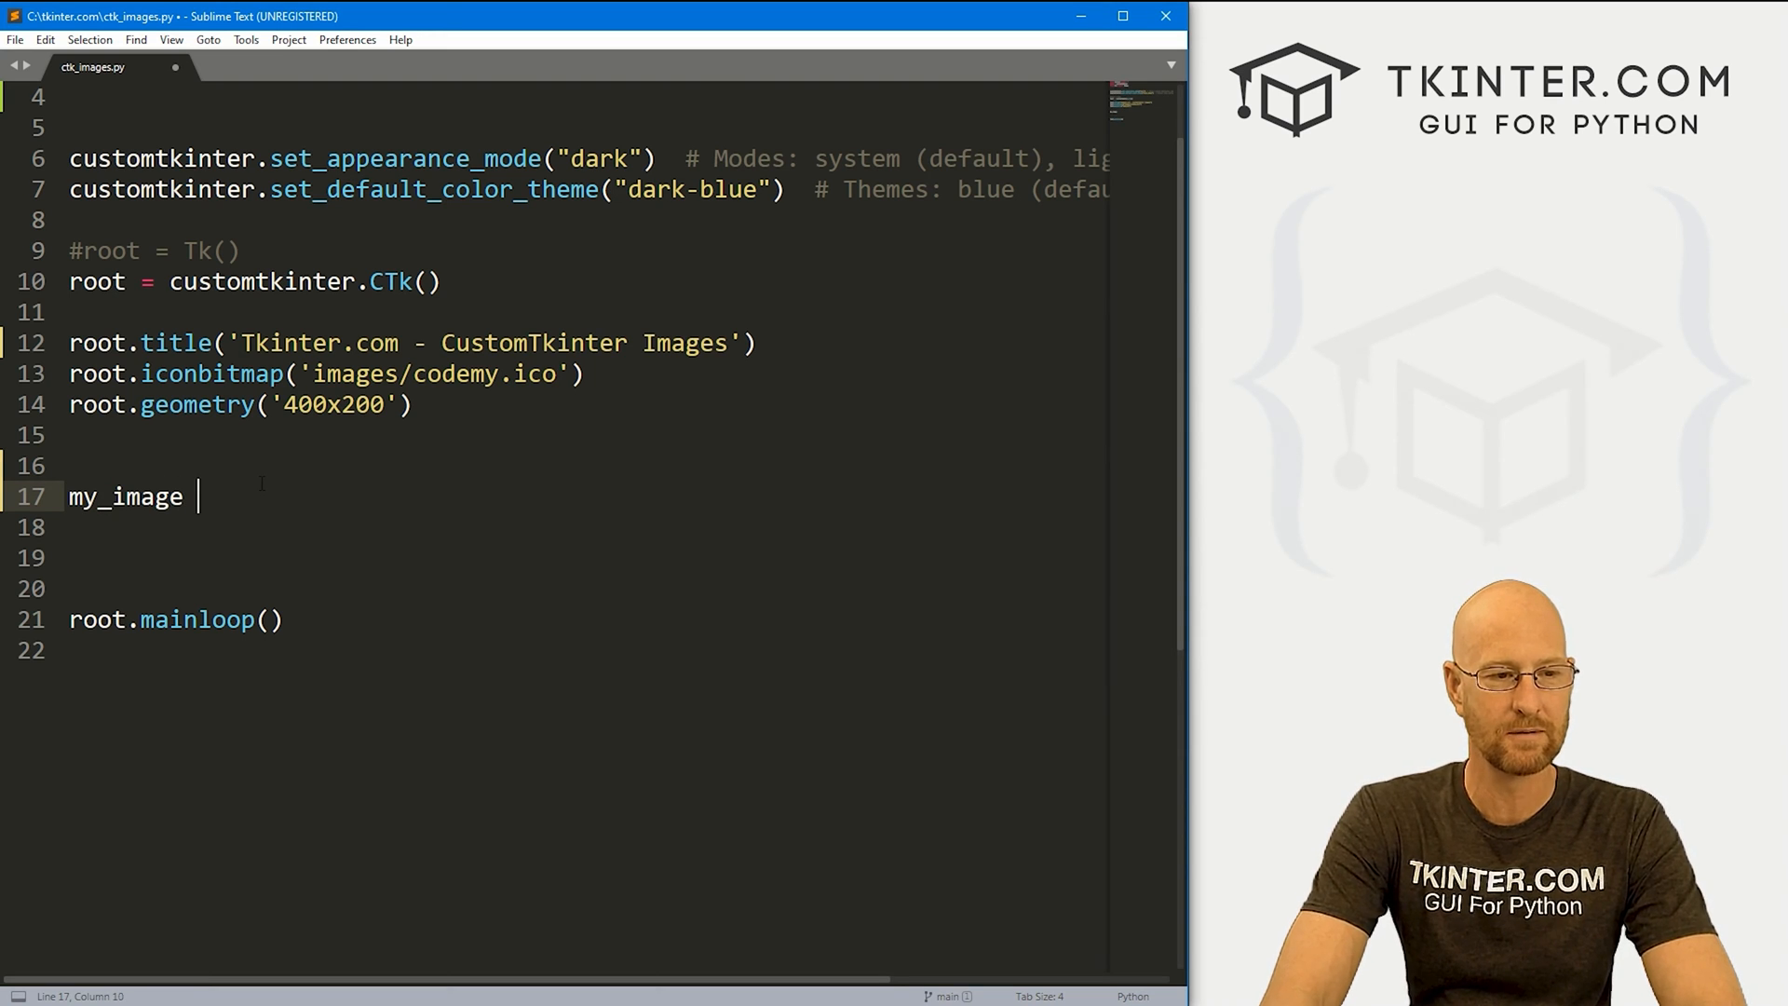
{"action": "type", "text": "= customtkinter"}
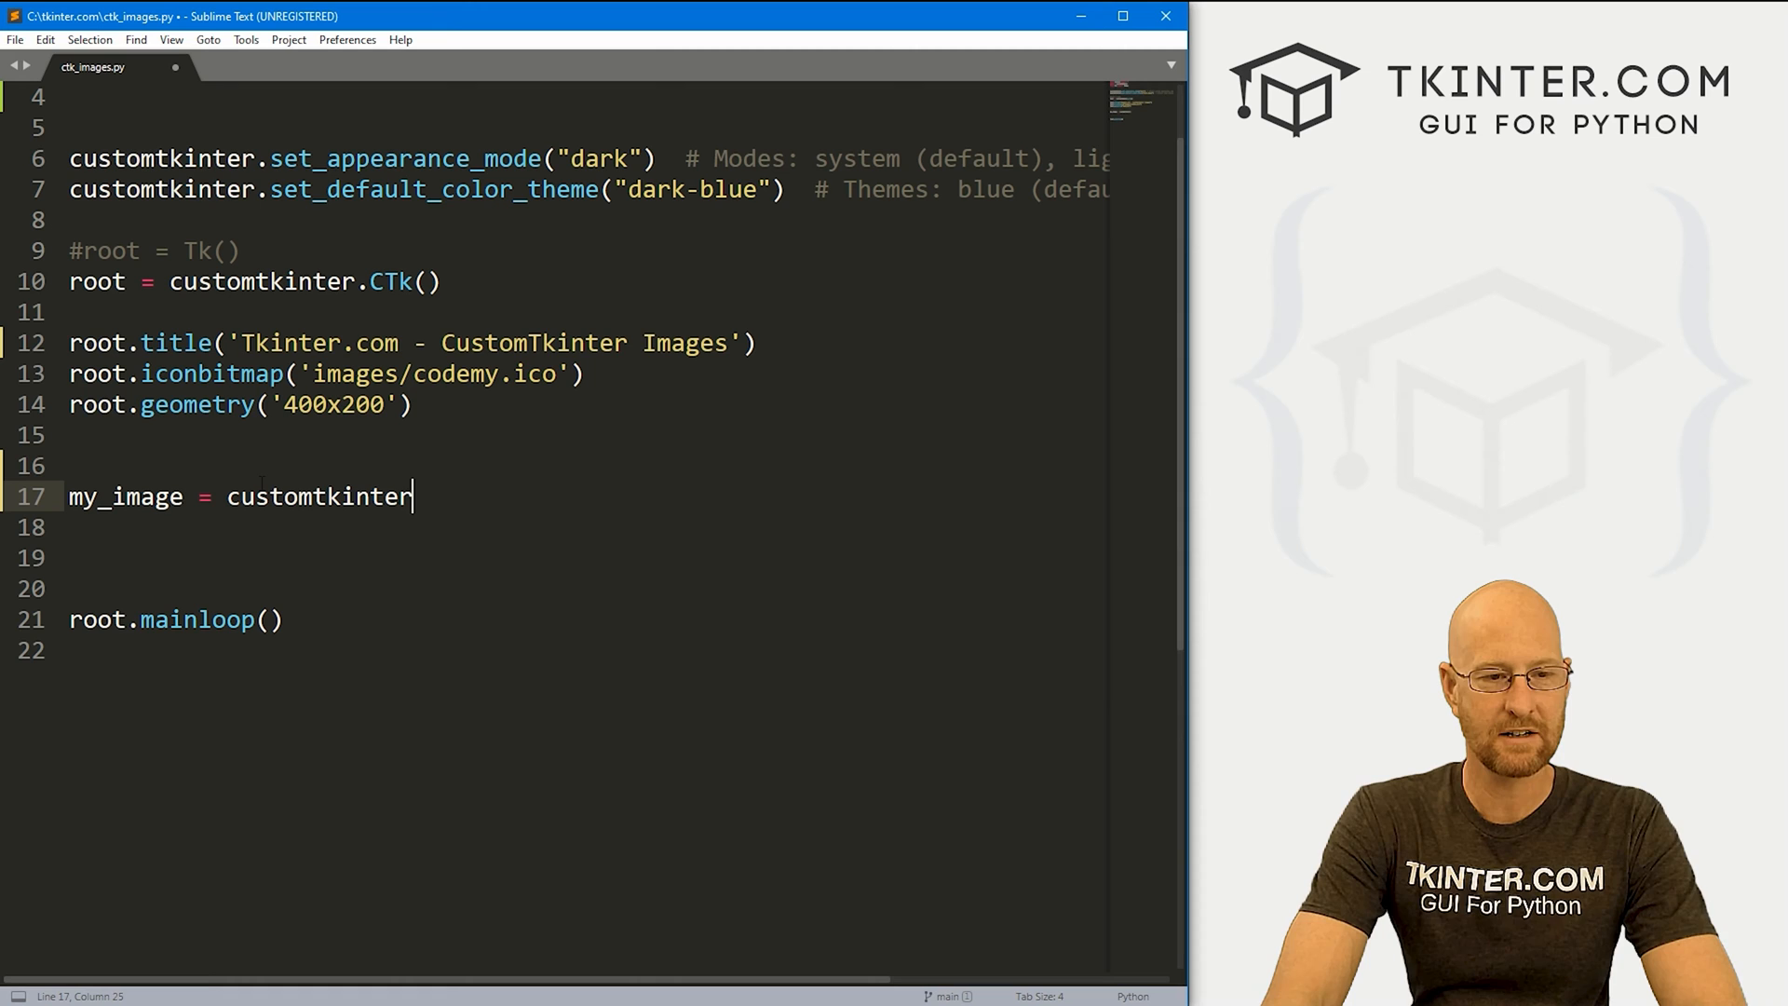
{"action": "type", "text": ".CTkImage("}
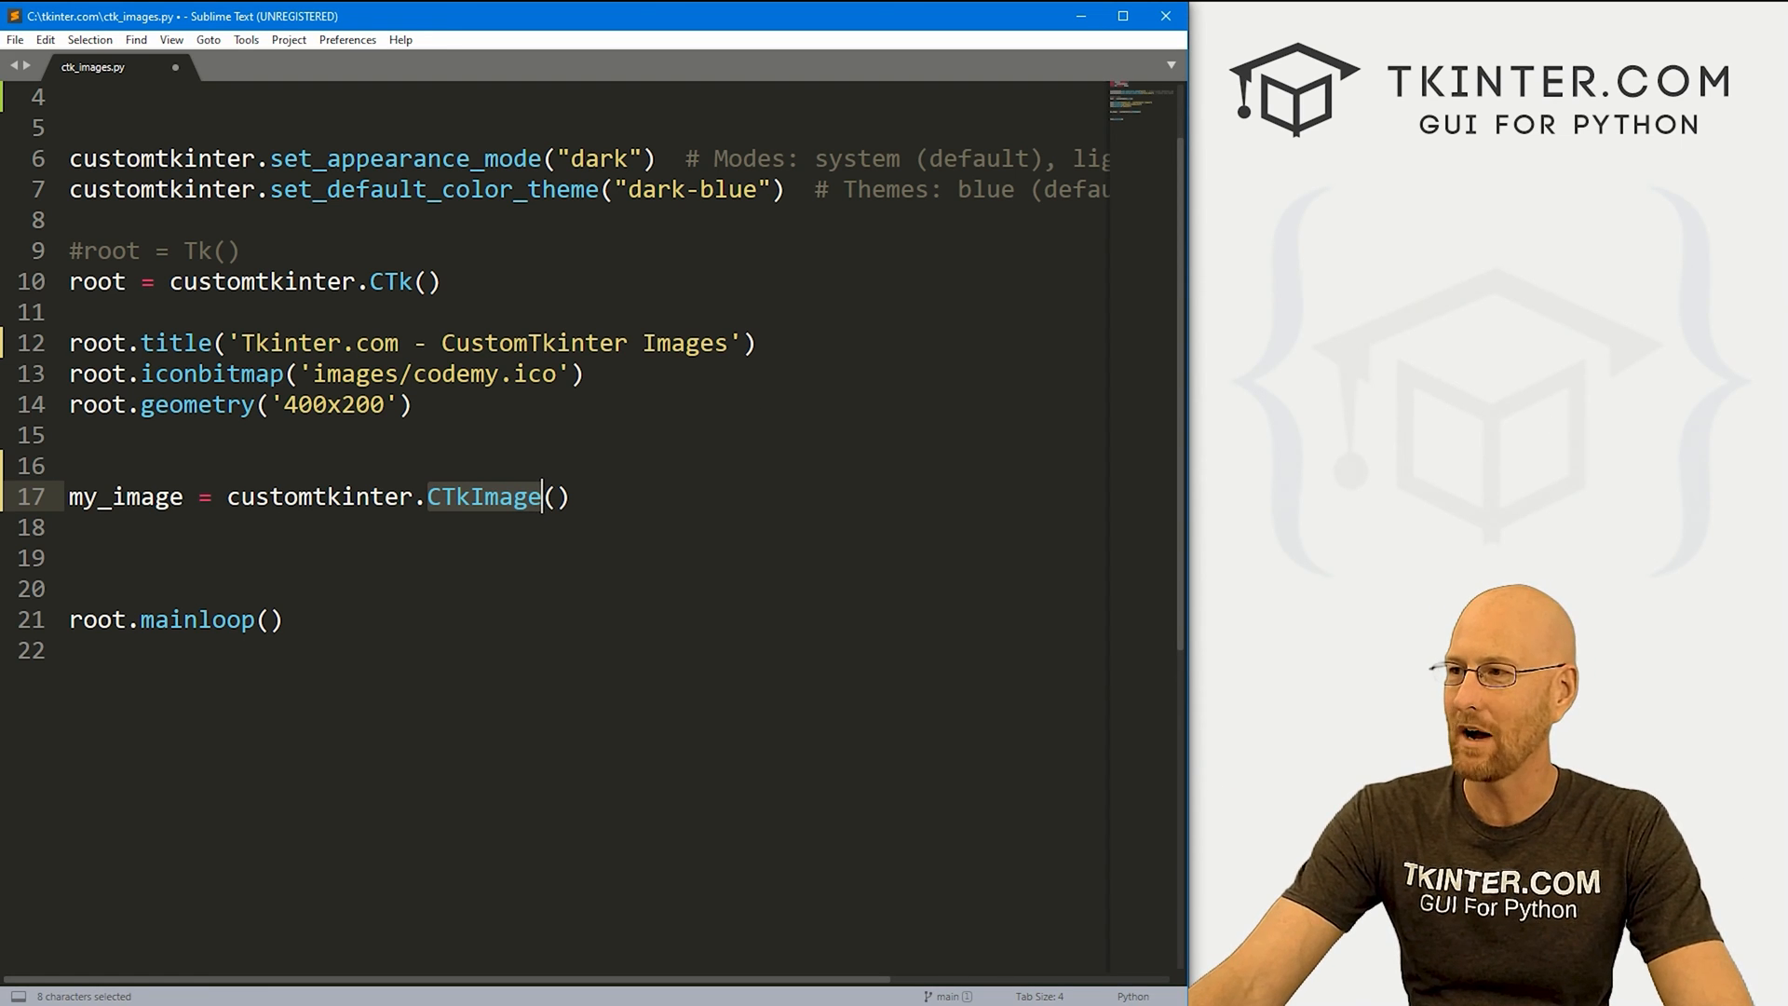
{"action": "type", "text": "roo"}
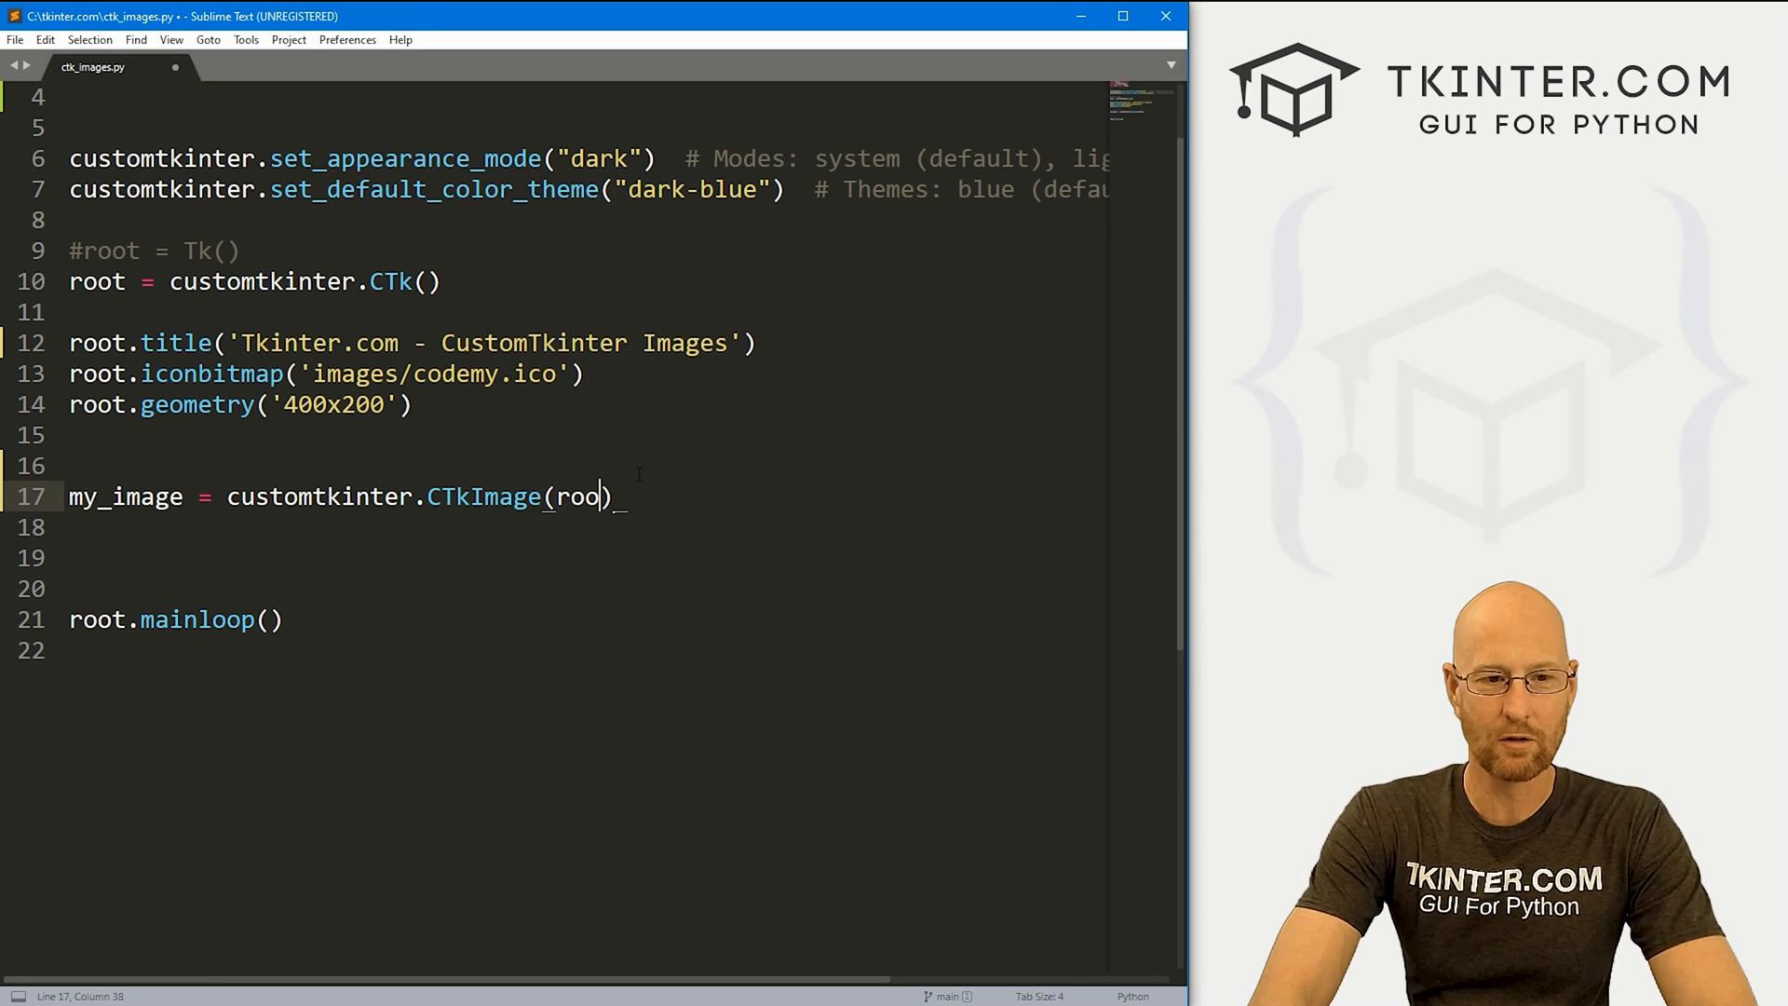
{"action": "key", "text": "Backspace"}
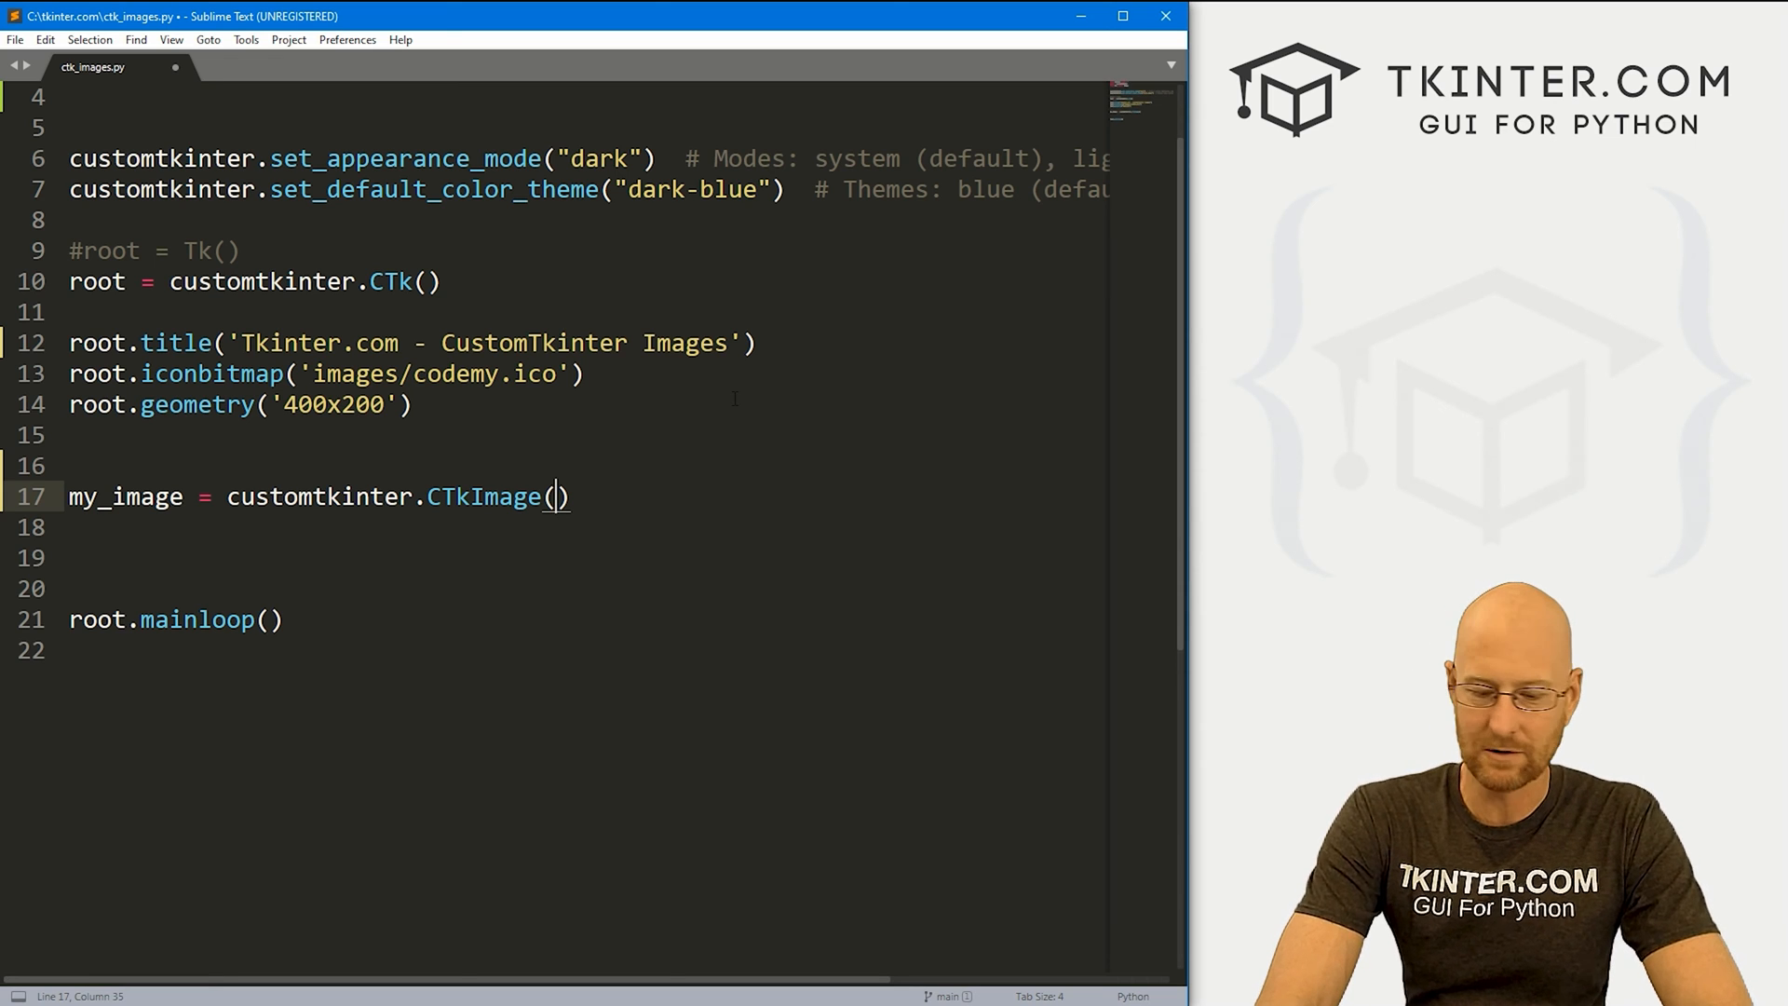
- Give the CTkImage light_image=Image.open('images/aspen1.png')
{"action": "type", "text": "light_image"}
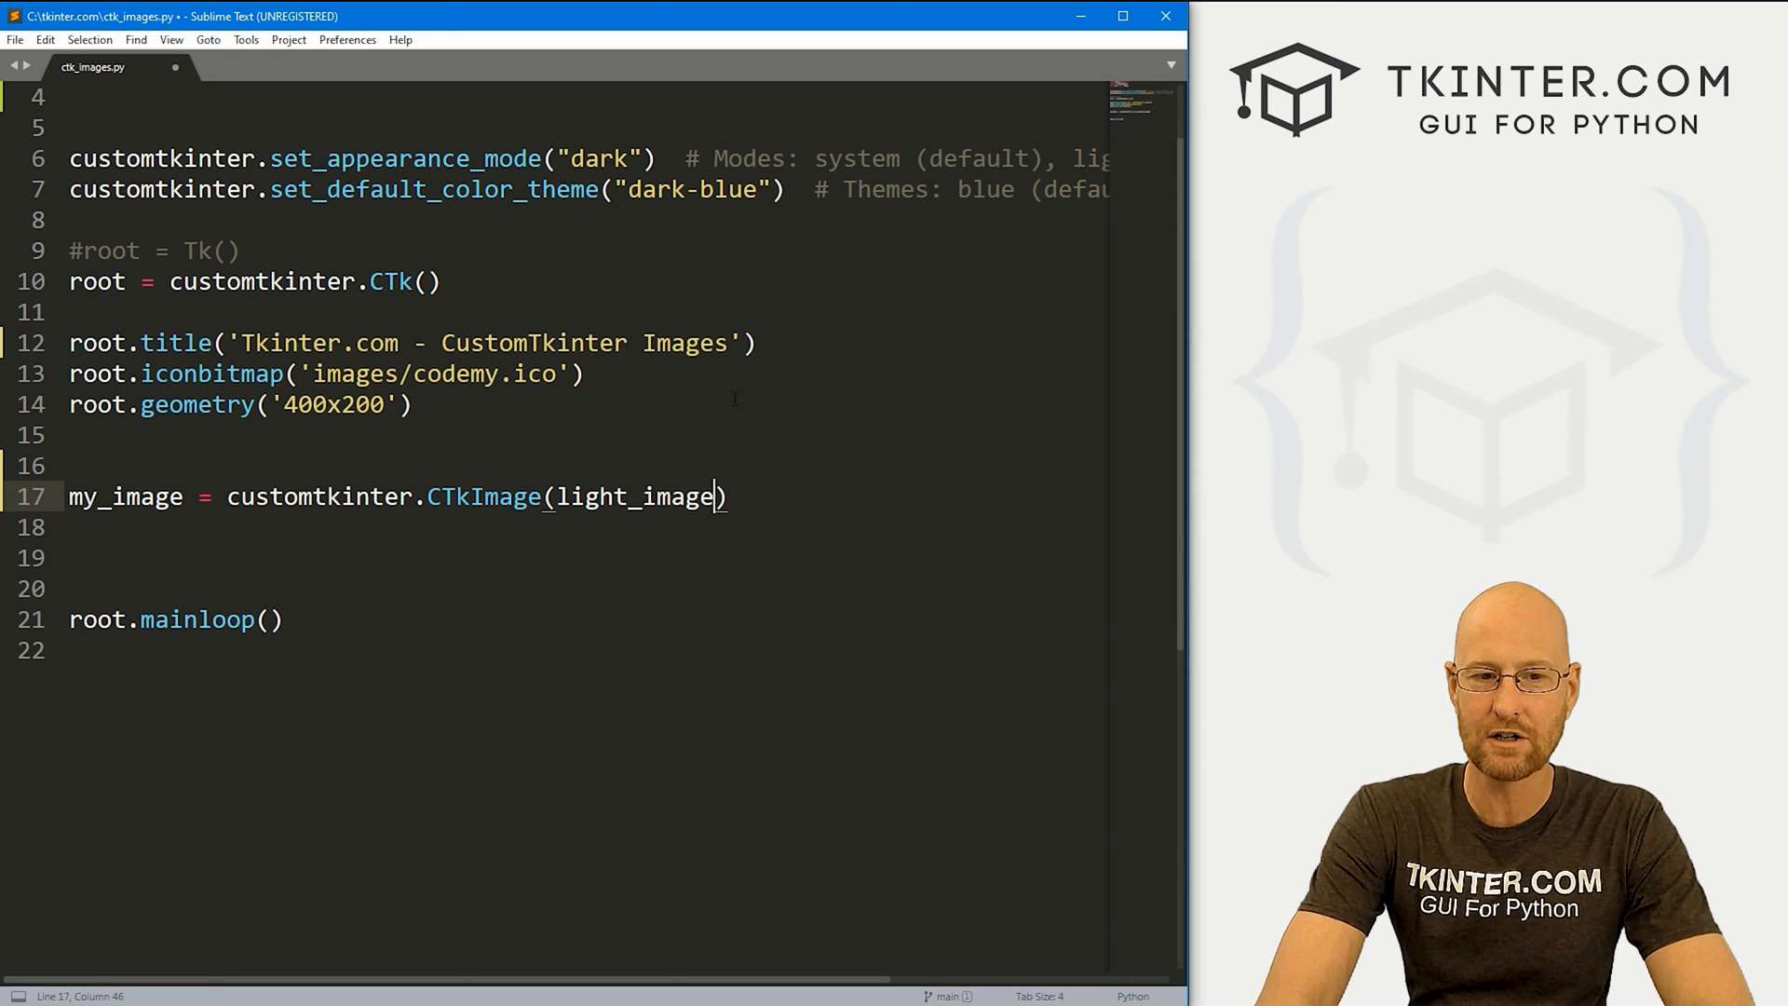
{"action": "type", "text": "=Image.open('"}
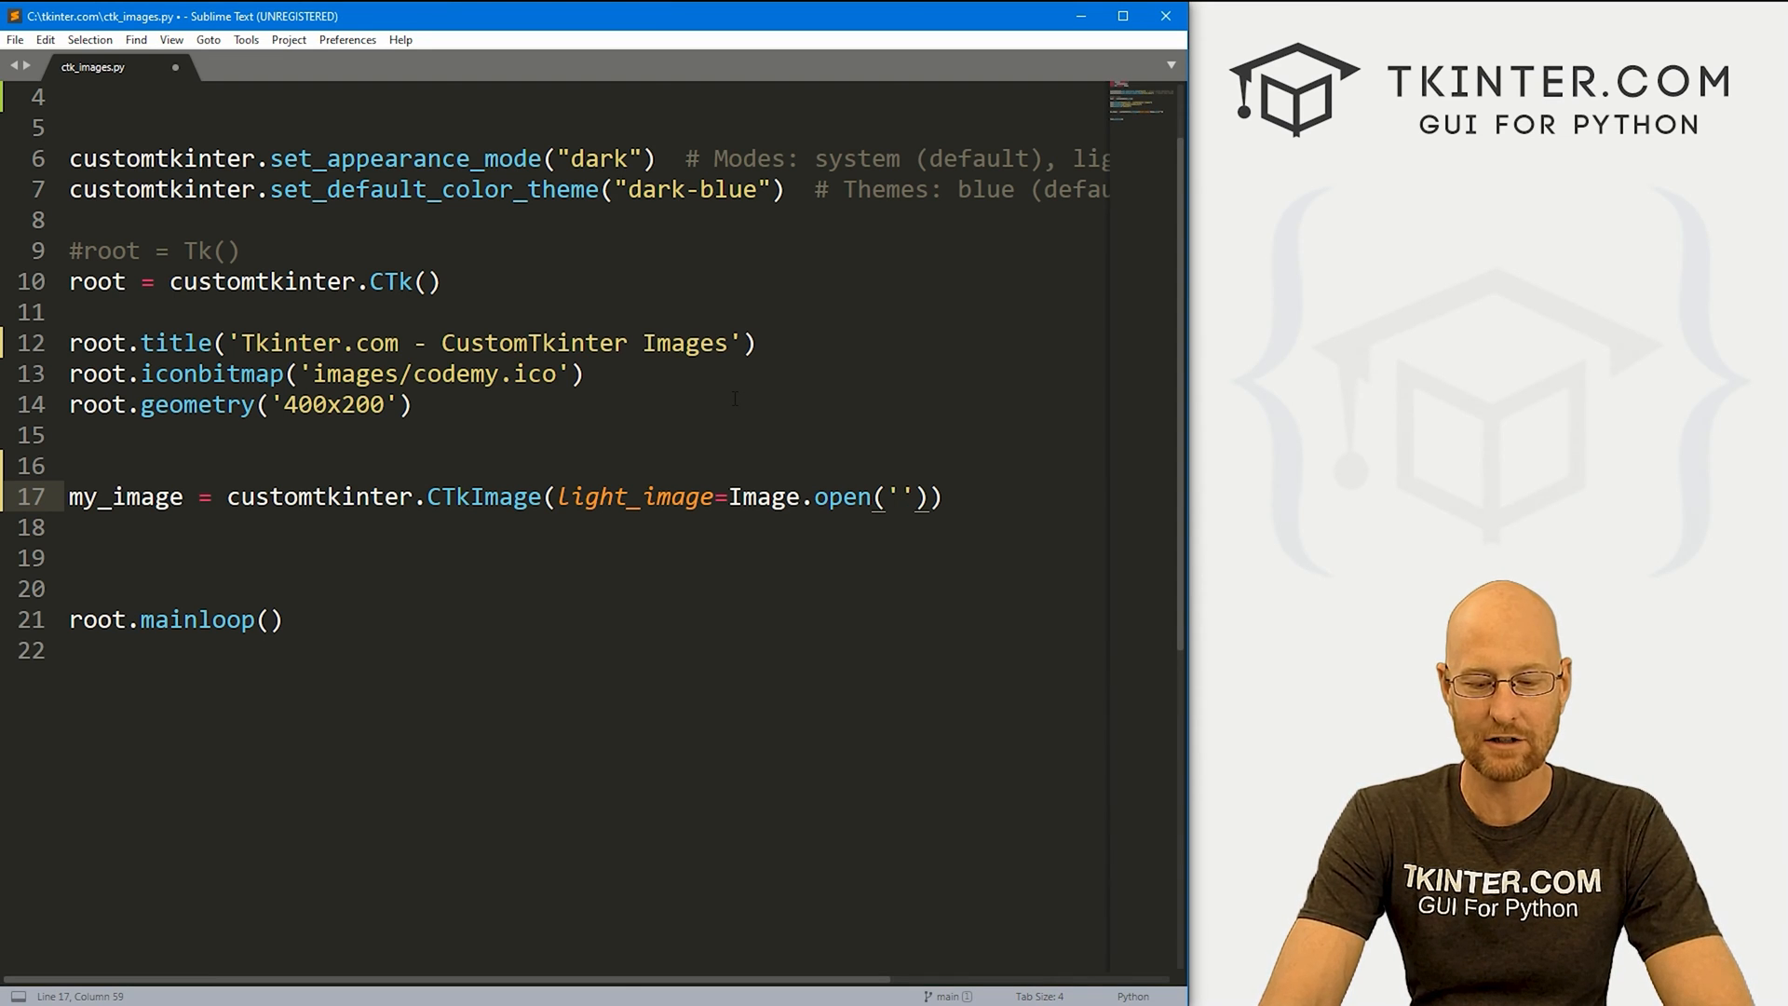
{"action": "type", "text": "images/aspen"}
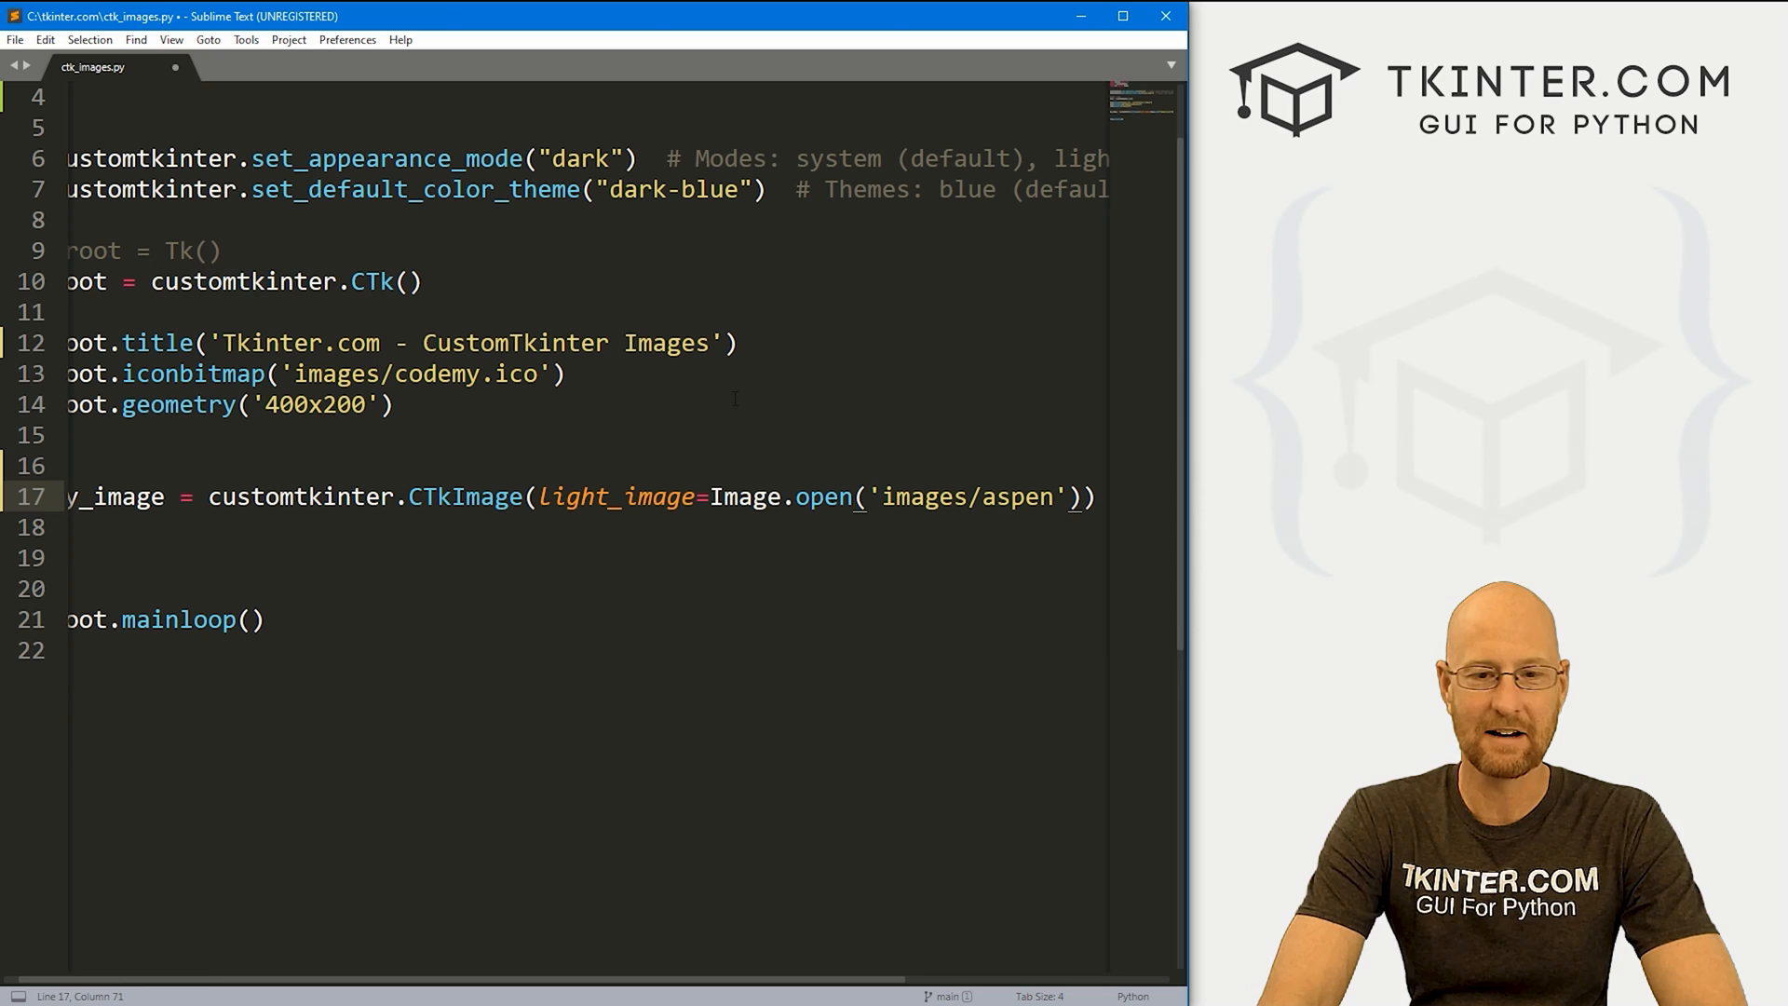
{"action": "type", "text": "1.png"}
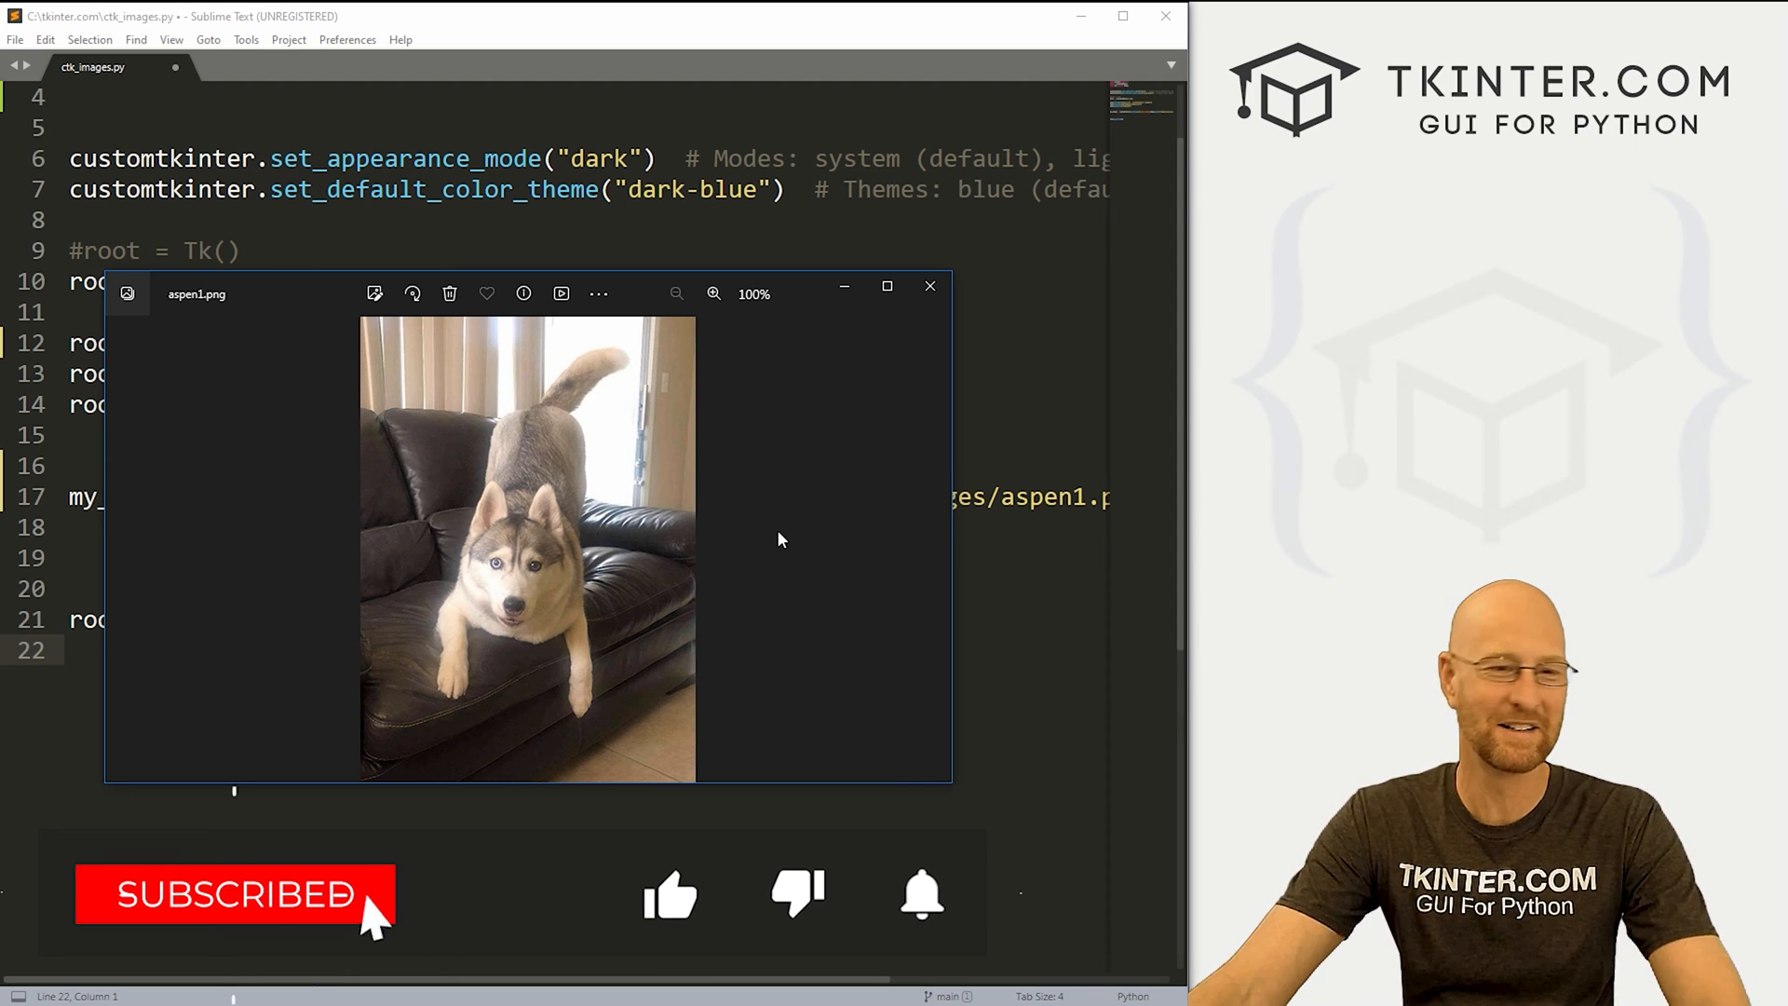
- Close the aspen1.png husky preview in Photos
{"action": "left_click", "coordinate": [930, 287]}
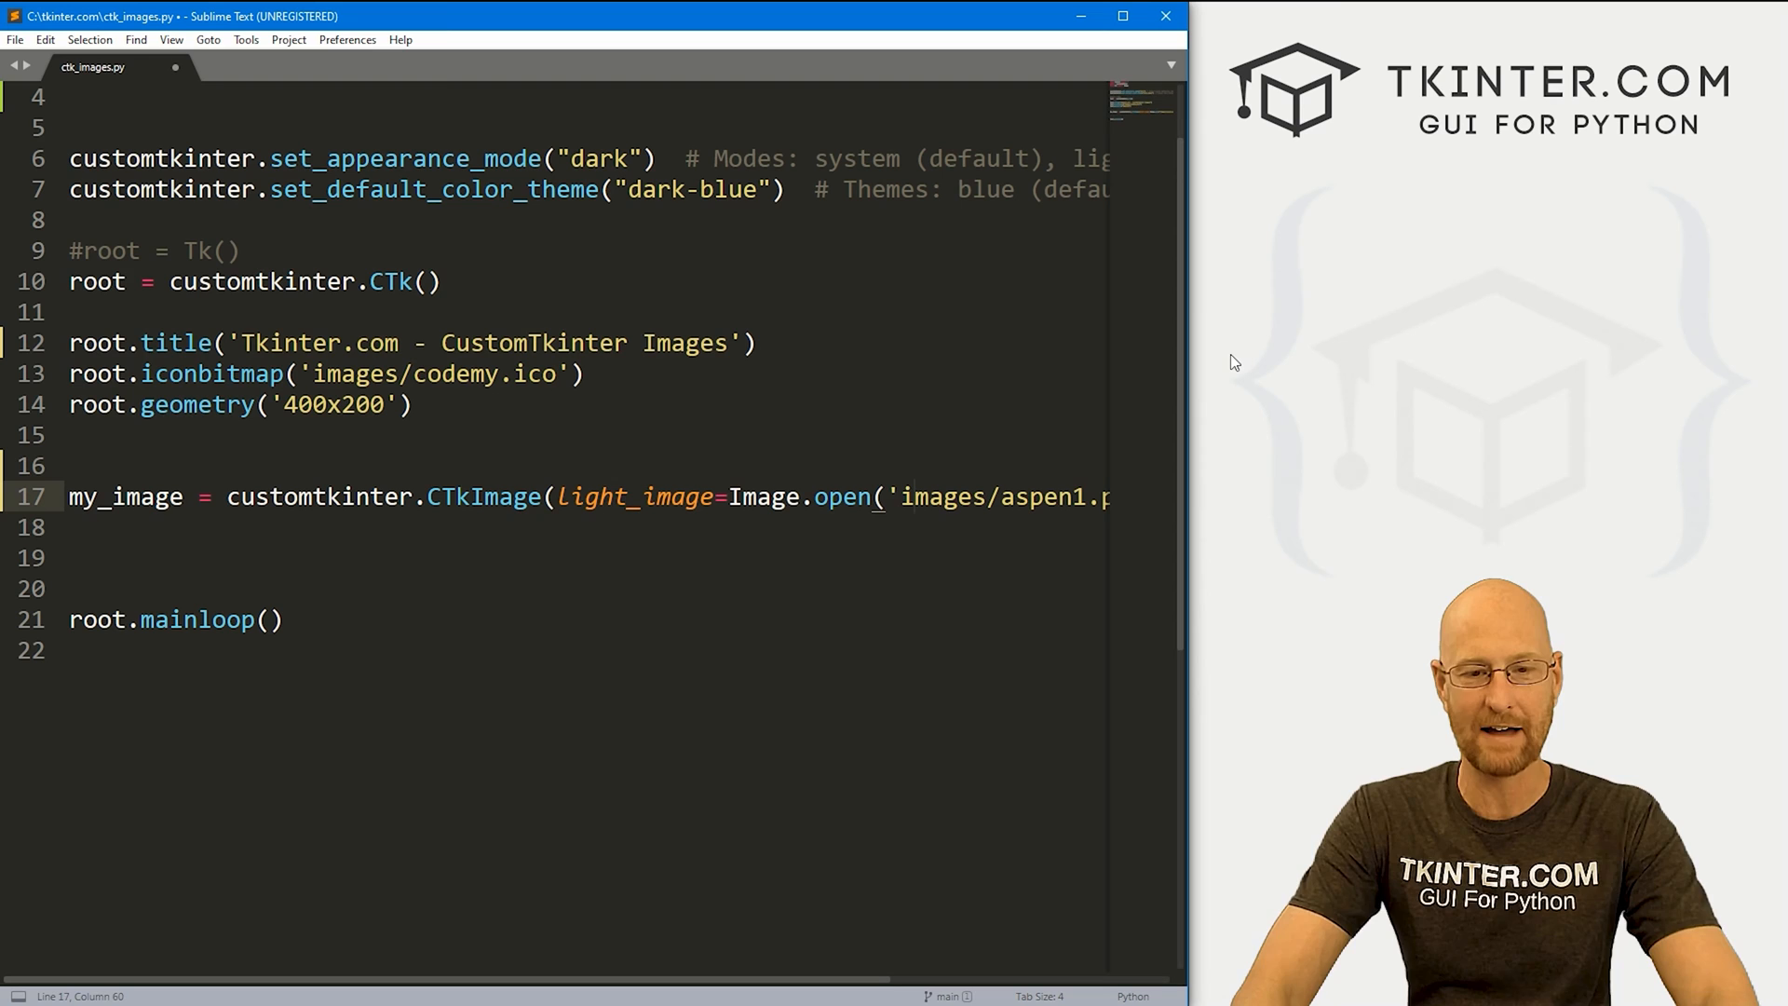
- Finish the light_image path 'images/aspen1.png' and add a comma for the next argument
{"action": "type", "text": "C:/wh"}
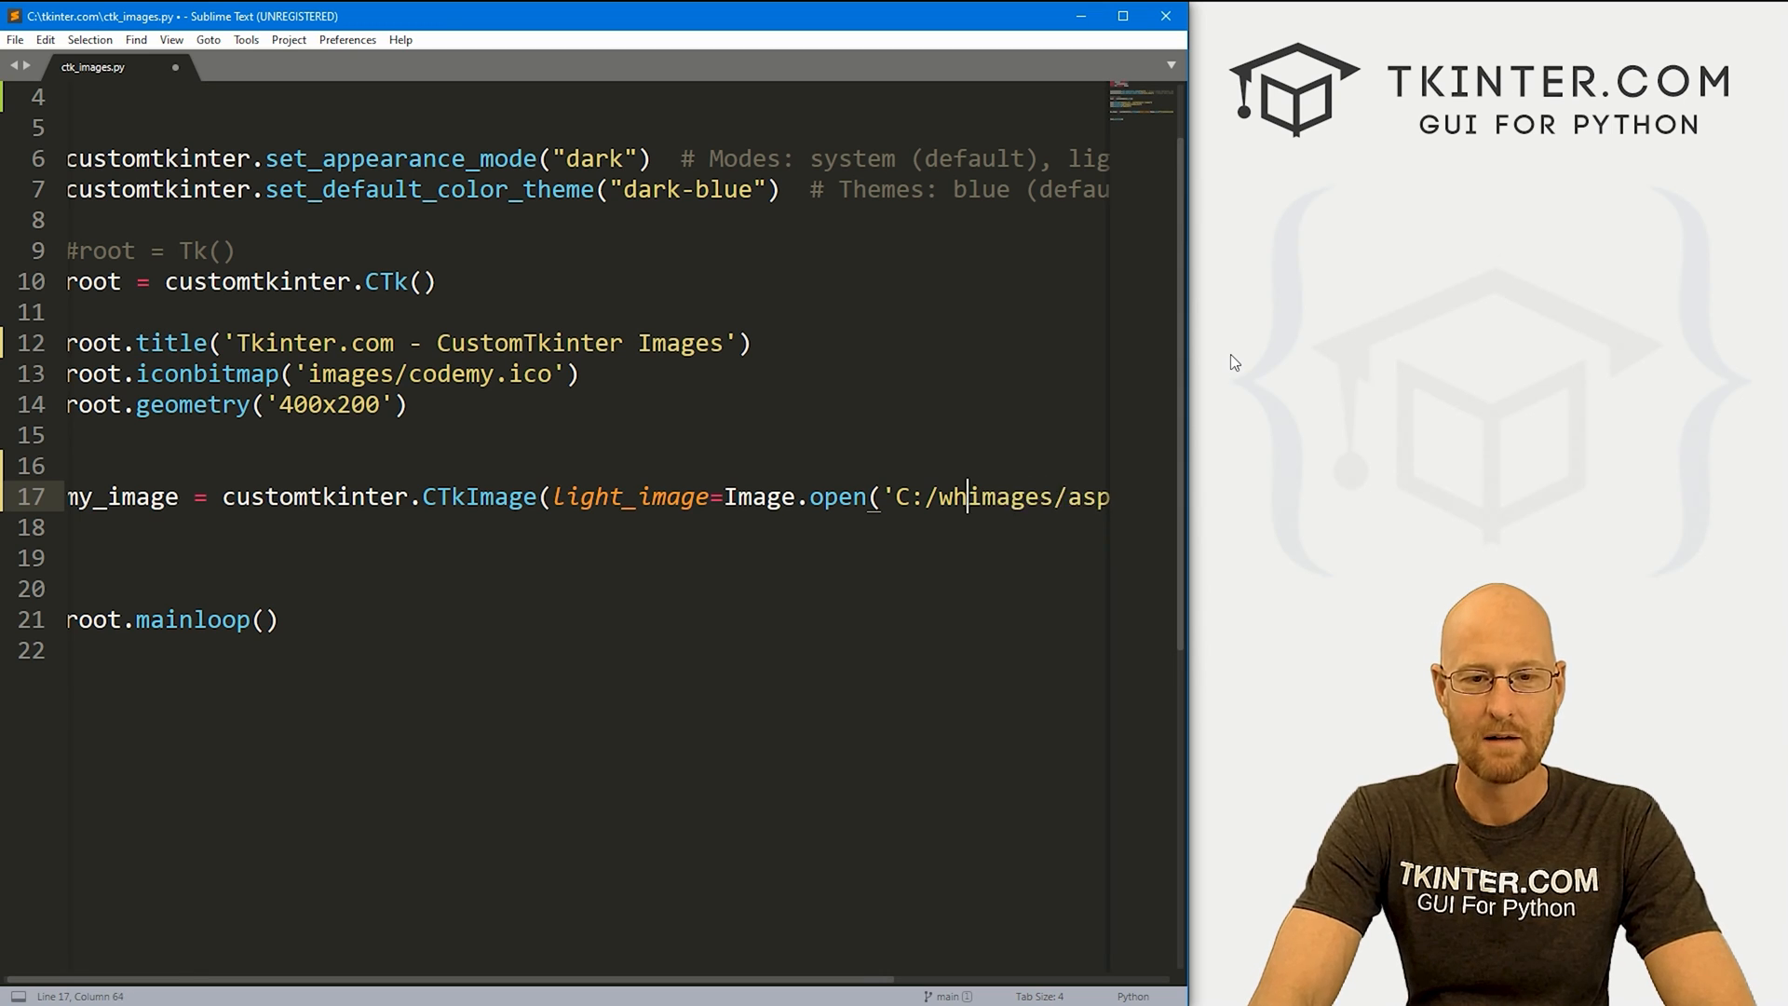
{"action": "type", "text": "images/aspen1.png'))"}
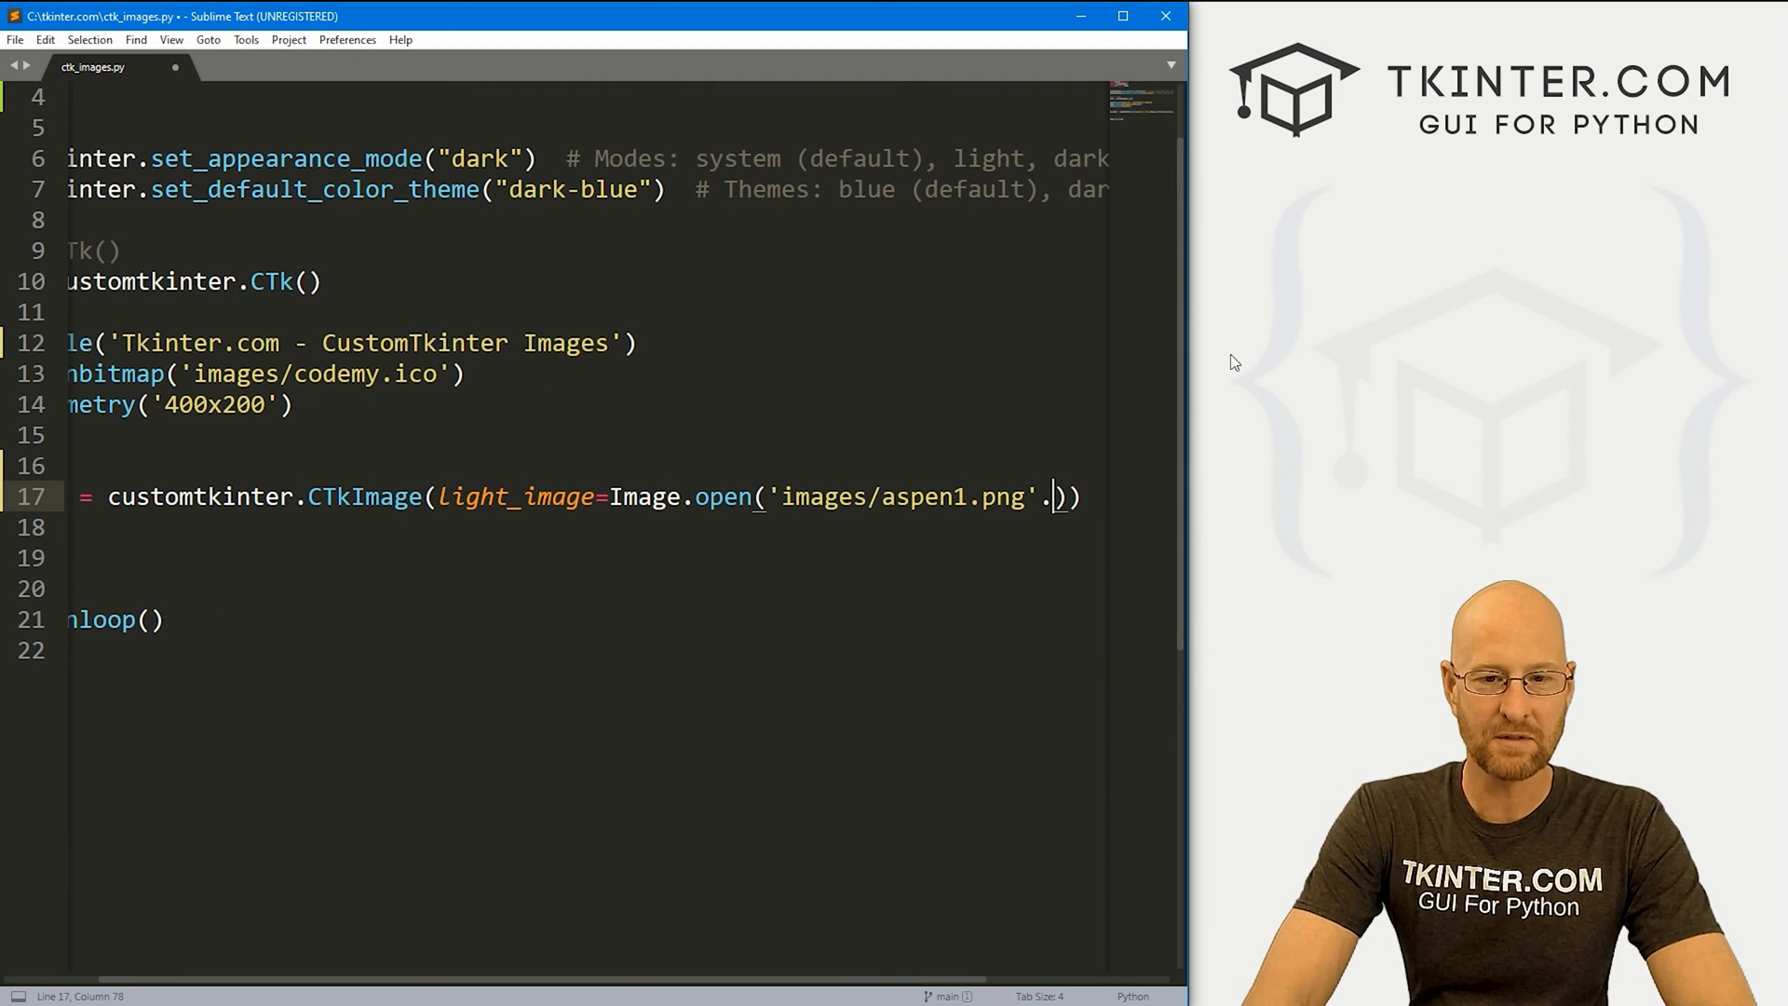
{"action": "type", "text": ","}
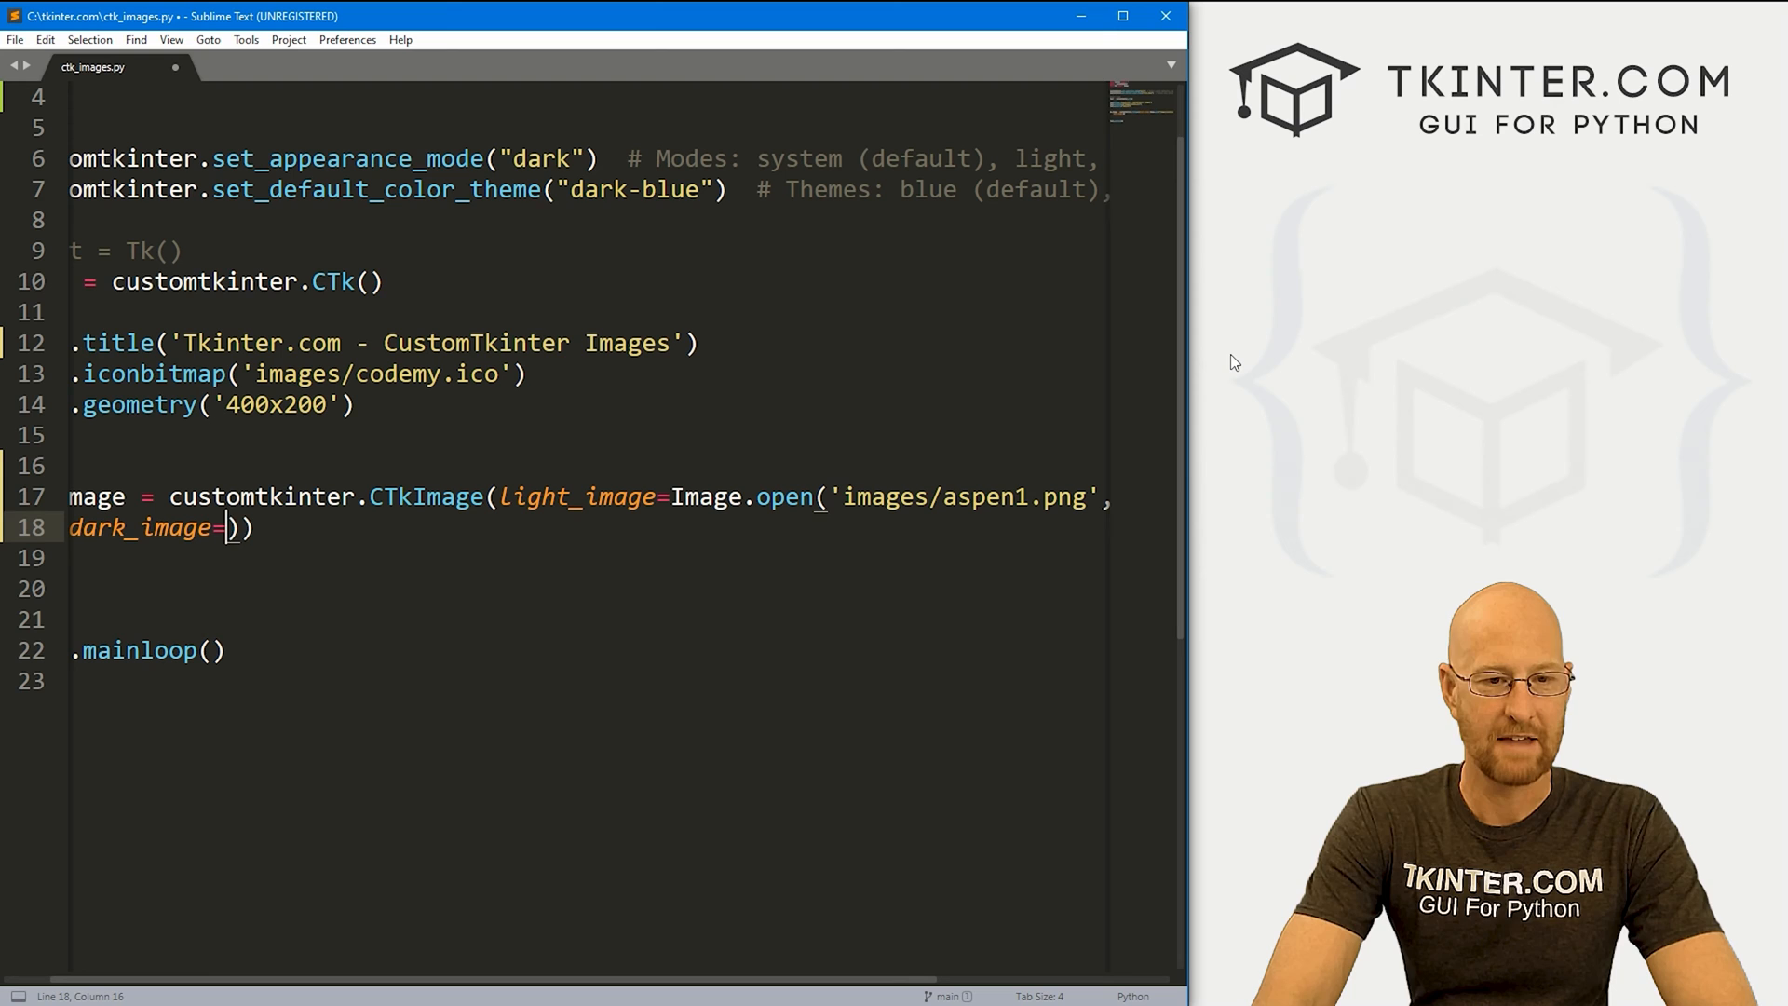
- Add dark_image=Image.open('images/aspen1.png') on a continuation line
{"action": "type", "text": "Image.open("}
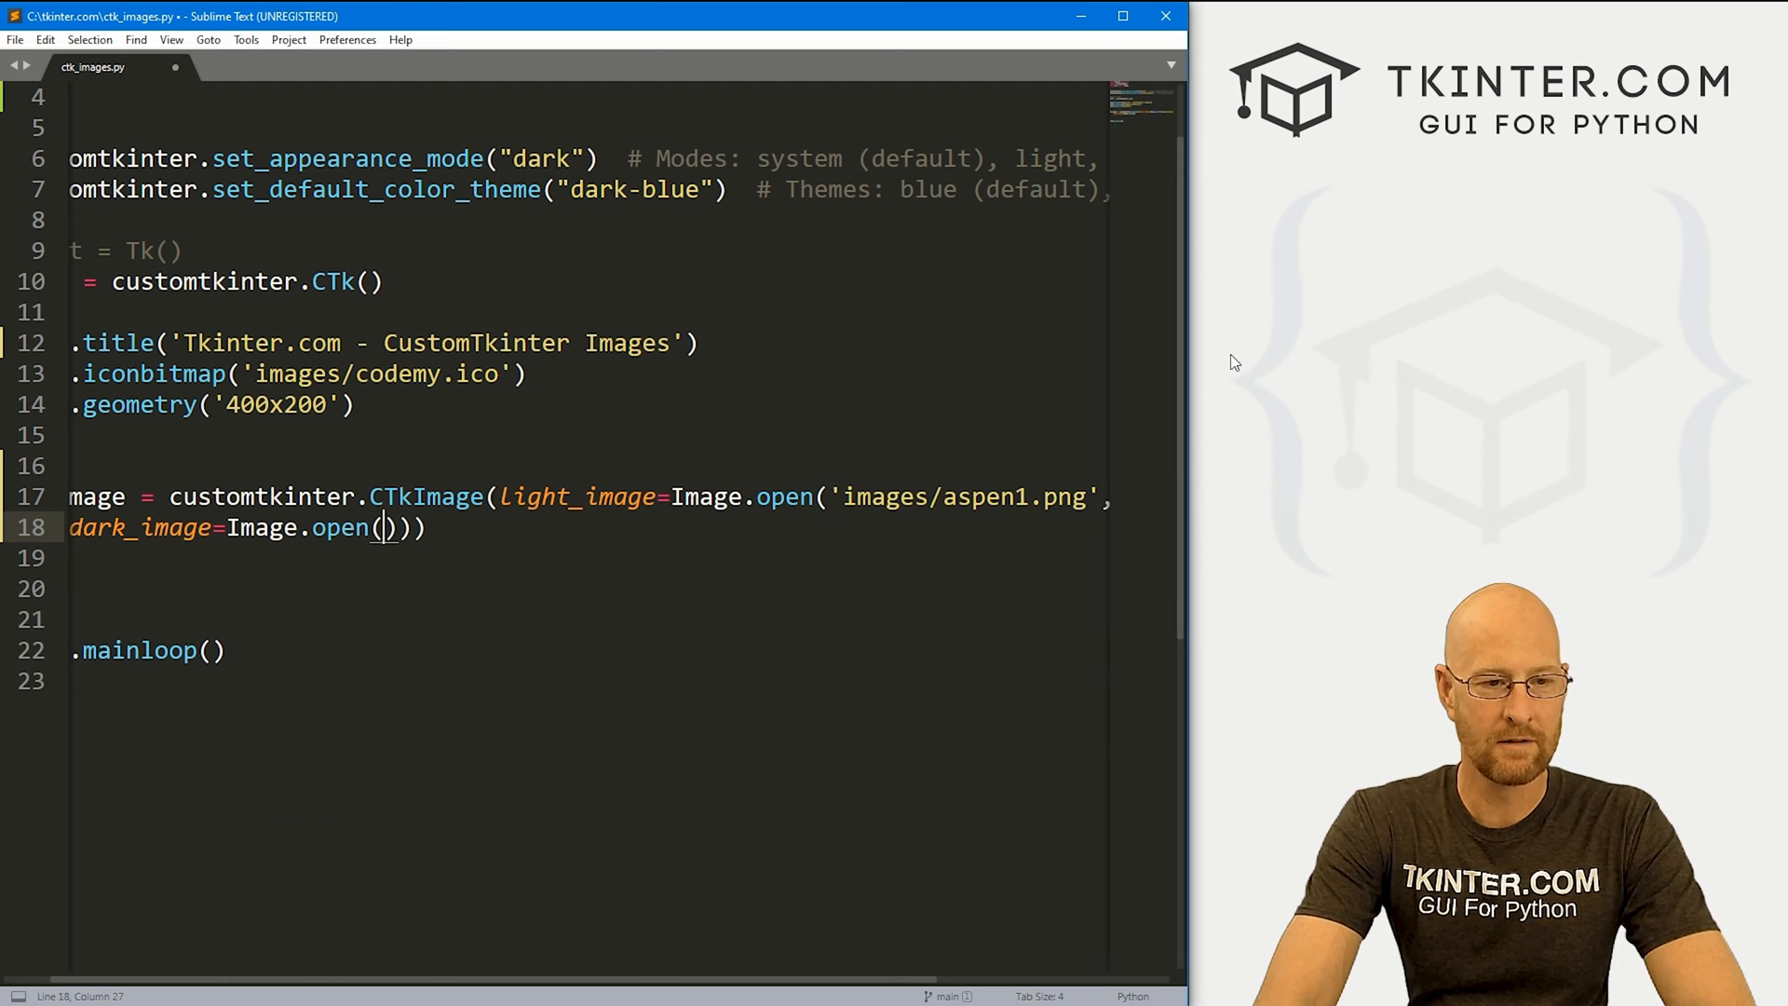
{"action": "type", "text": "''"}
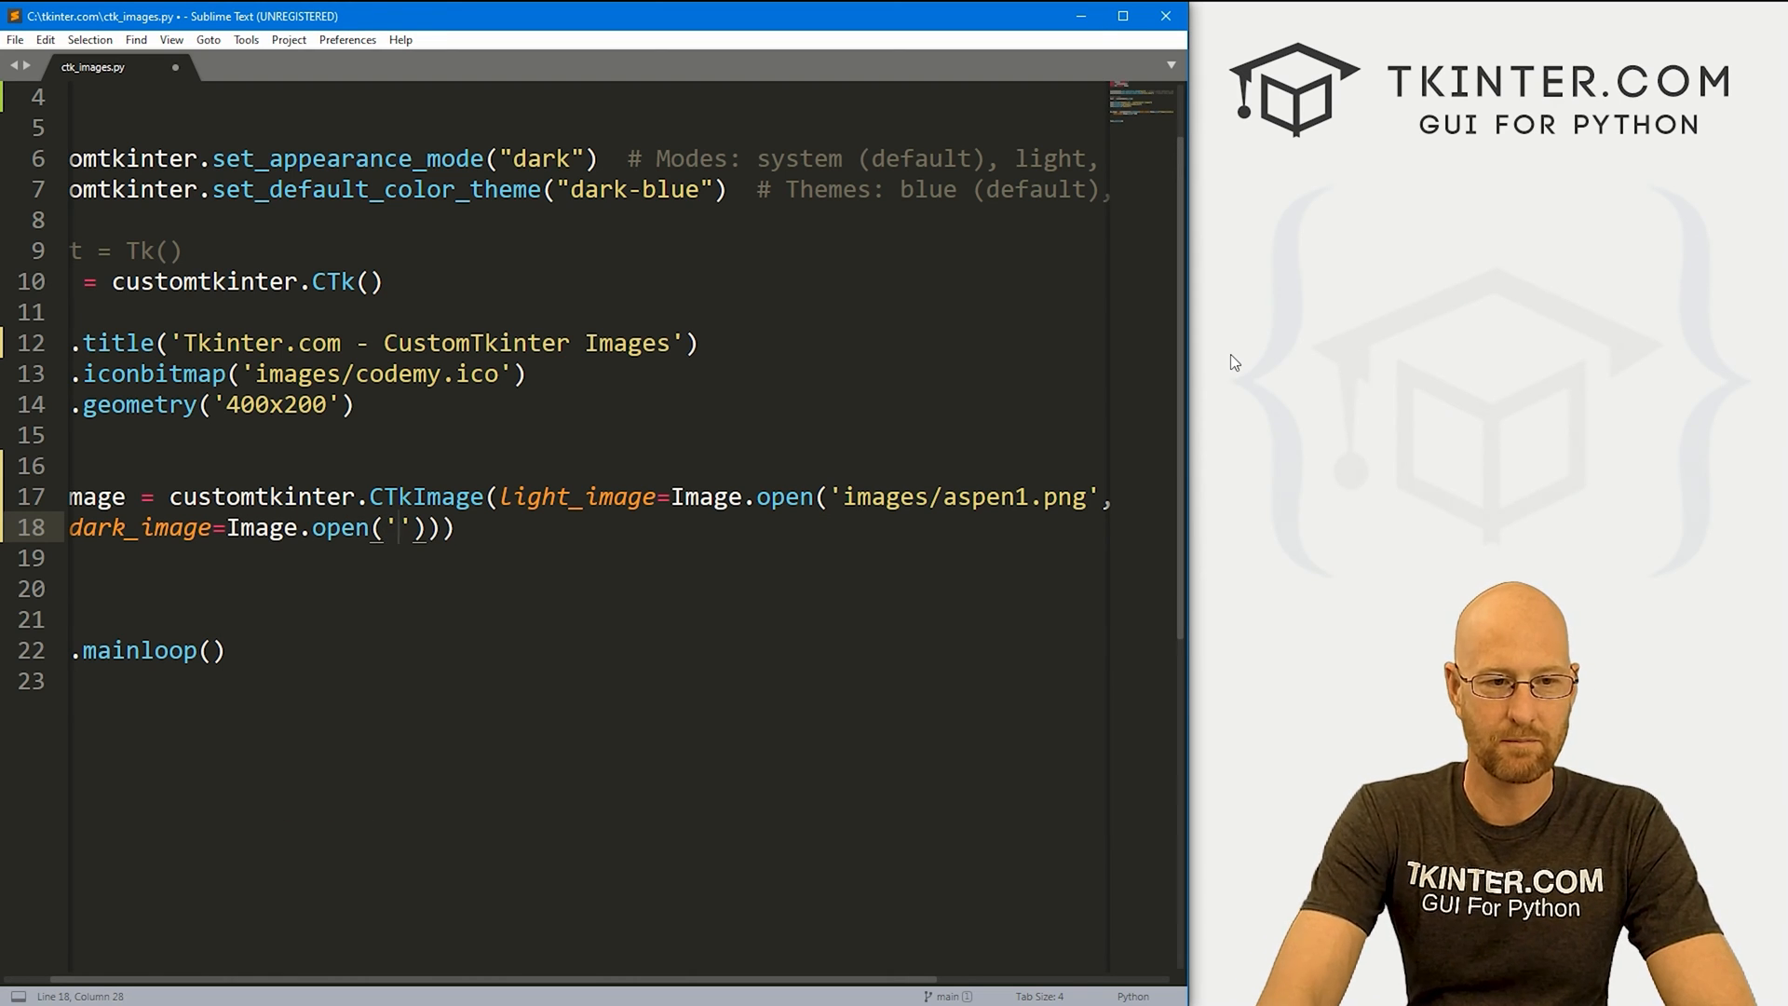
{"action": "type", "text": "images/aspen1.png"}
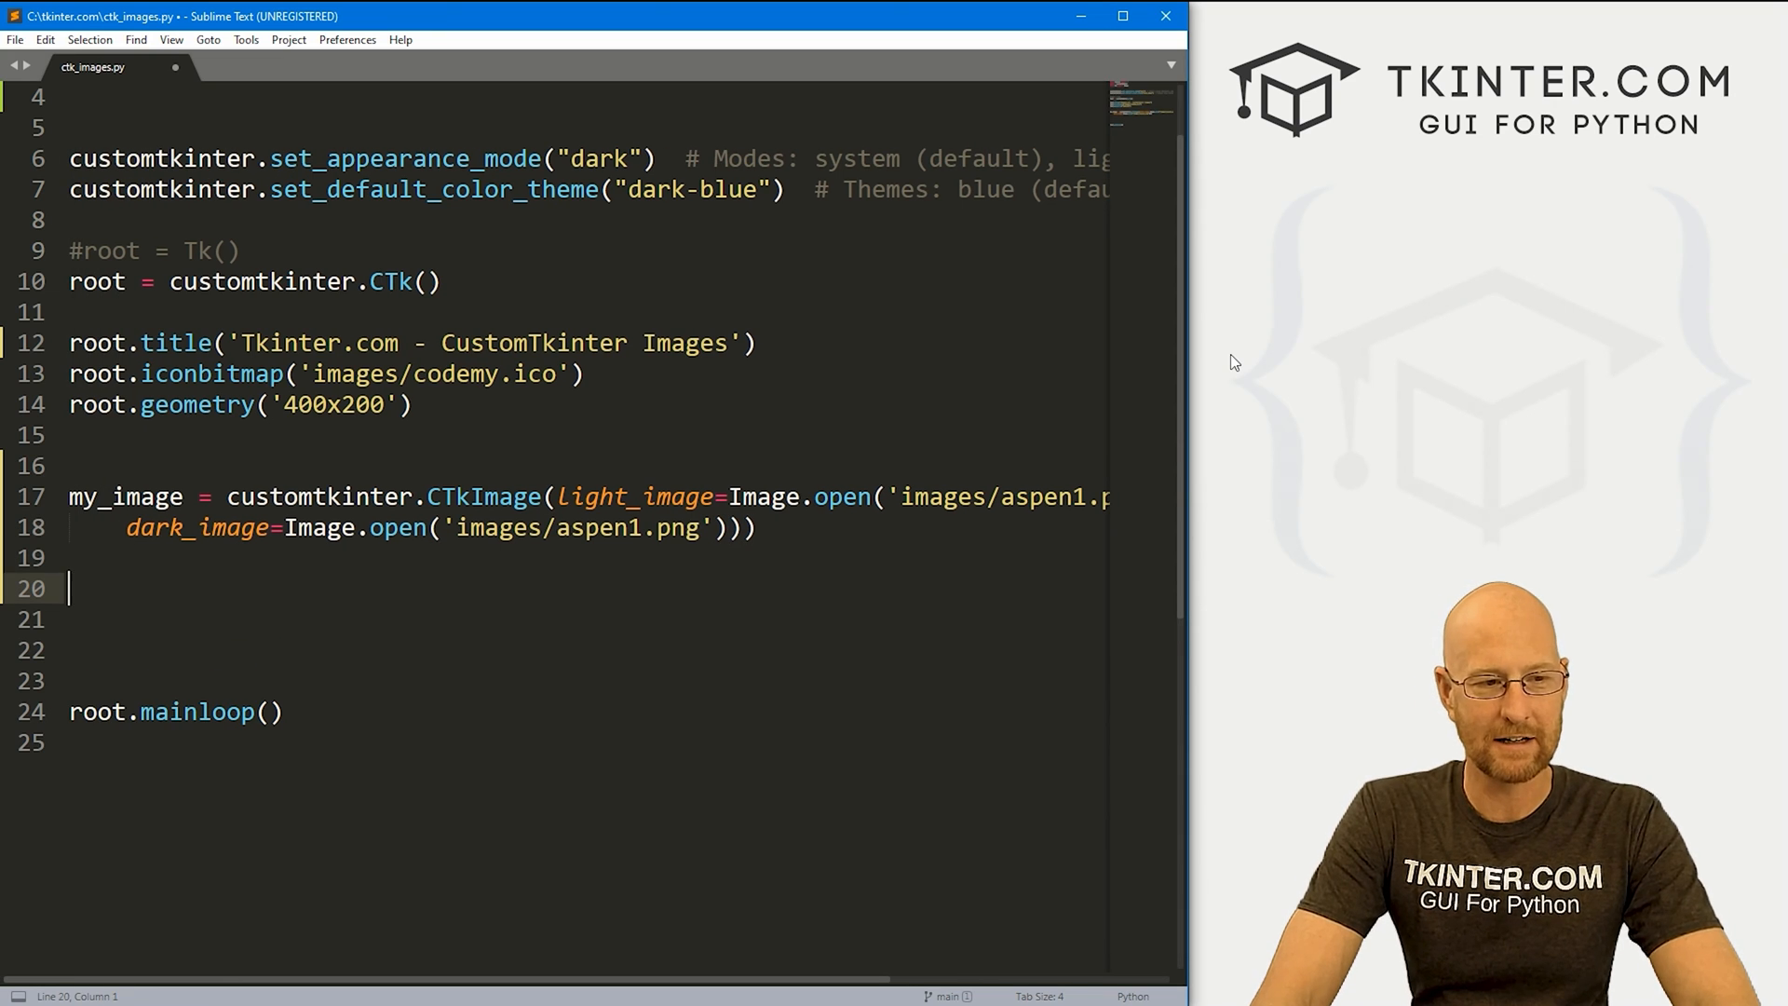
- Define my_label = customtkinter.CTkLabel(root, text="", image=my_image) on line 20
{"action": "type", "text": "my"}
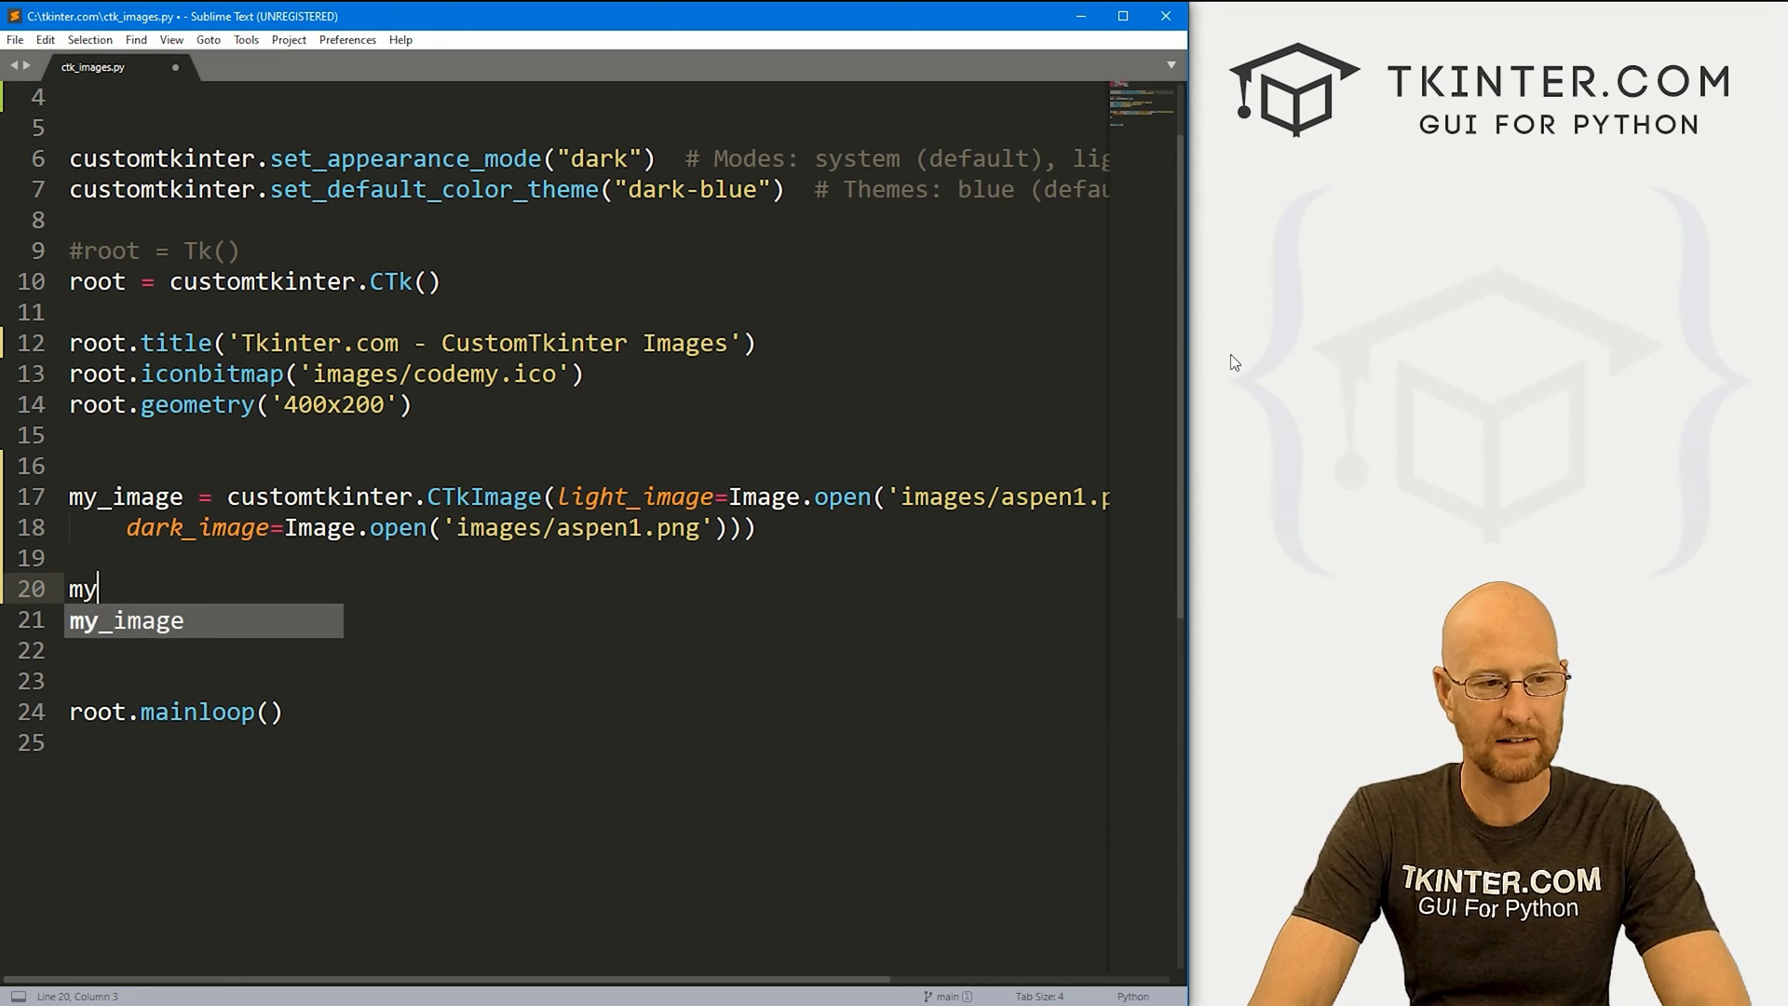
{"action": "type", "text": "_label;"}
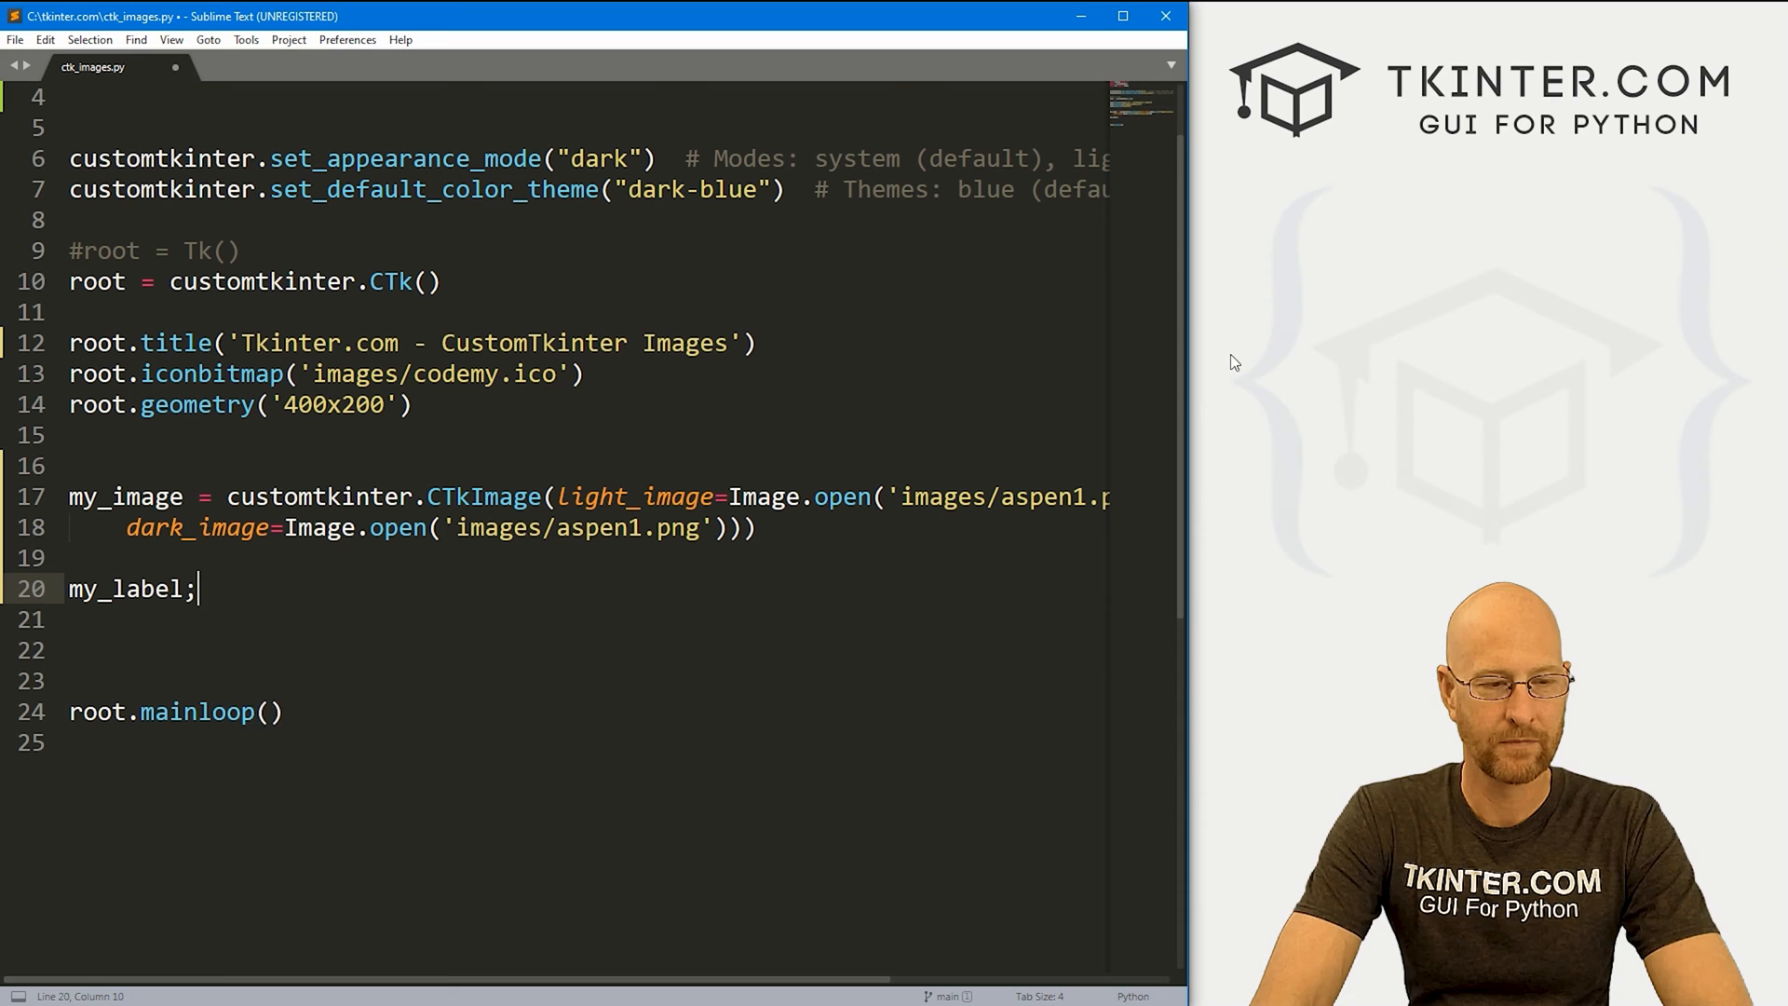
{"action": "type", "text": "= customtkinter."}
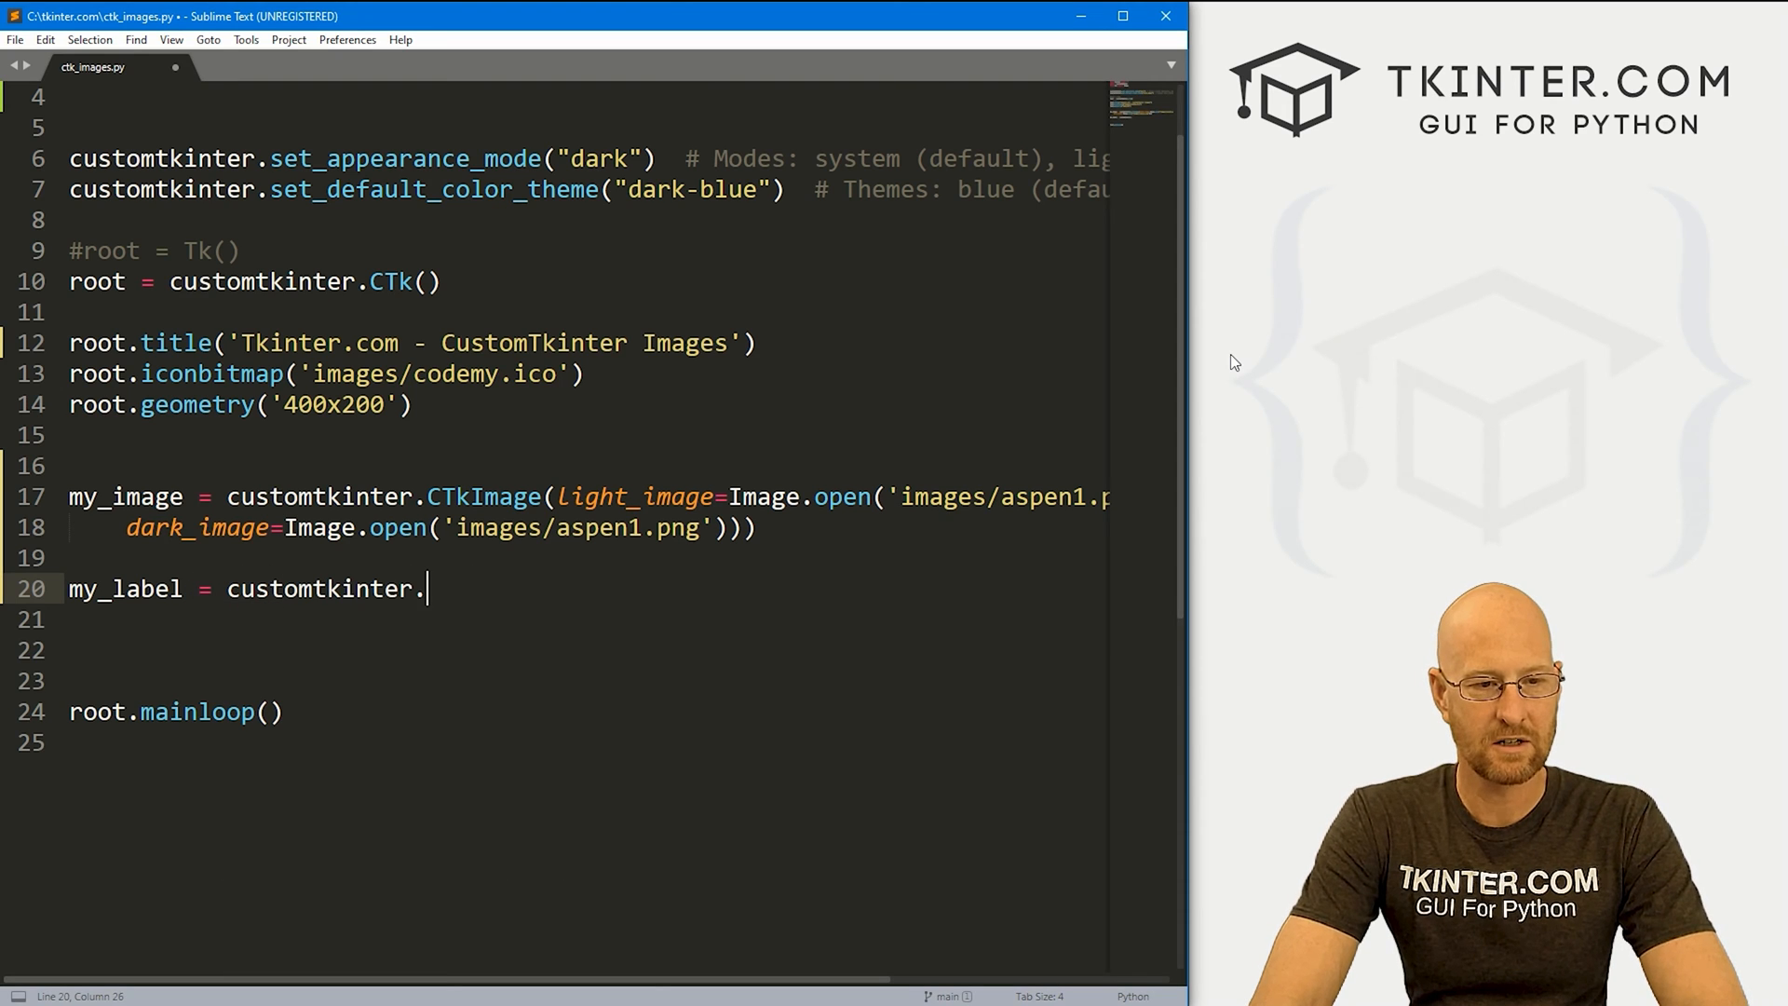
{"action": "type", "text": "CTkLabel"}
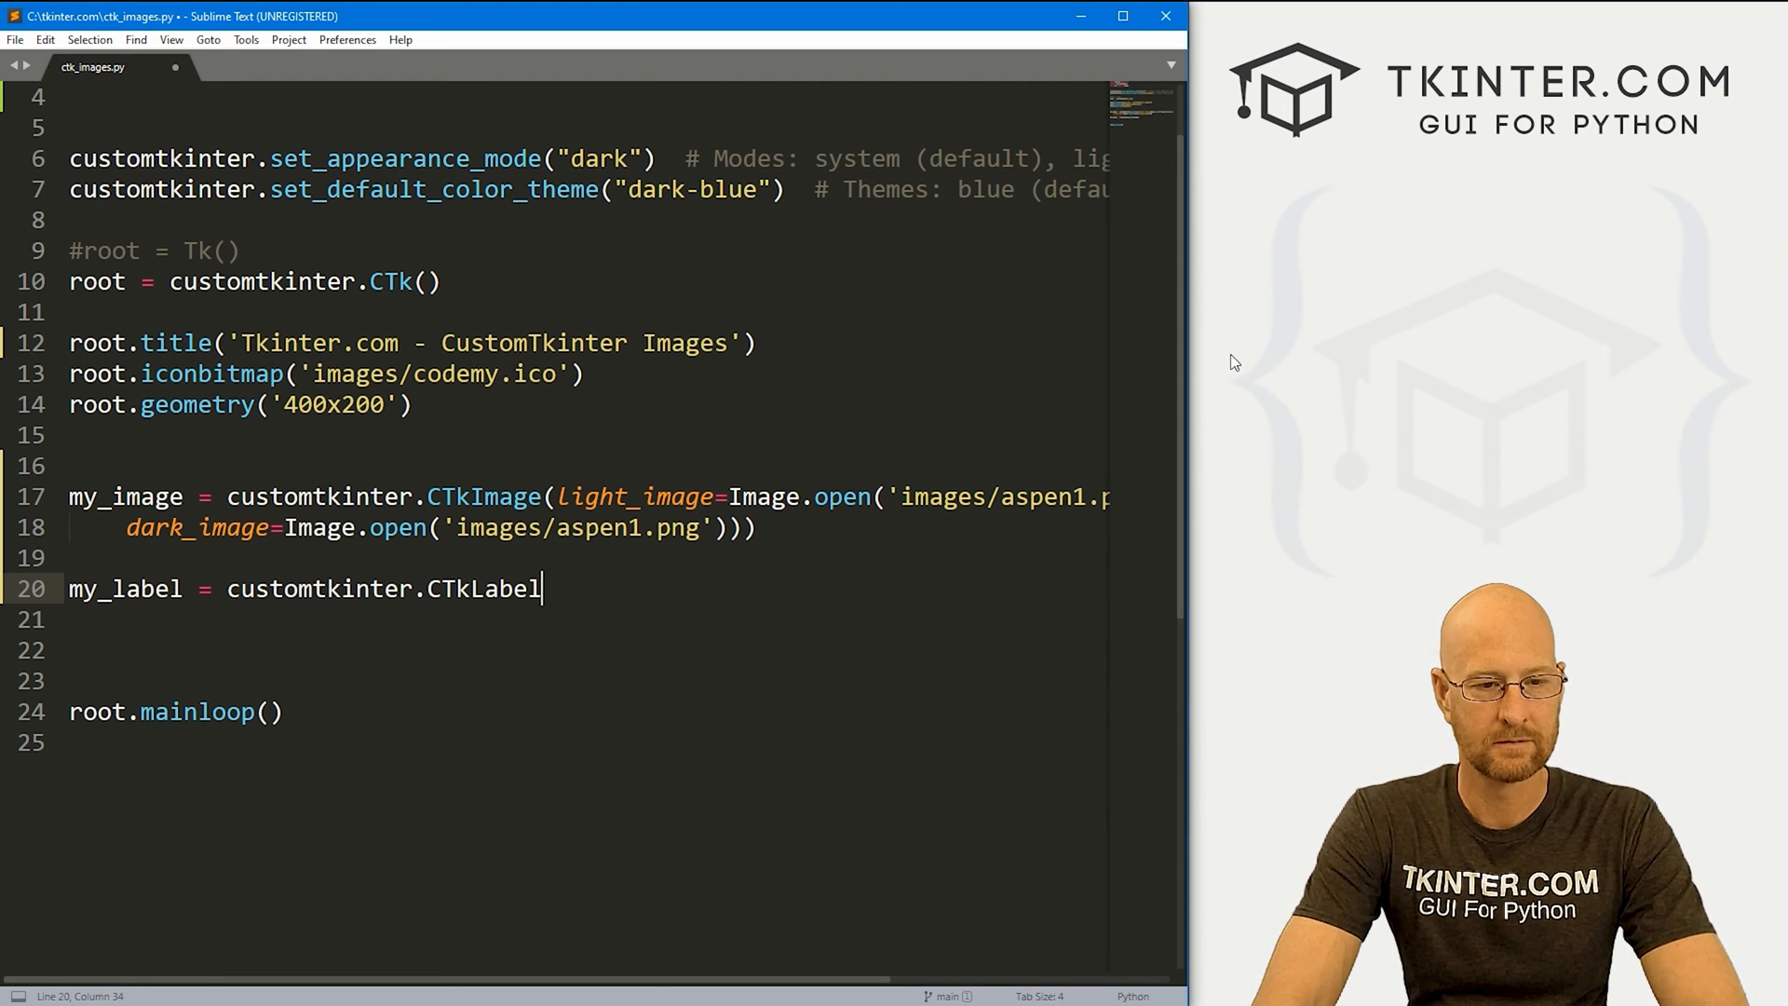
{"action": "type", "text": "(root, text=\"\", image)"}
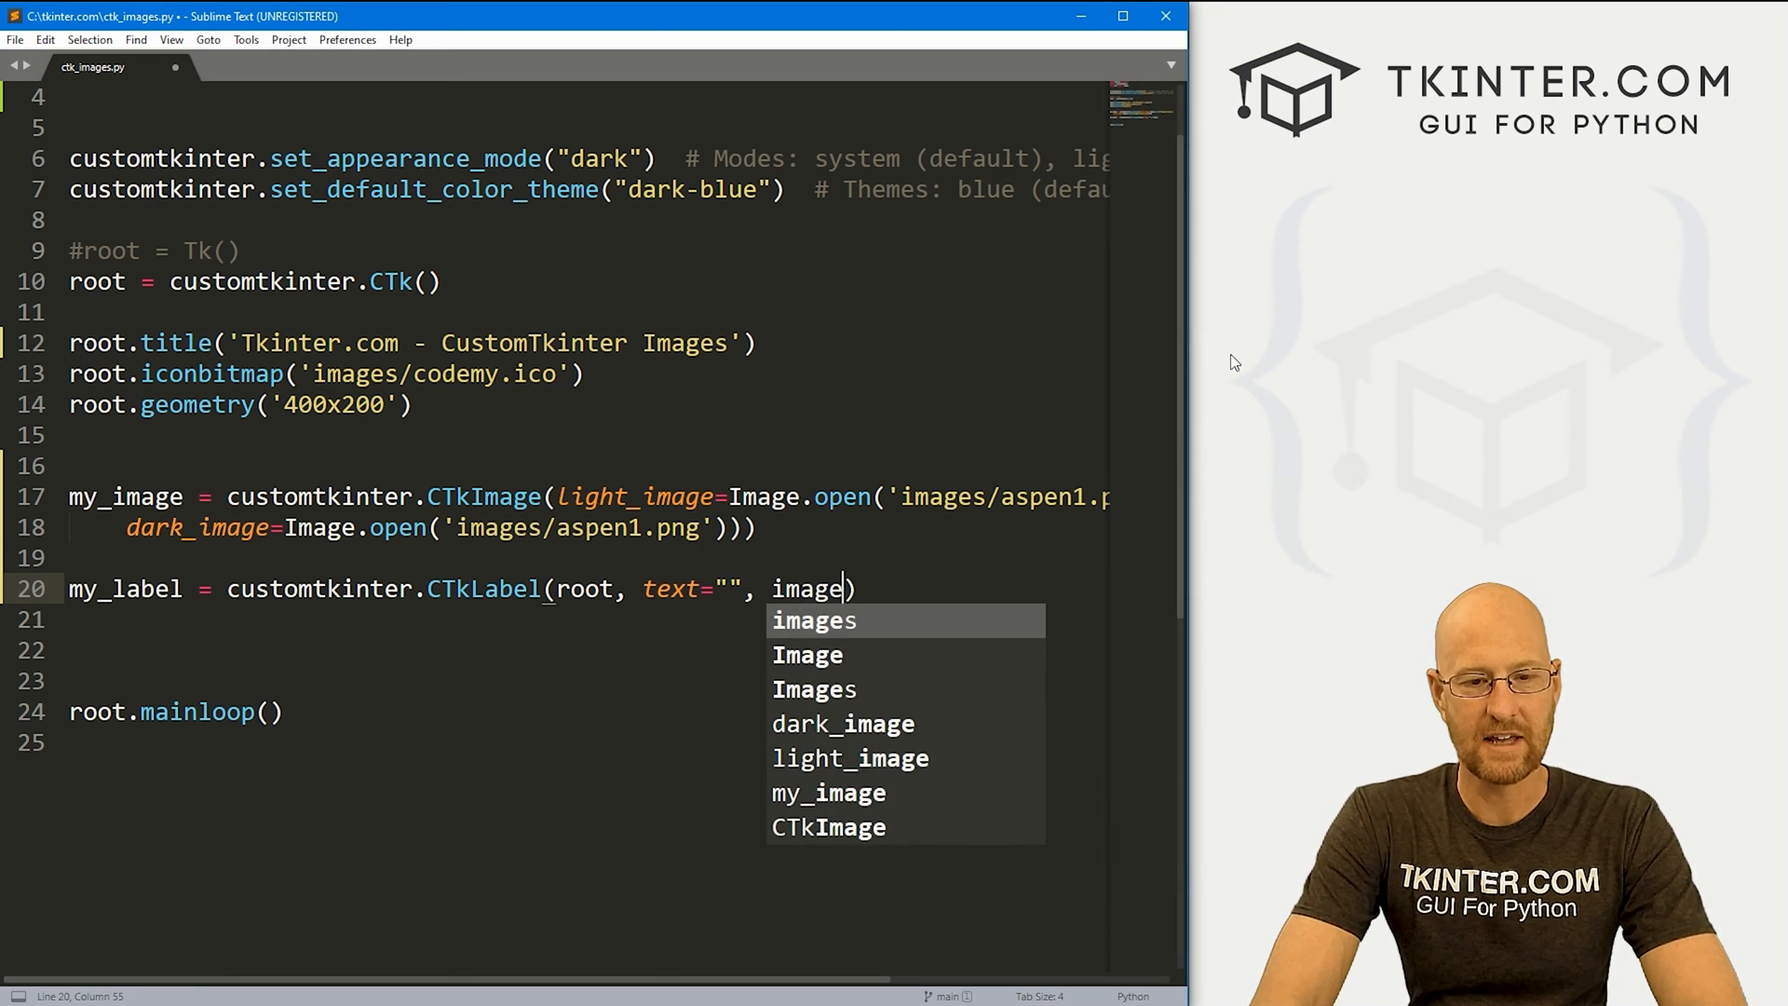
{"action": "type", "text": "=my_image"}
{"action": "left_click", "coordinate": [583, 621]}
{"action": "type", "text": "my_label.pack("}
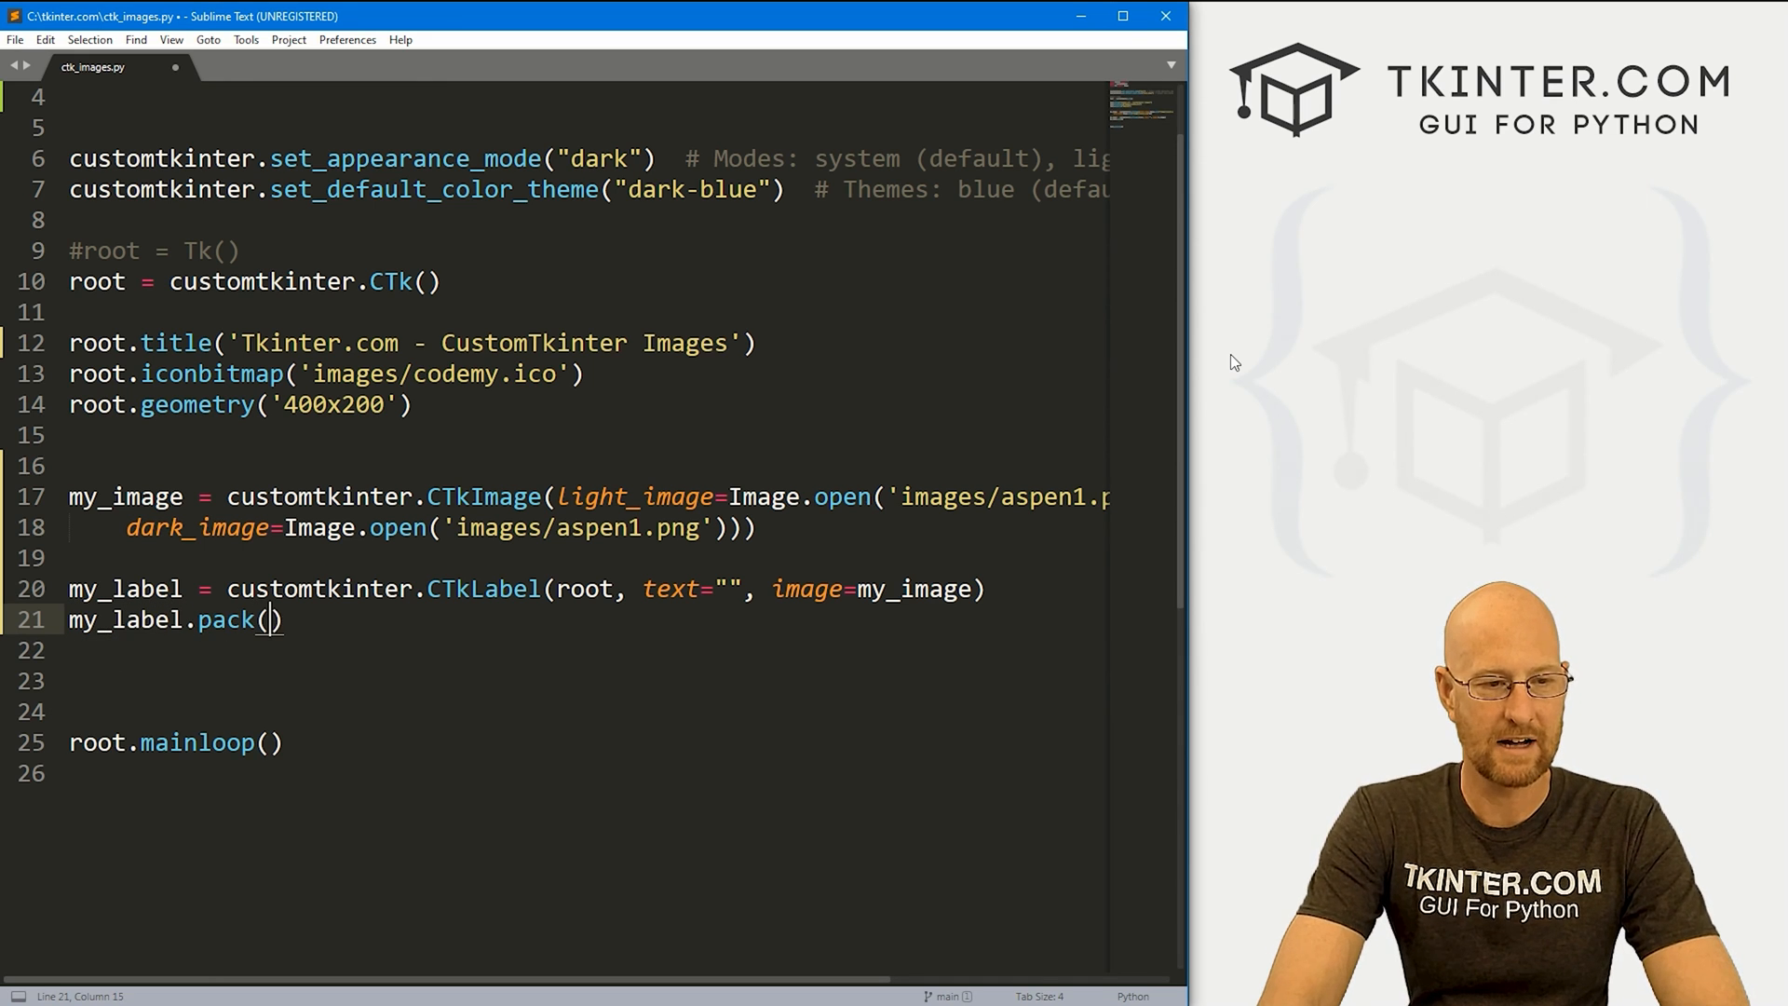
- Pack my_label with pady=10 on line 21
{"action": "type", "text": "pady=10"}
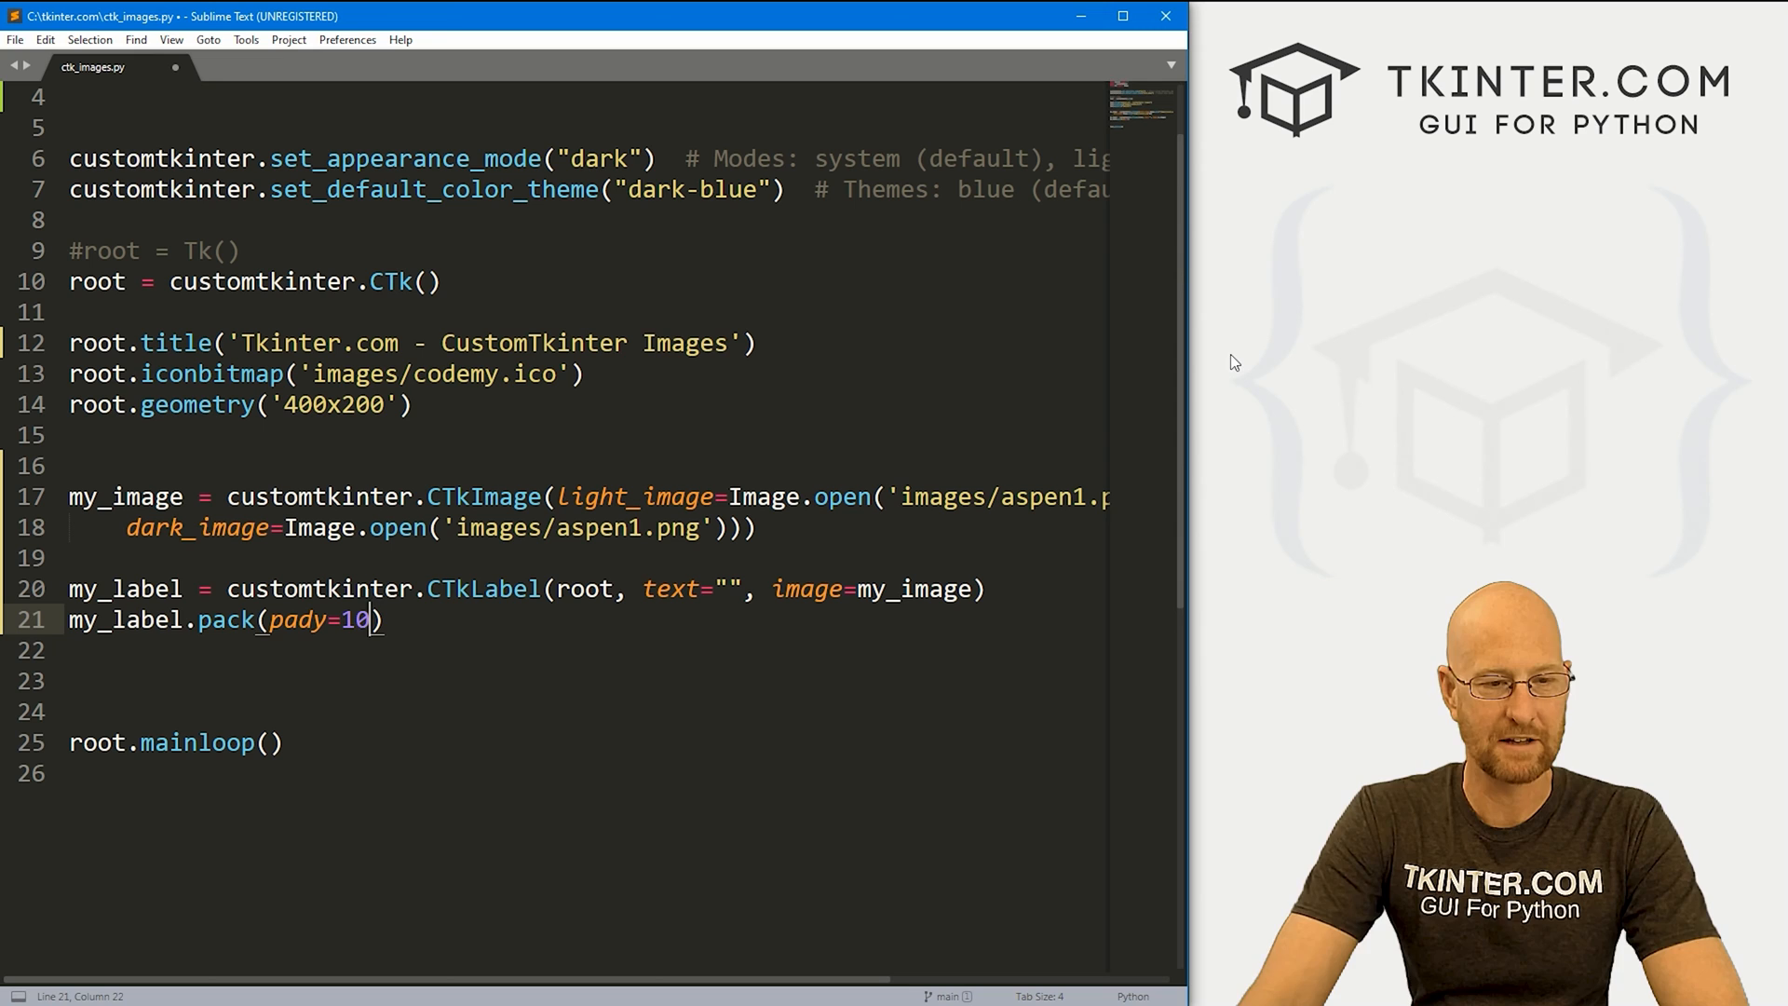
{"action": "mouse_move", "coordinate": [1557, 475]}
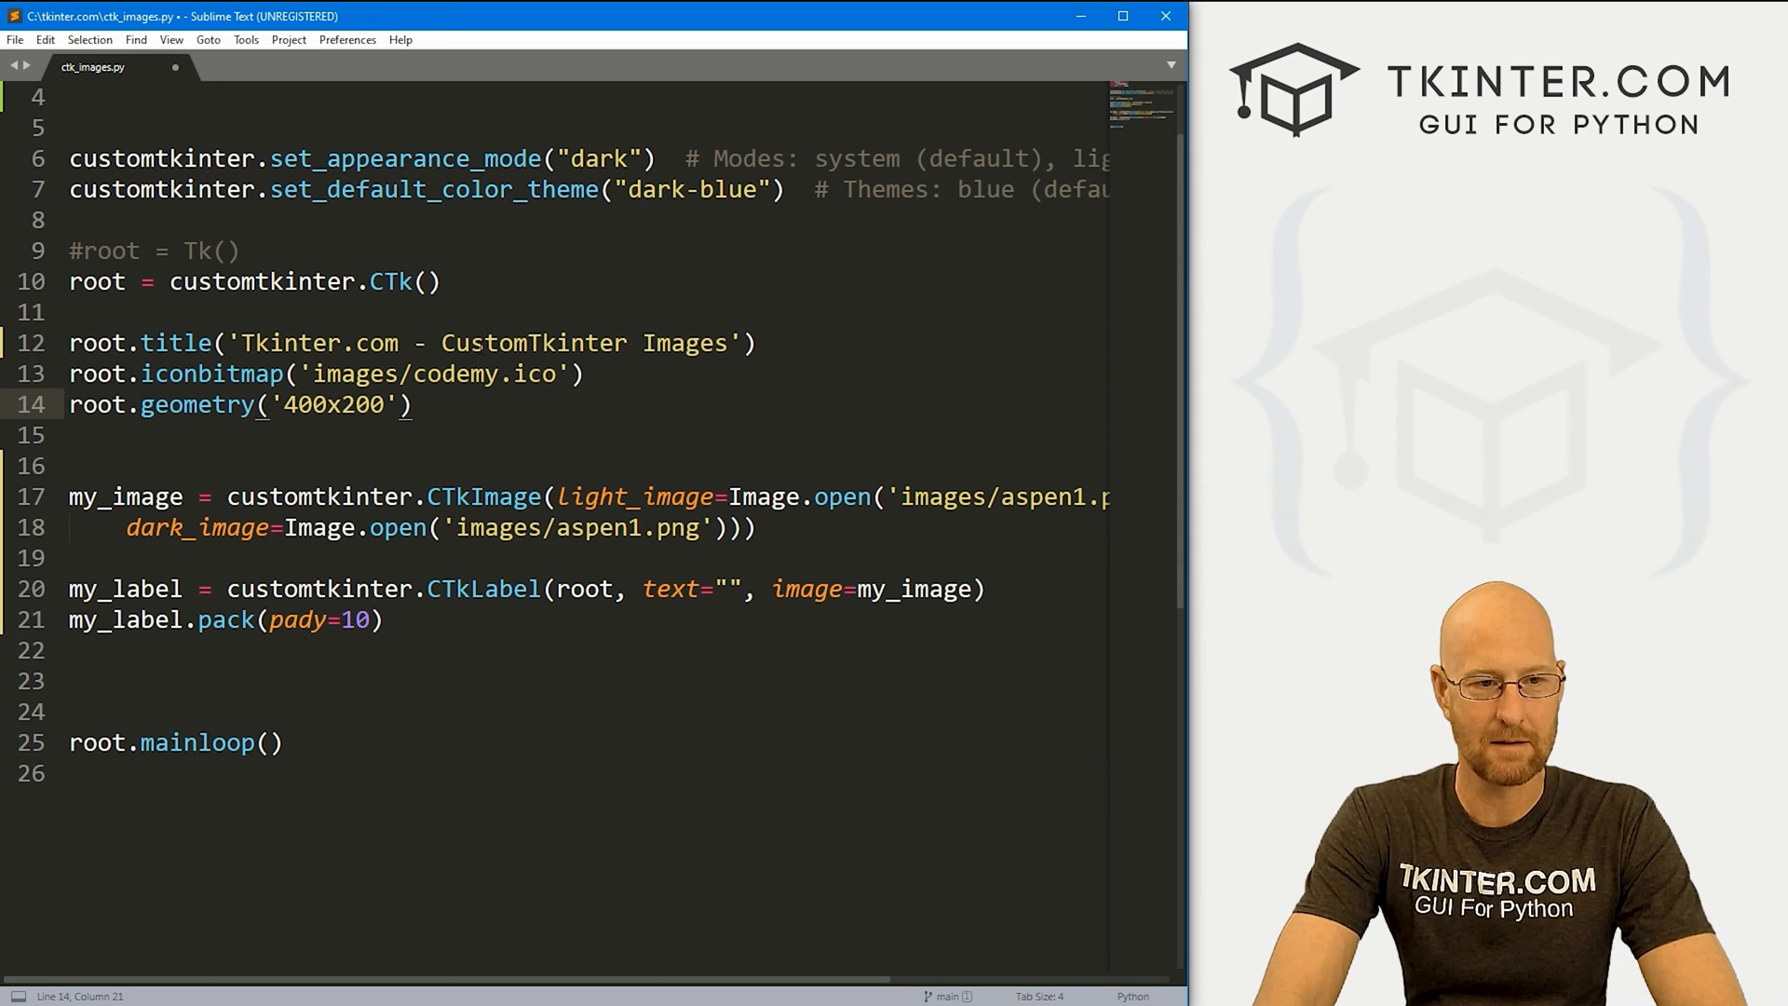
- Change root.geometry to '400x550' and save the script
{"action": "type", "text": "55"}
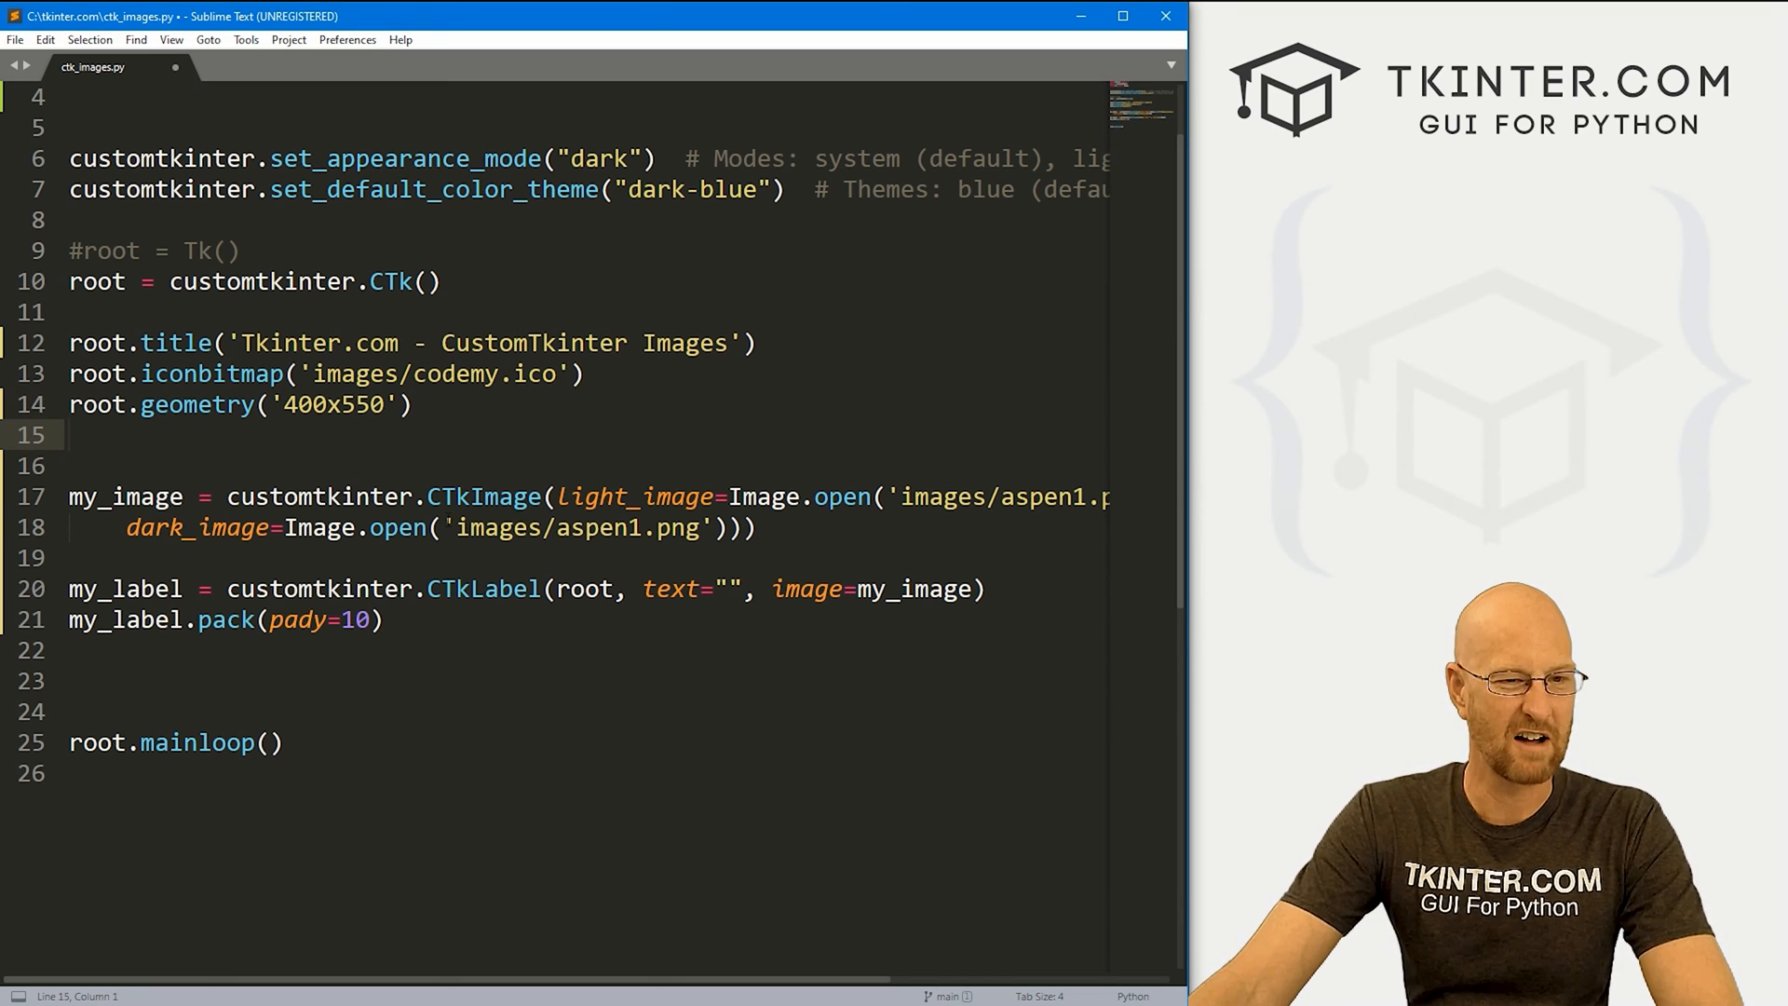
{"action": "key", "text": "ctrl+s"}
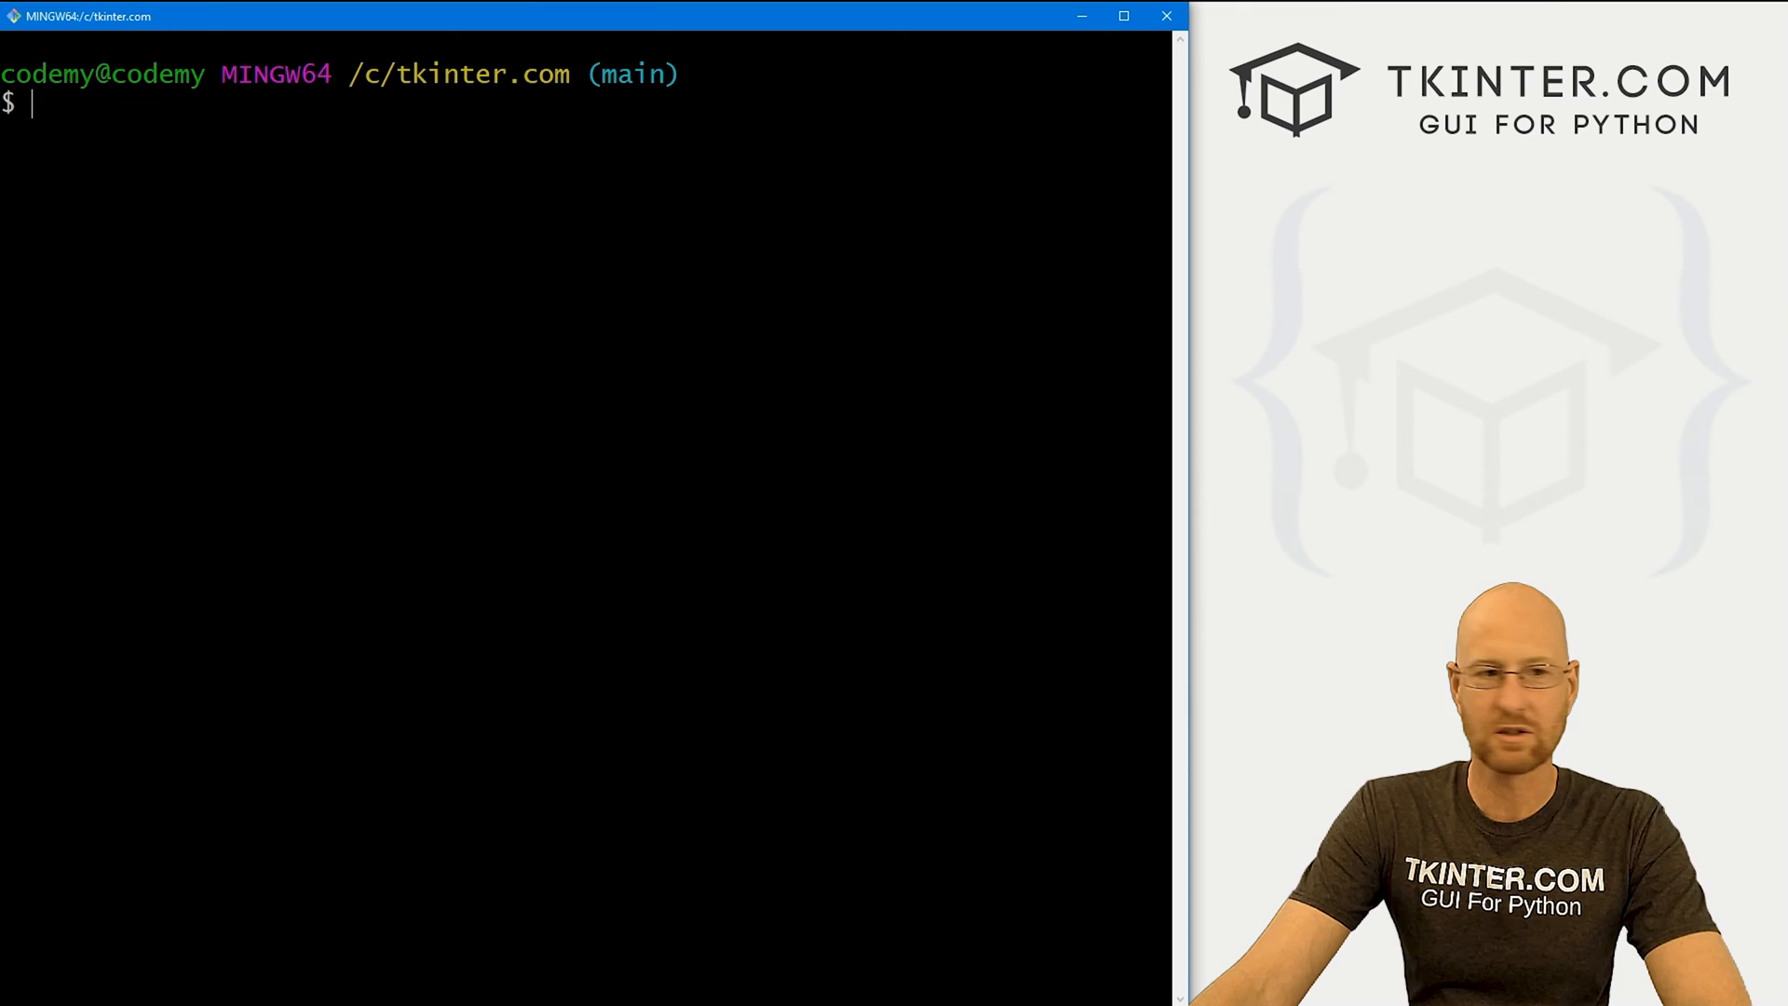
- Run python ctk_images.py in Git Bash, which hits a syntax error
{"action": "type", "text": "python"}
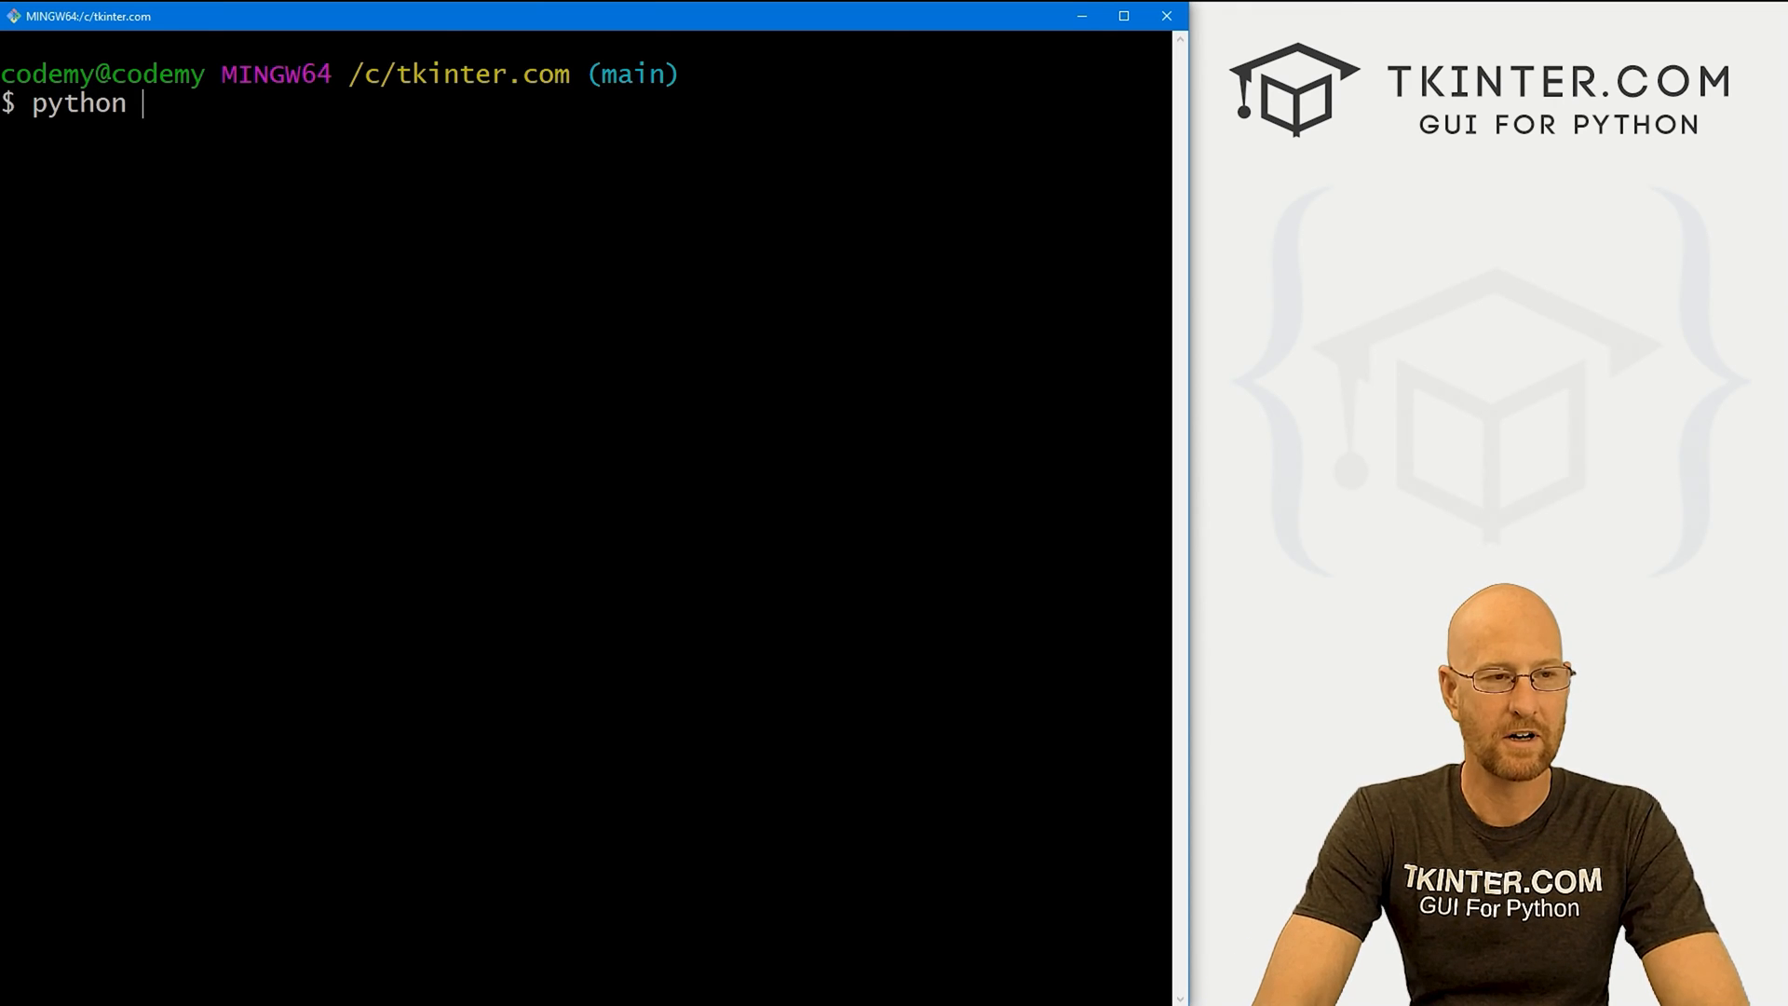
{"action": "type", "text": "ctk_images.py"}
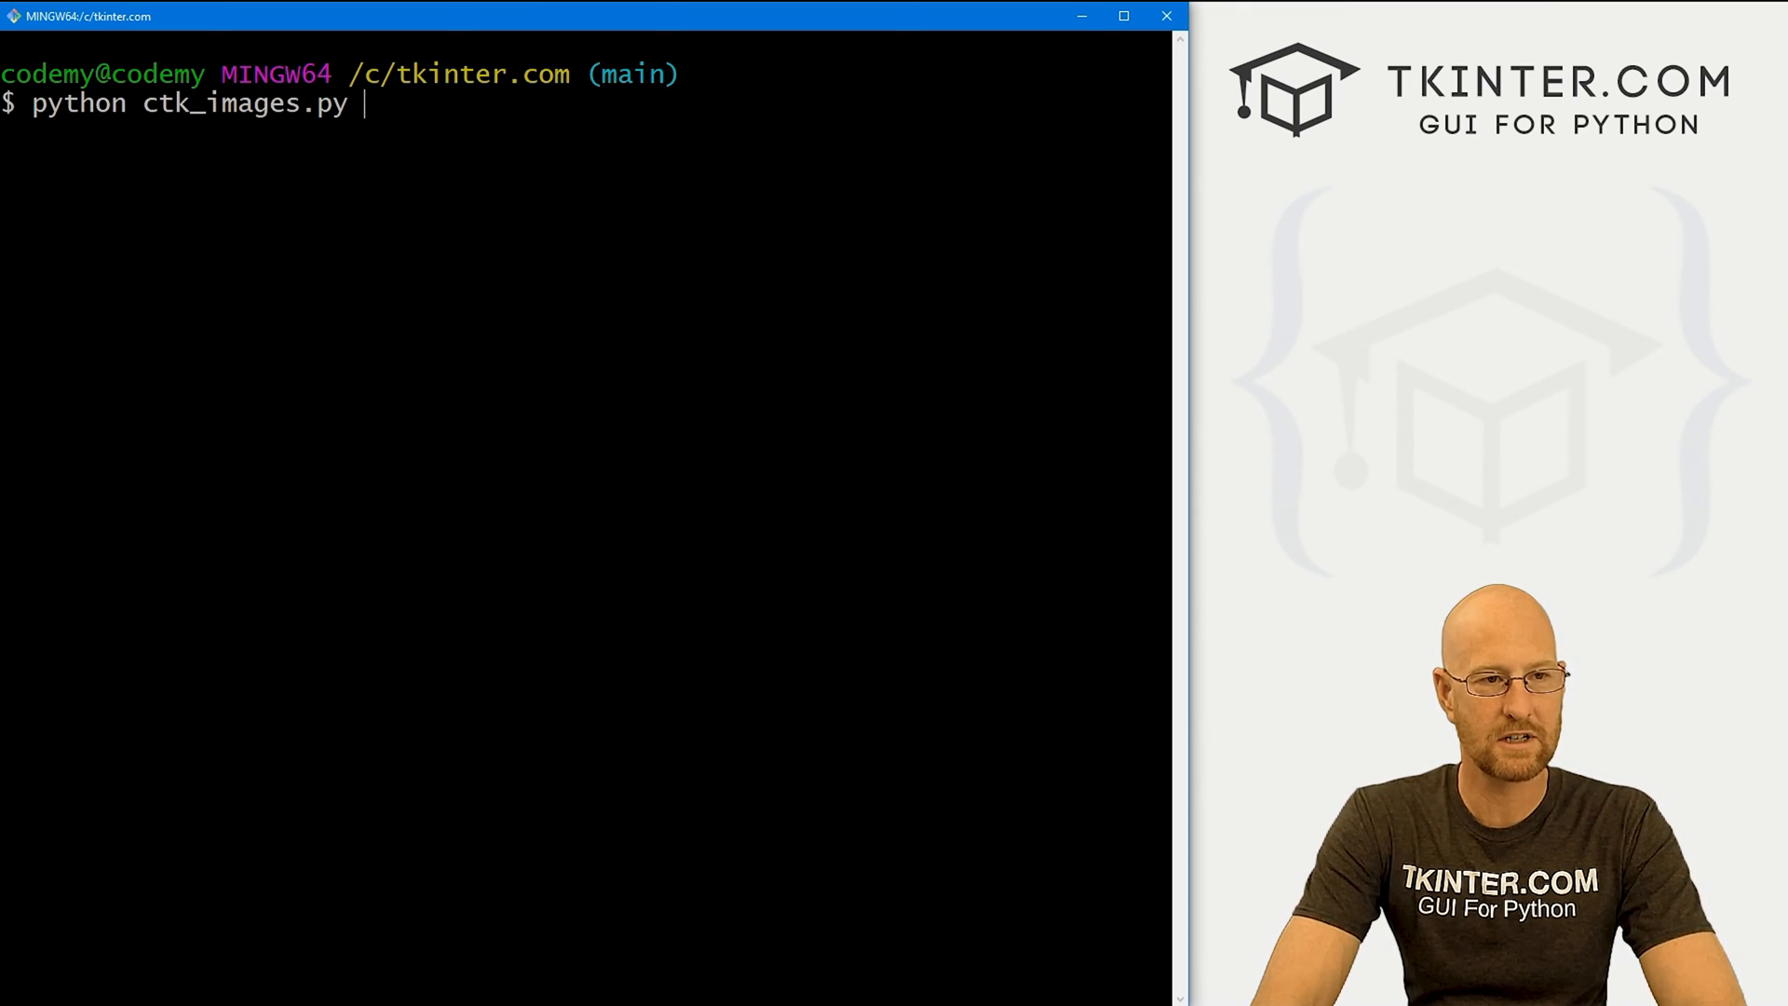
{"action": "key", "text": "Return"}
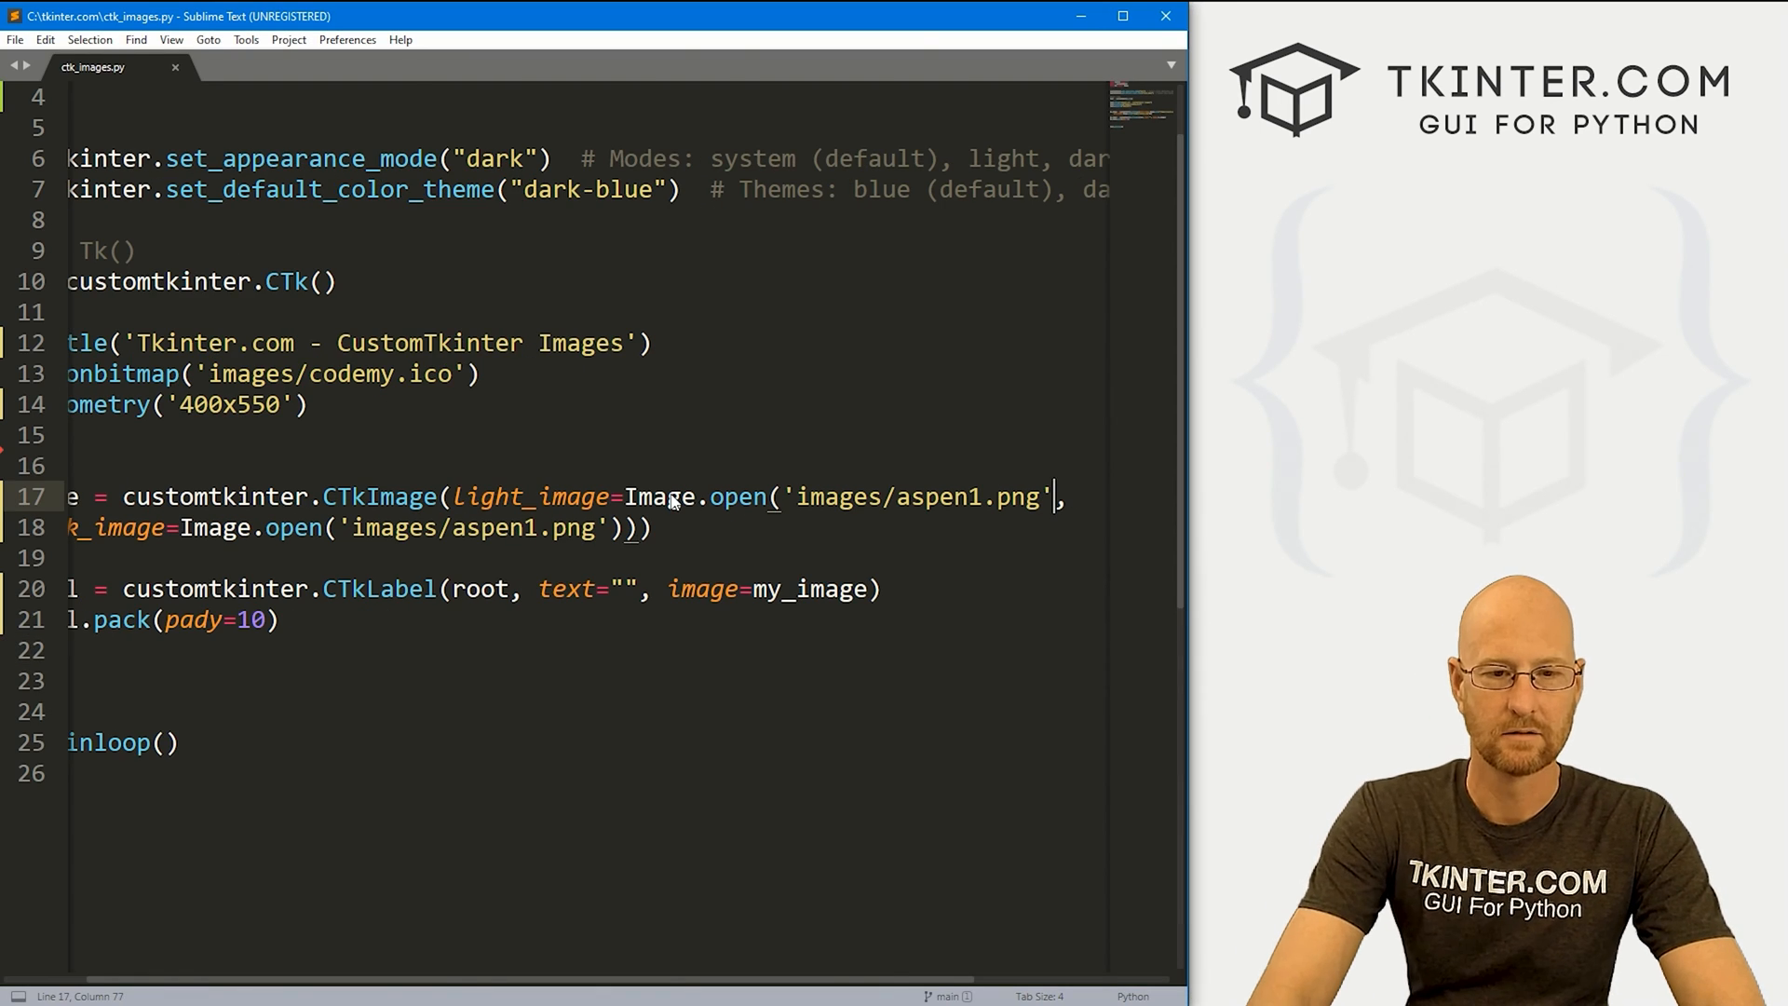
- Add the missing closing parenthesis after the light_image path on line 17 and save
{"action": "type", "text": ")"}
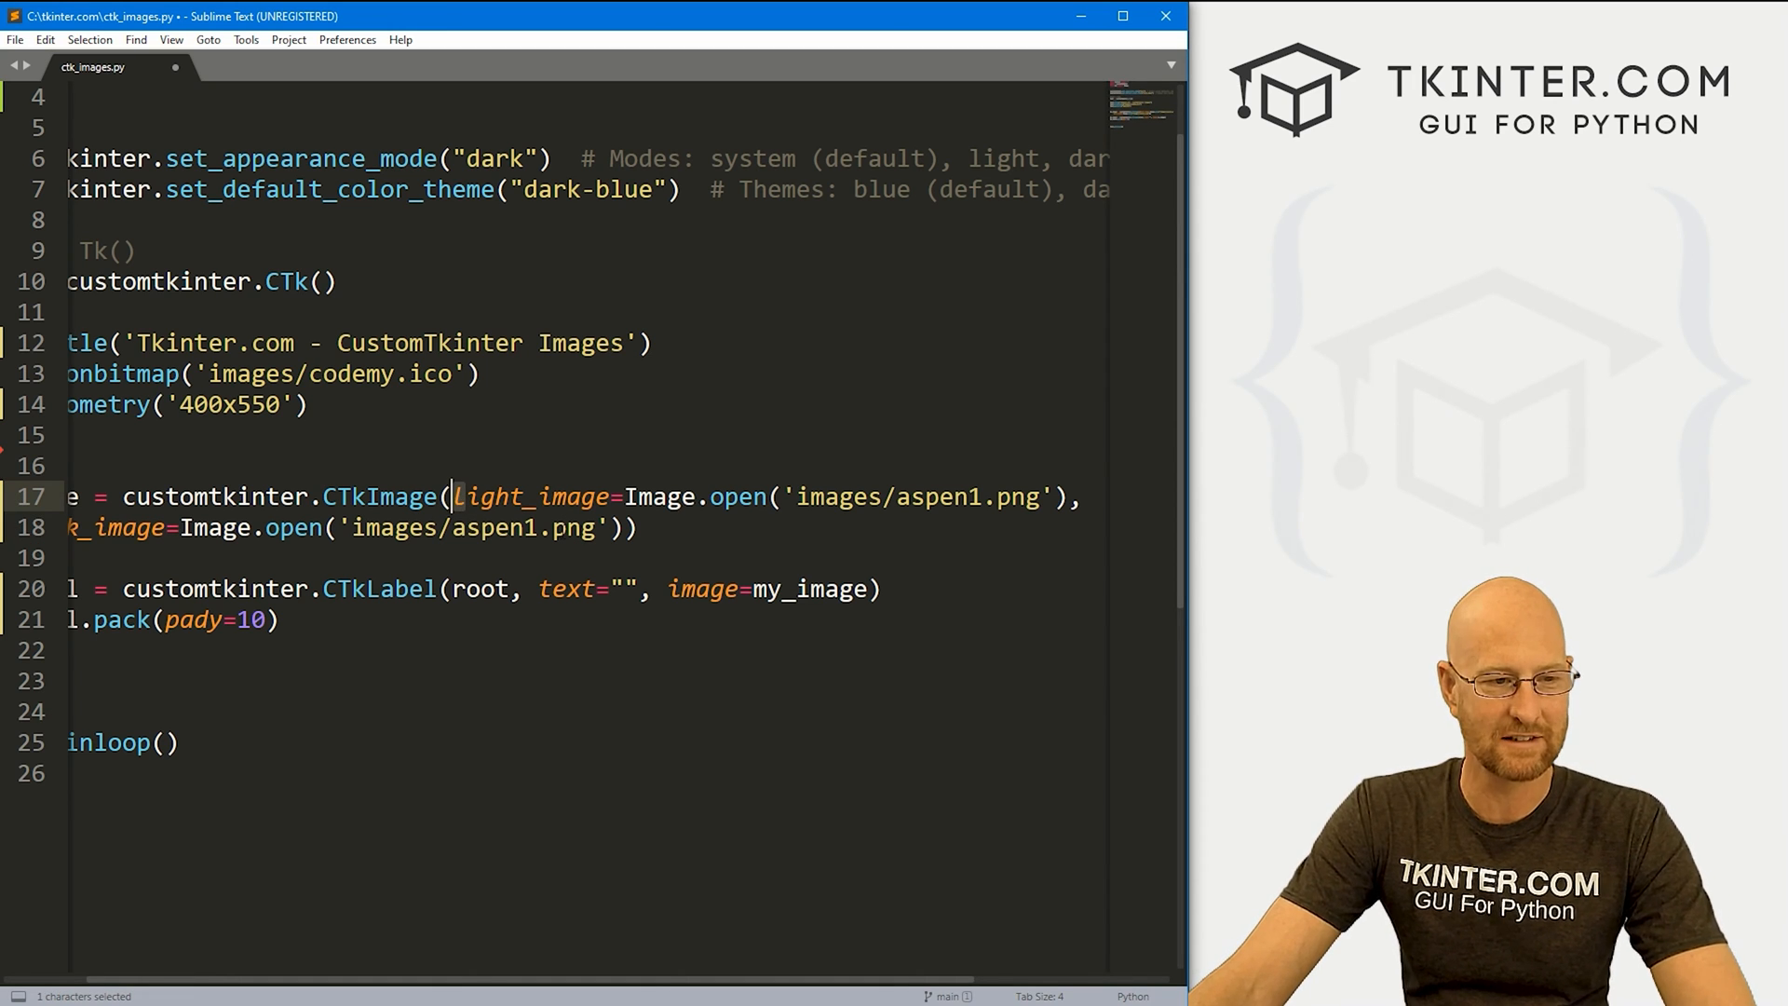
{"action": "left_click", "coordinate": [801, 496]}
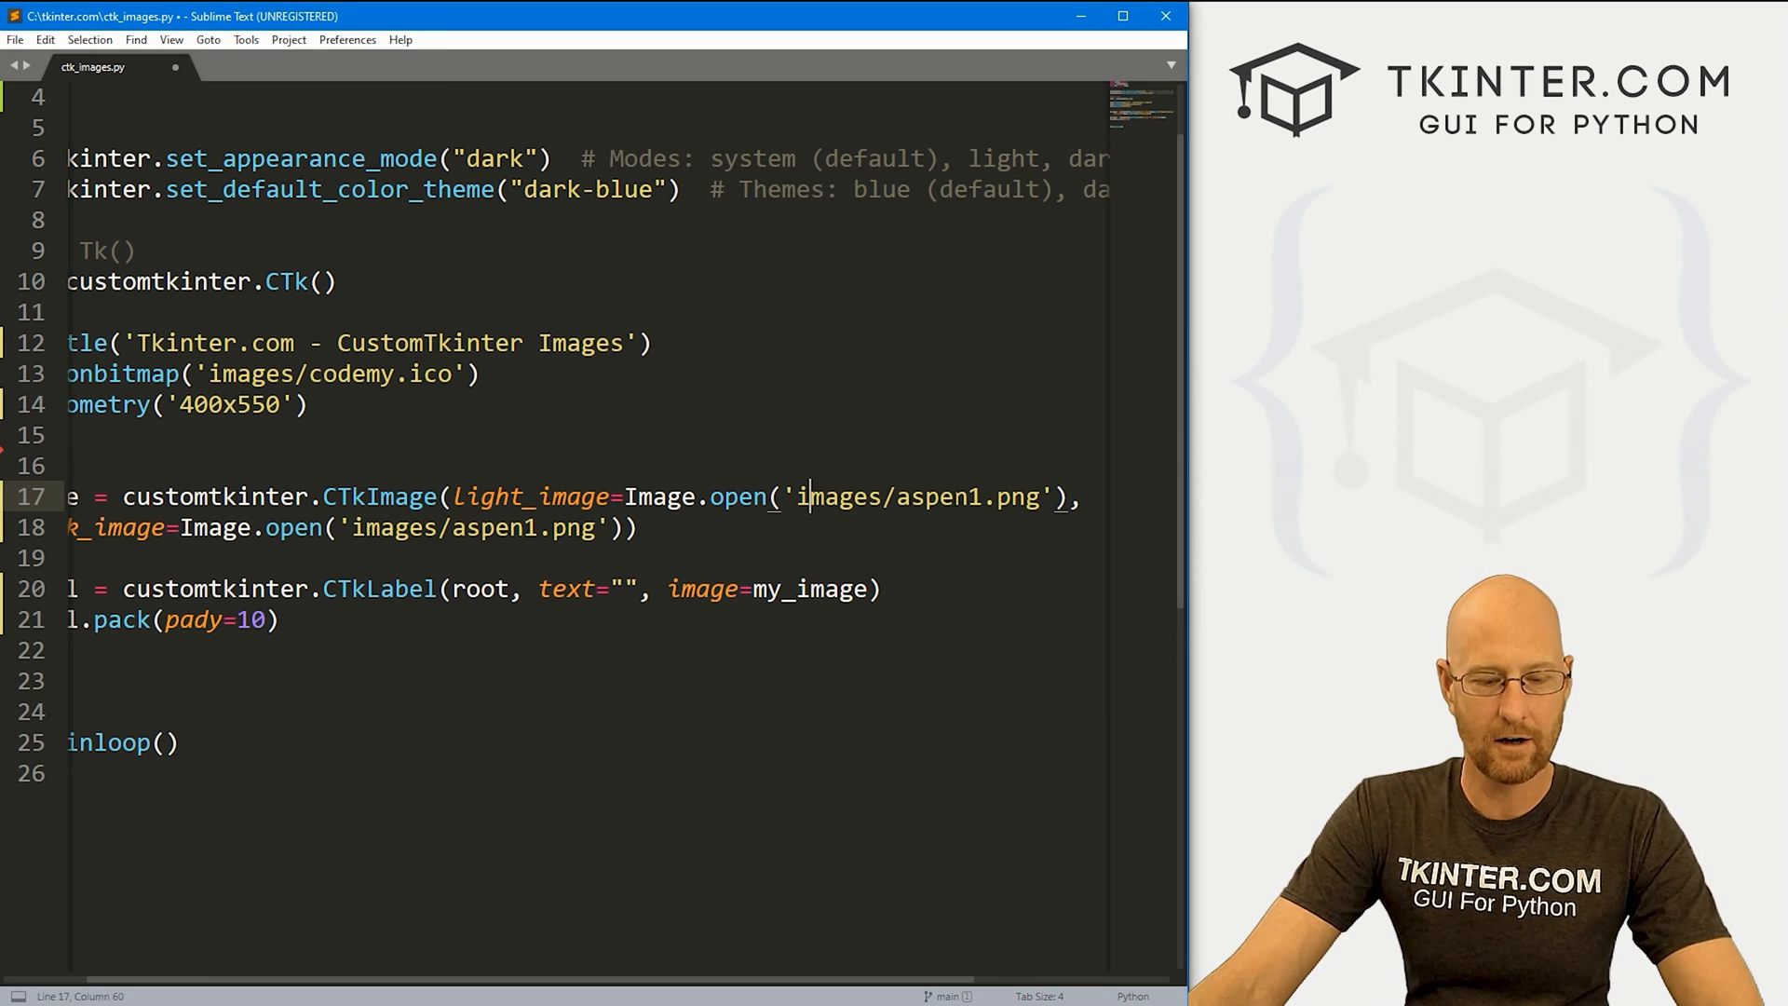
{"action": "key", "text": "ctrl+s"}
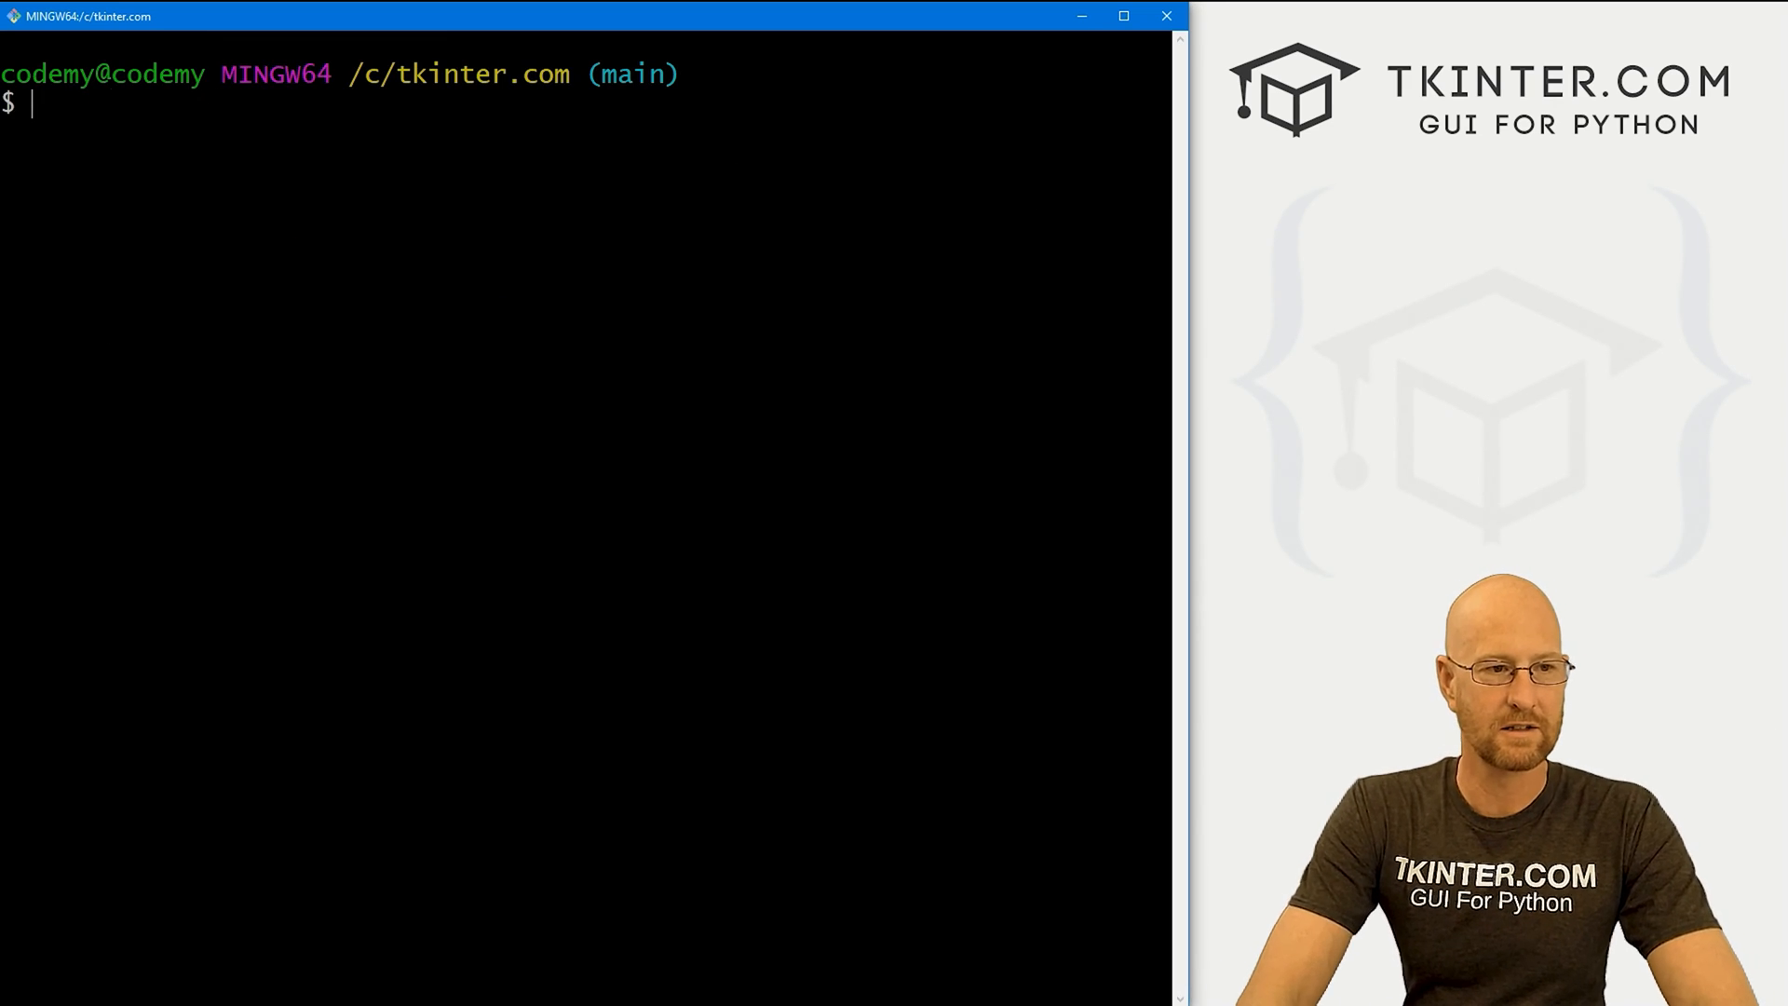
- Run python ctk_images.py, see the tiny husky photo in the window, and close it
{"action": "type", "text": "python ctk_images.py"}
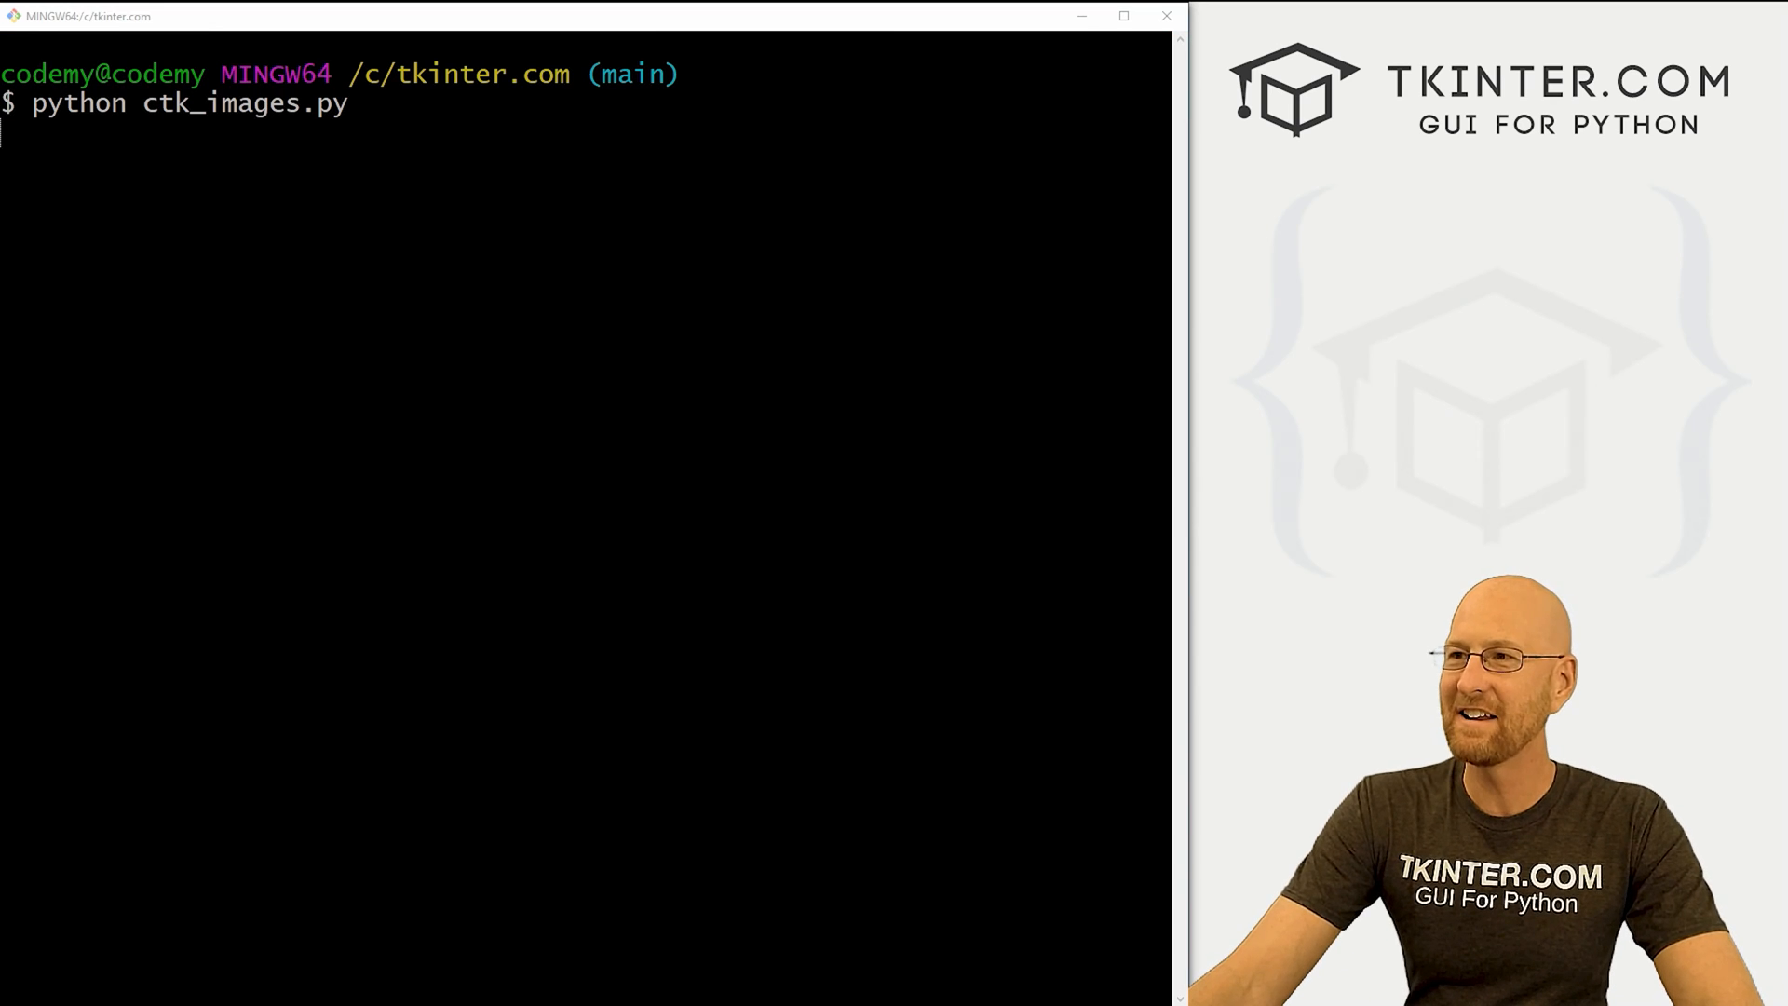
{"action": "key", "text": "Return"}
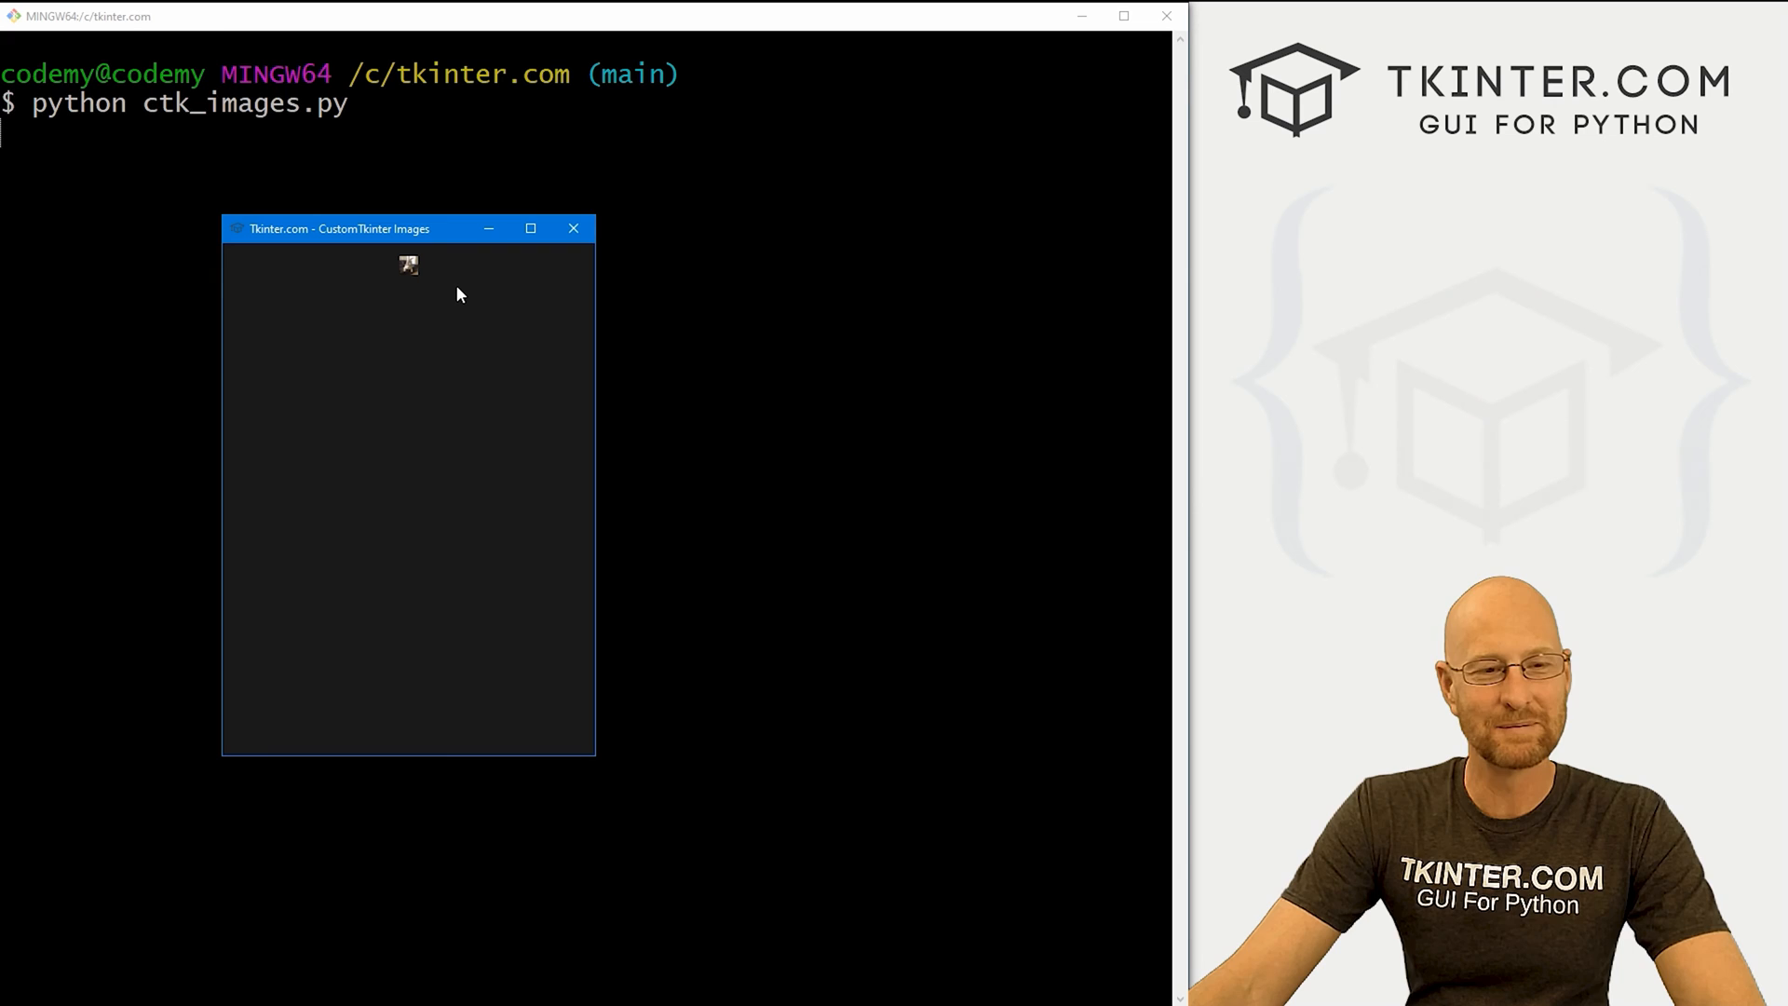
{"action": "mouse_move", "coordinate": [486, 313]}
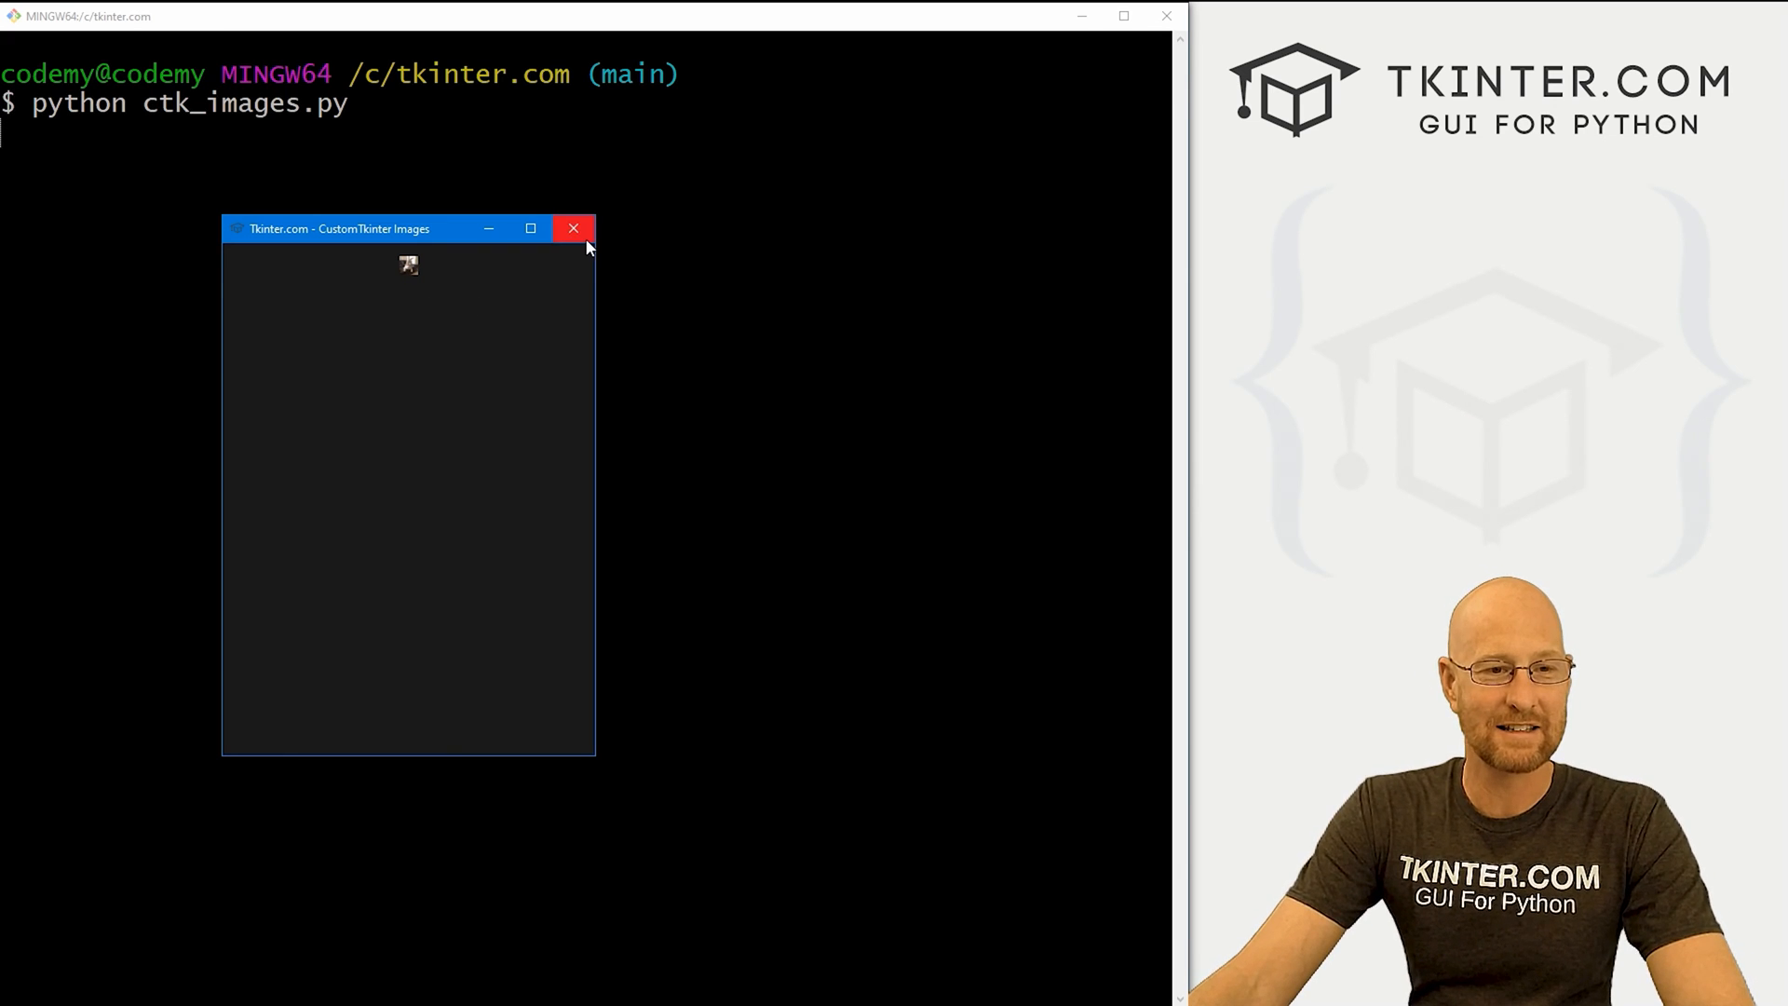
{"action": "left_click", "coordinate": [574, 228]}
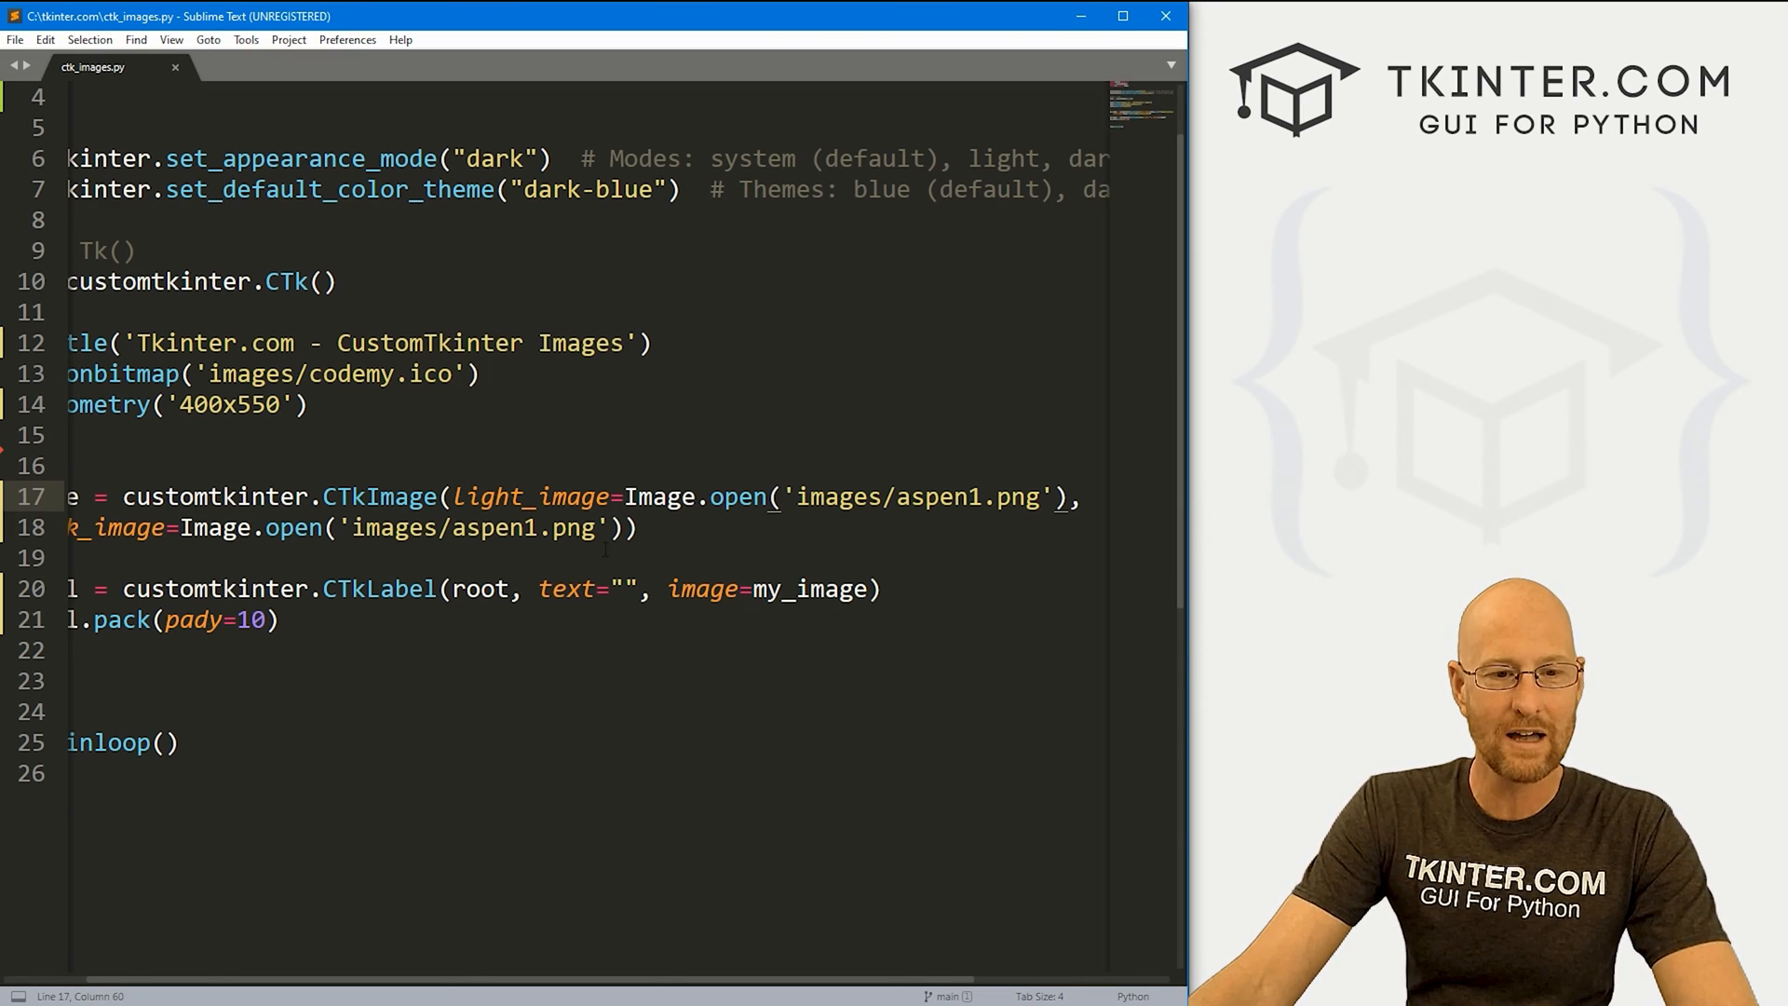
- Give CTkImage size=(360,500) with a '# WidthxHeight' comment and save the script
{"action": "type", "text": ","}
{"action": "type", "text": "size=)"}
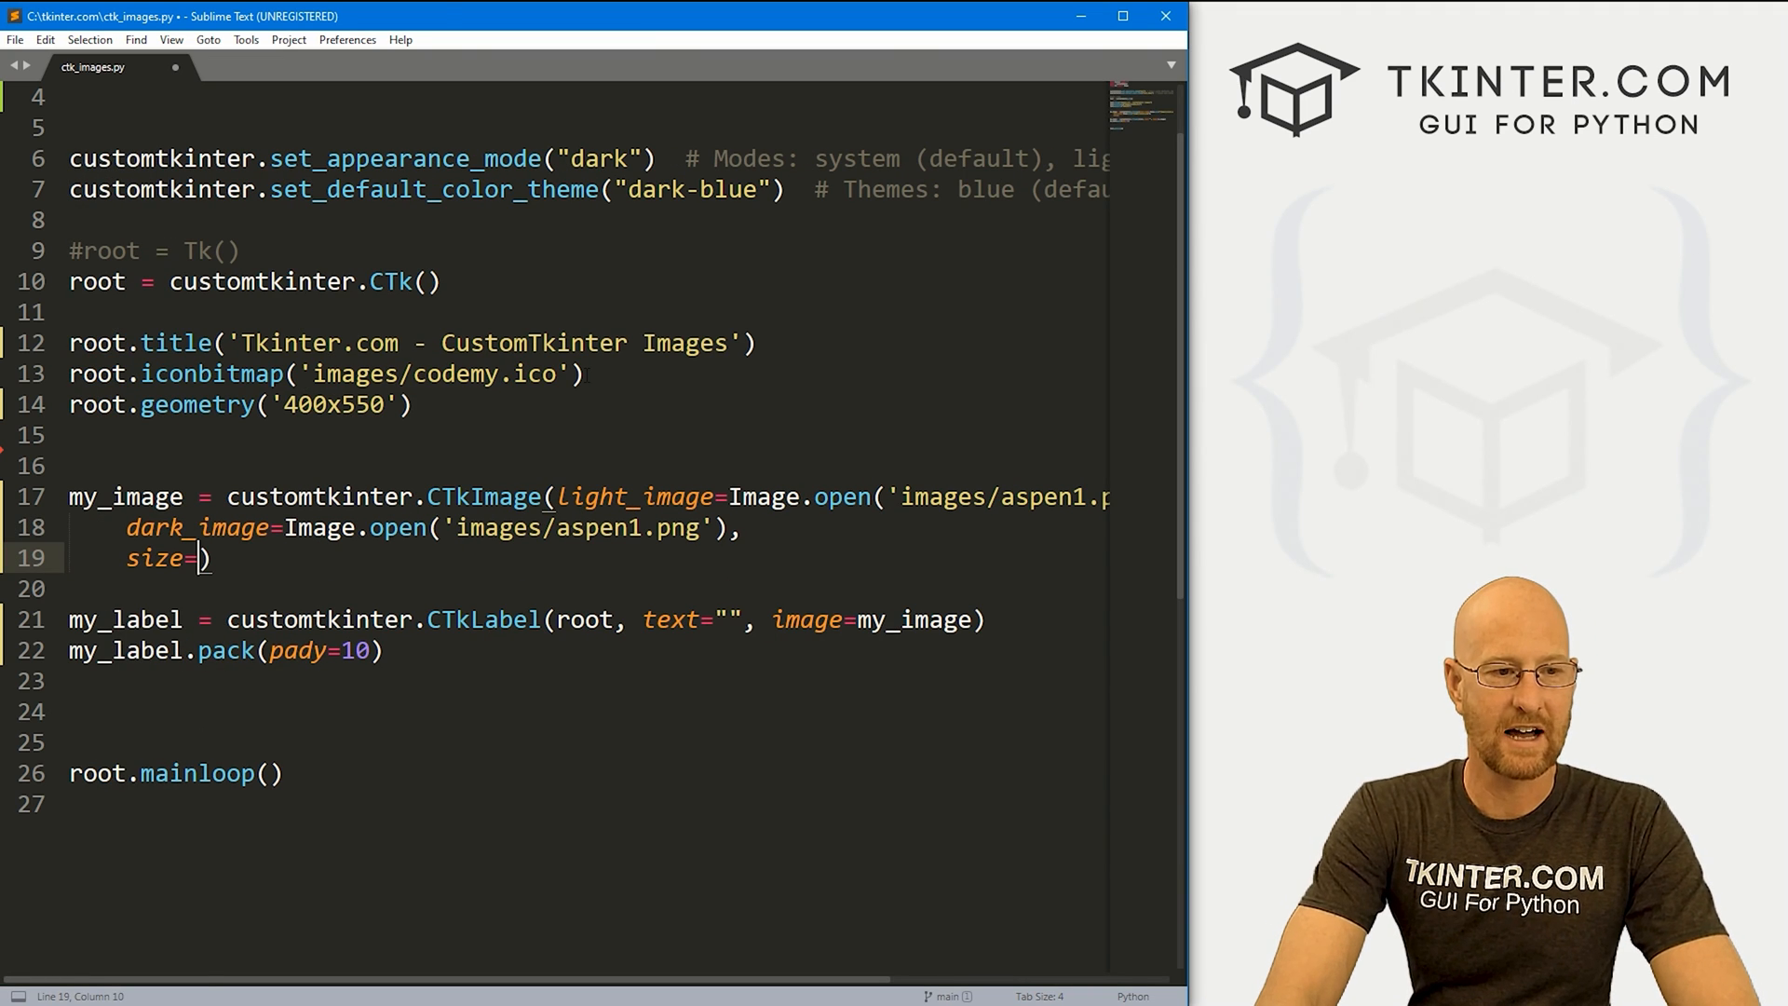
{"action": "type", "text": "("}
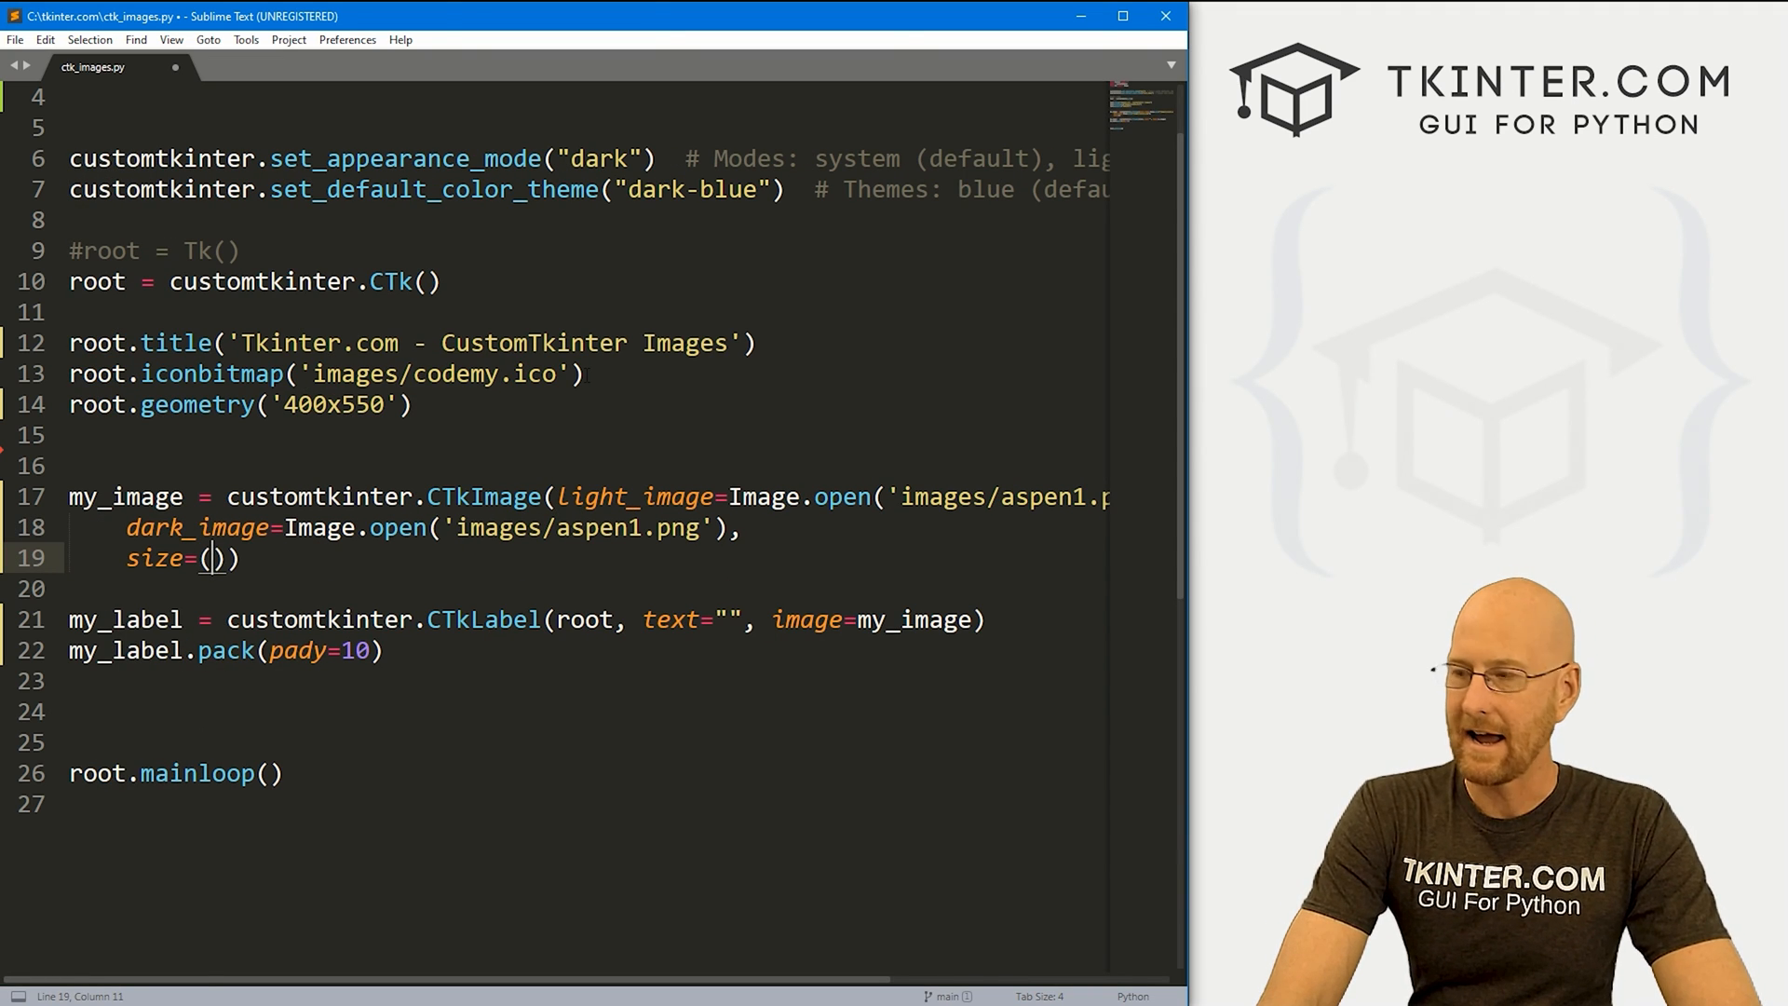
{"action": "type", "text": "360,5"}
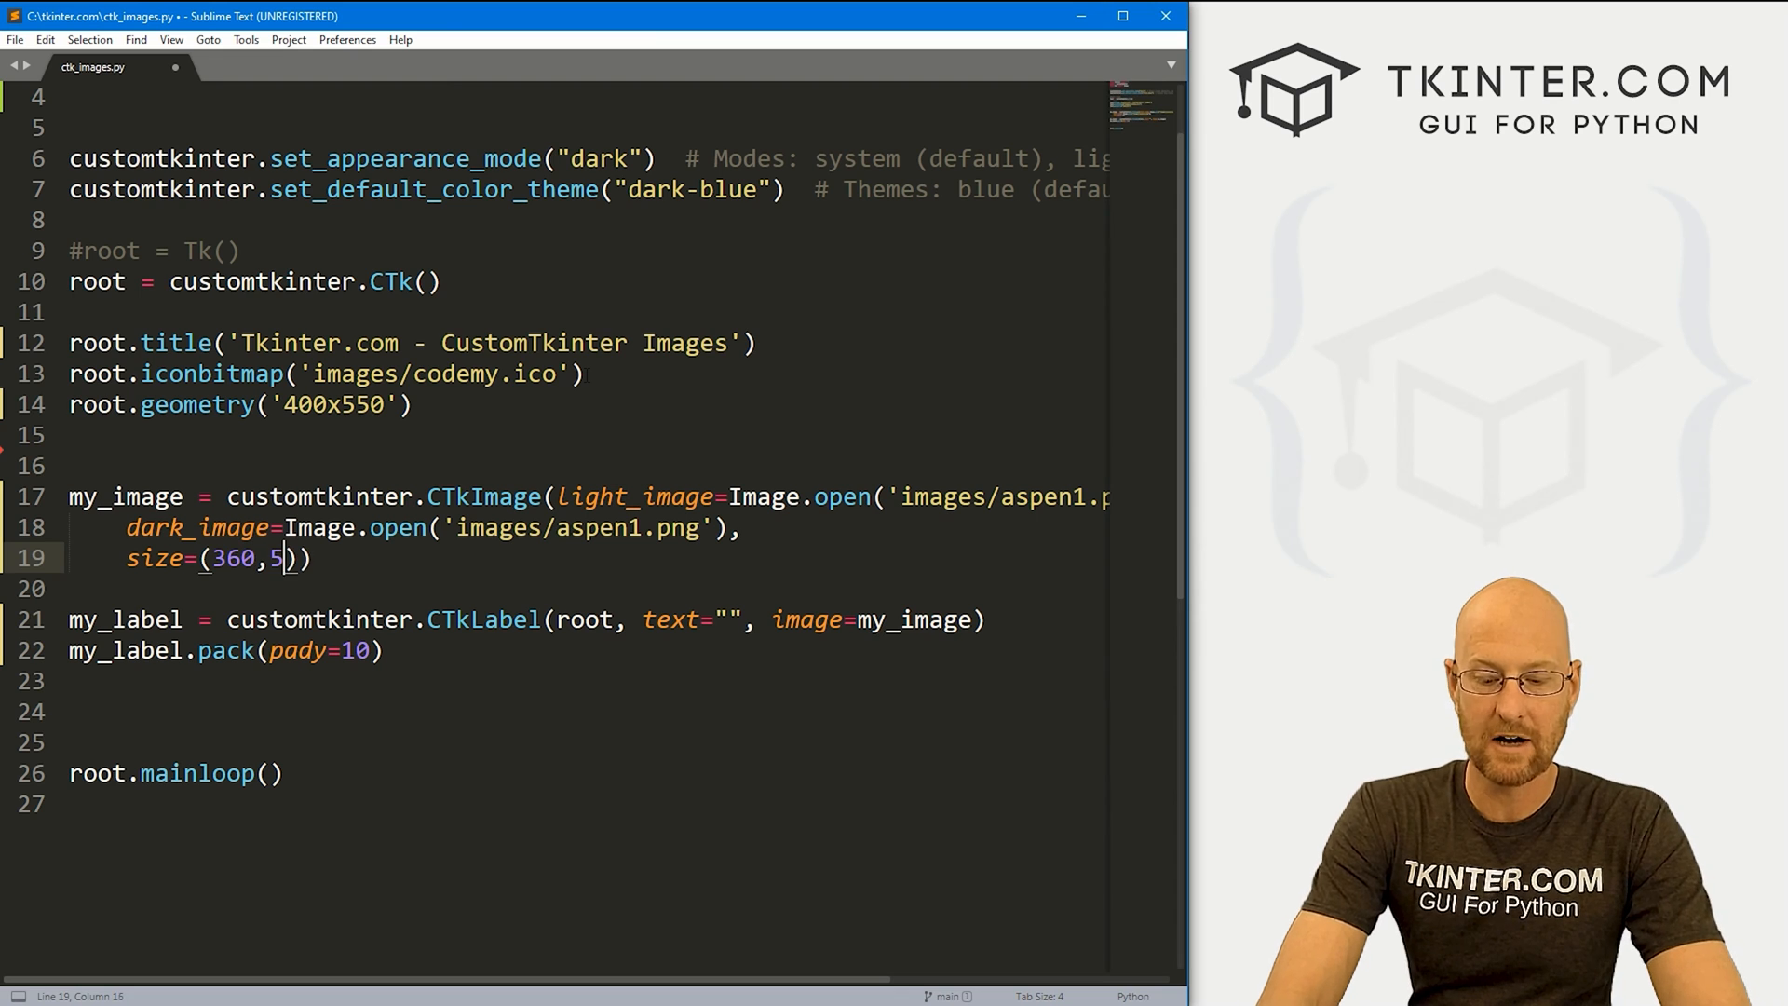
{"action": "type", "text": "00"}
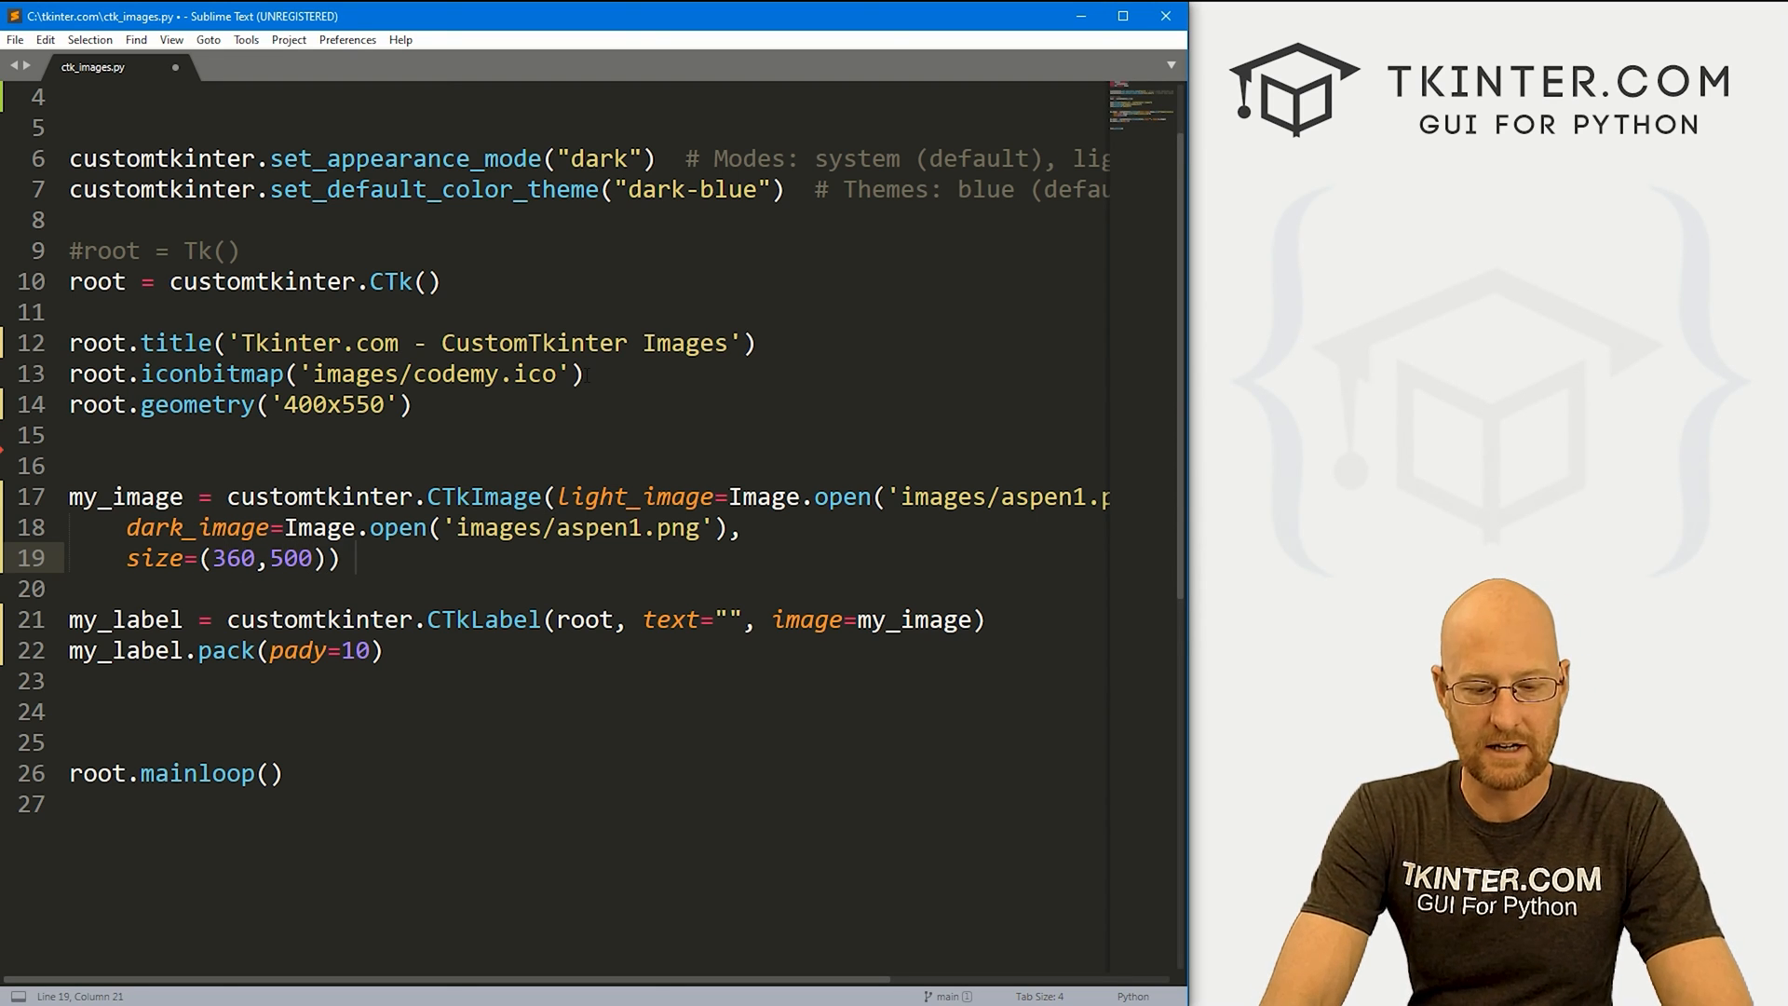
{"action": "type", "text": "# Width"}
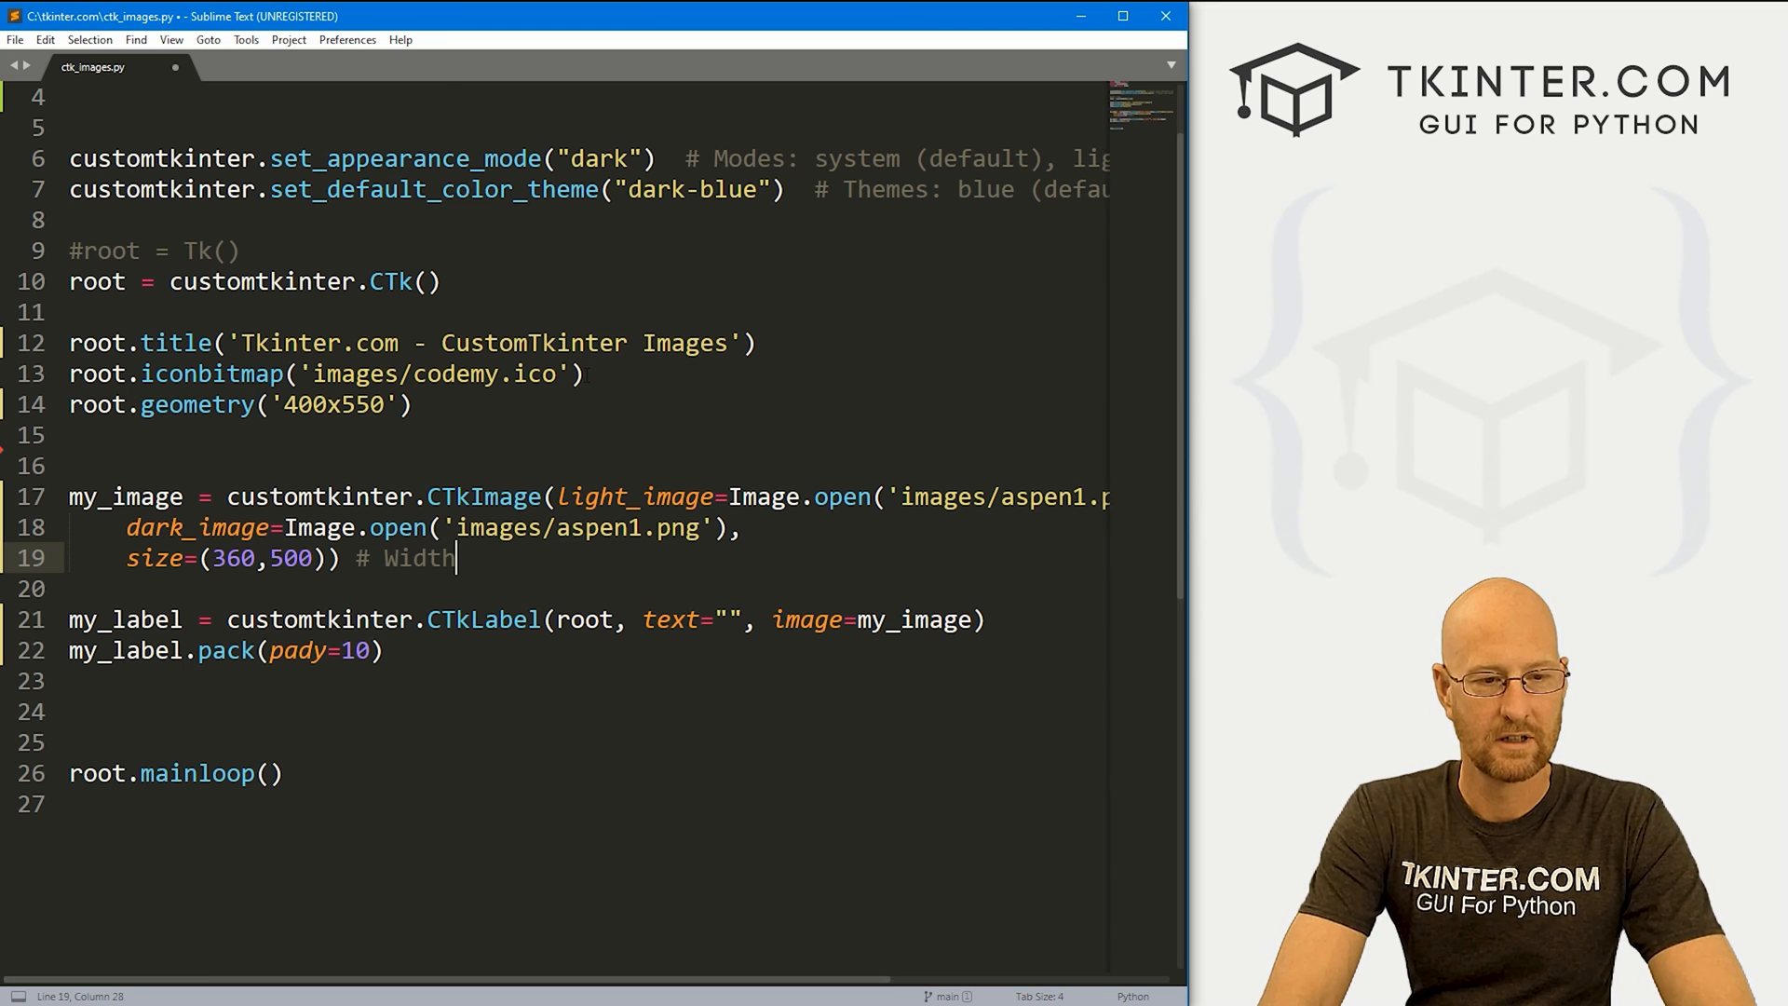
{"action": "type", "text": "xHeight"}
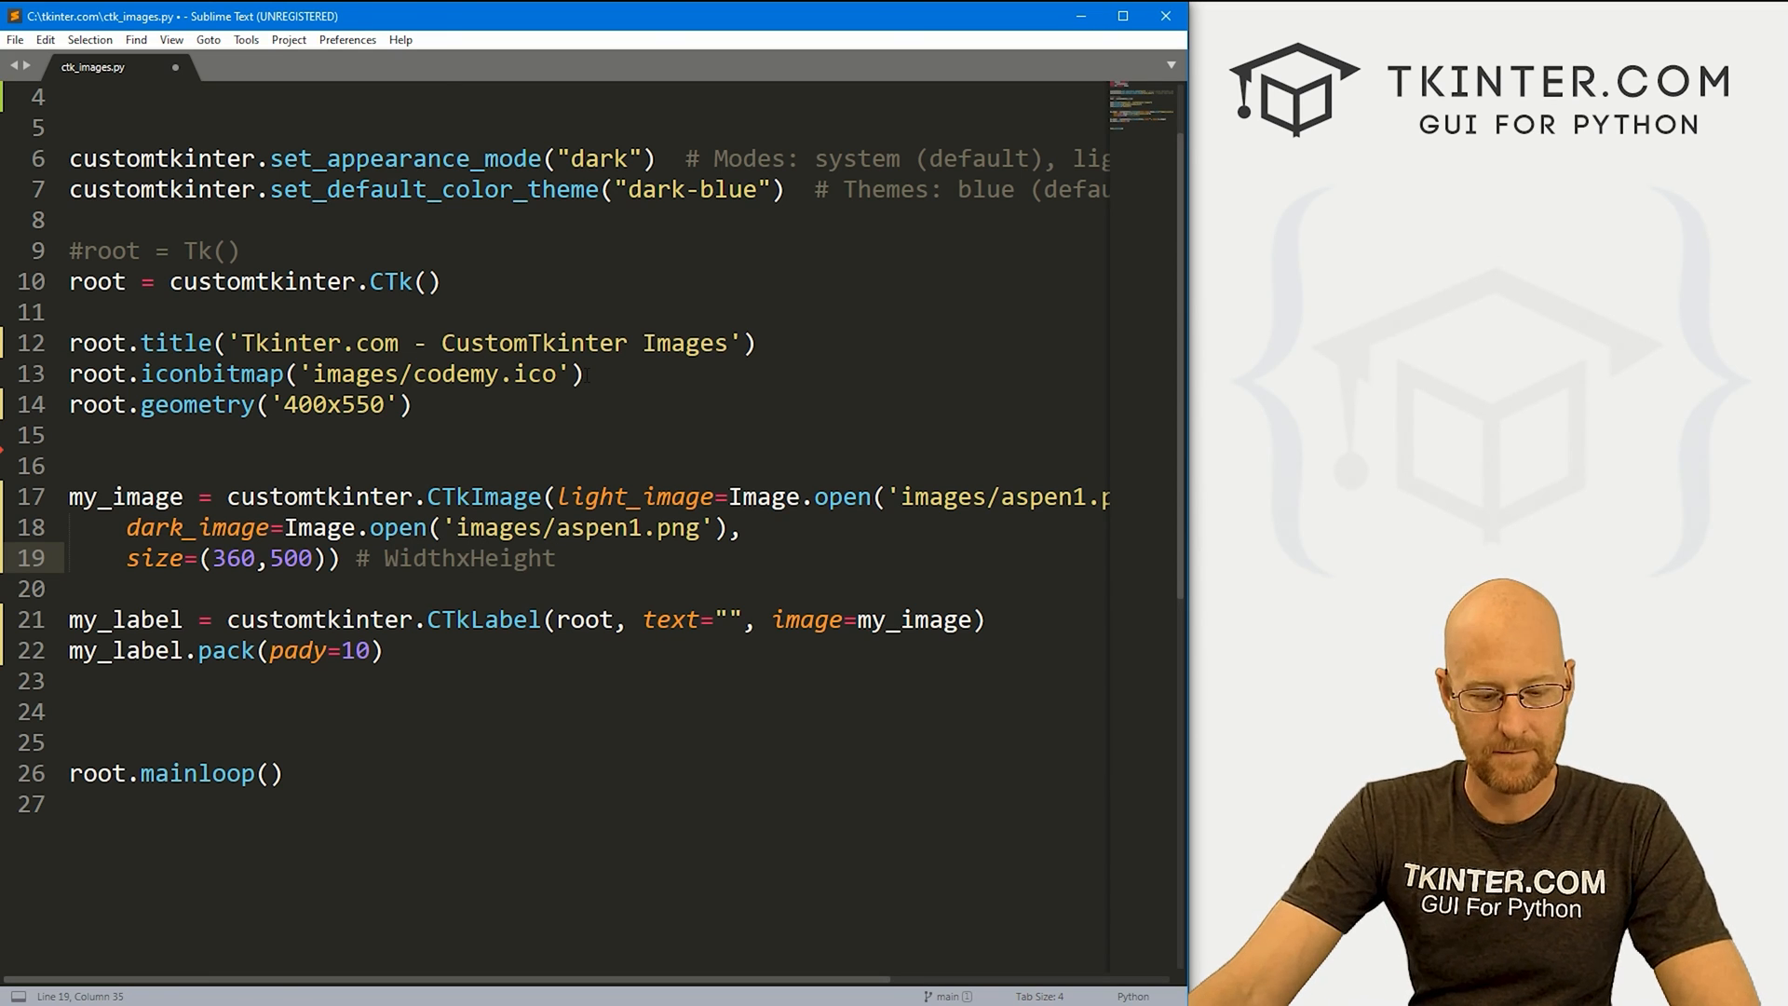
{"action": "key", "text": "ctrl+s"}
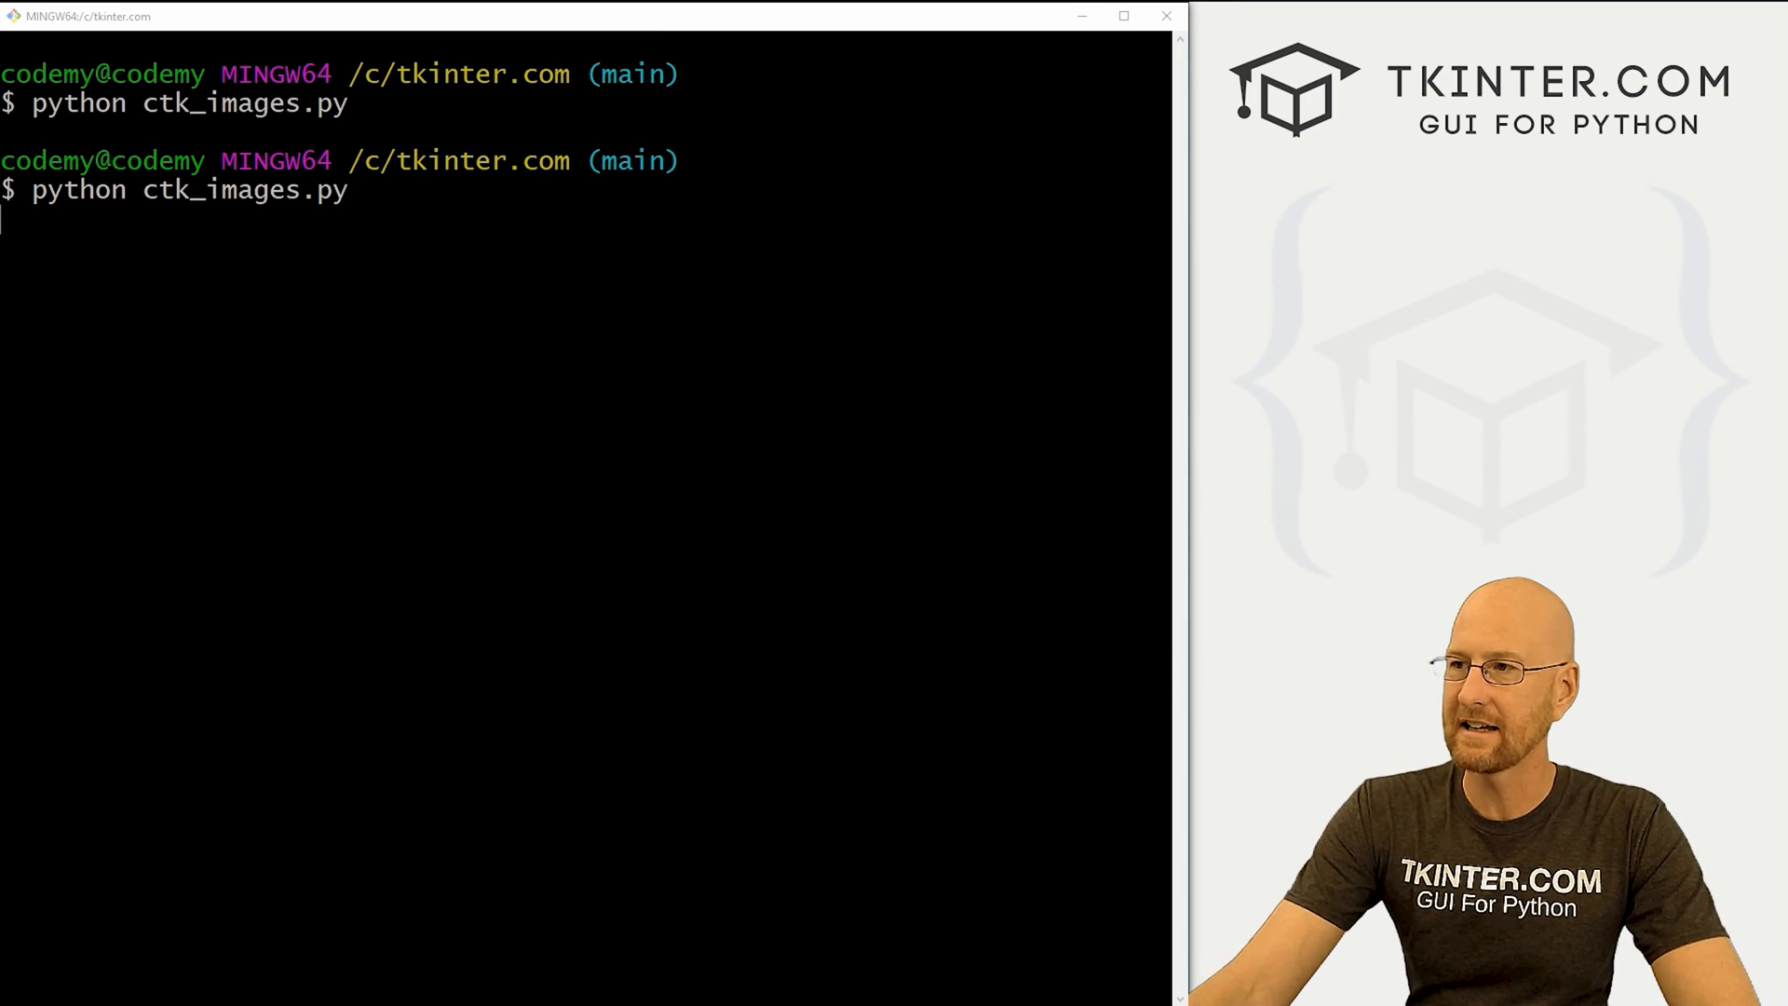
- Run ctk_images.py to view the 360x500 husky photo, move the window, then relaunch it
{"action": "key", "text": "Return"}
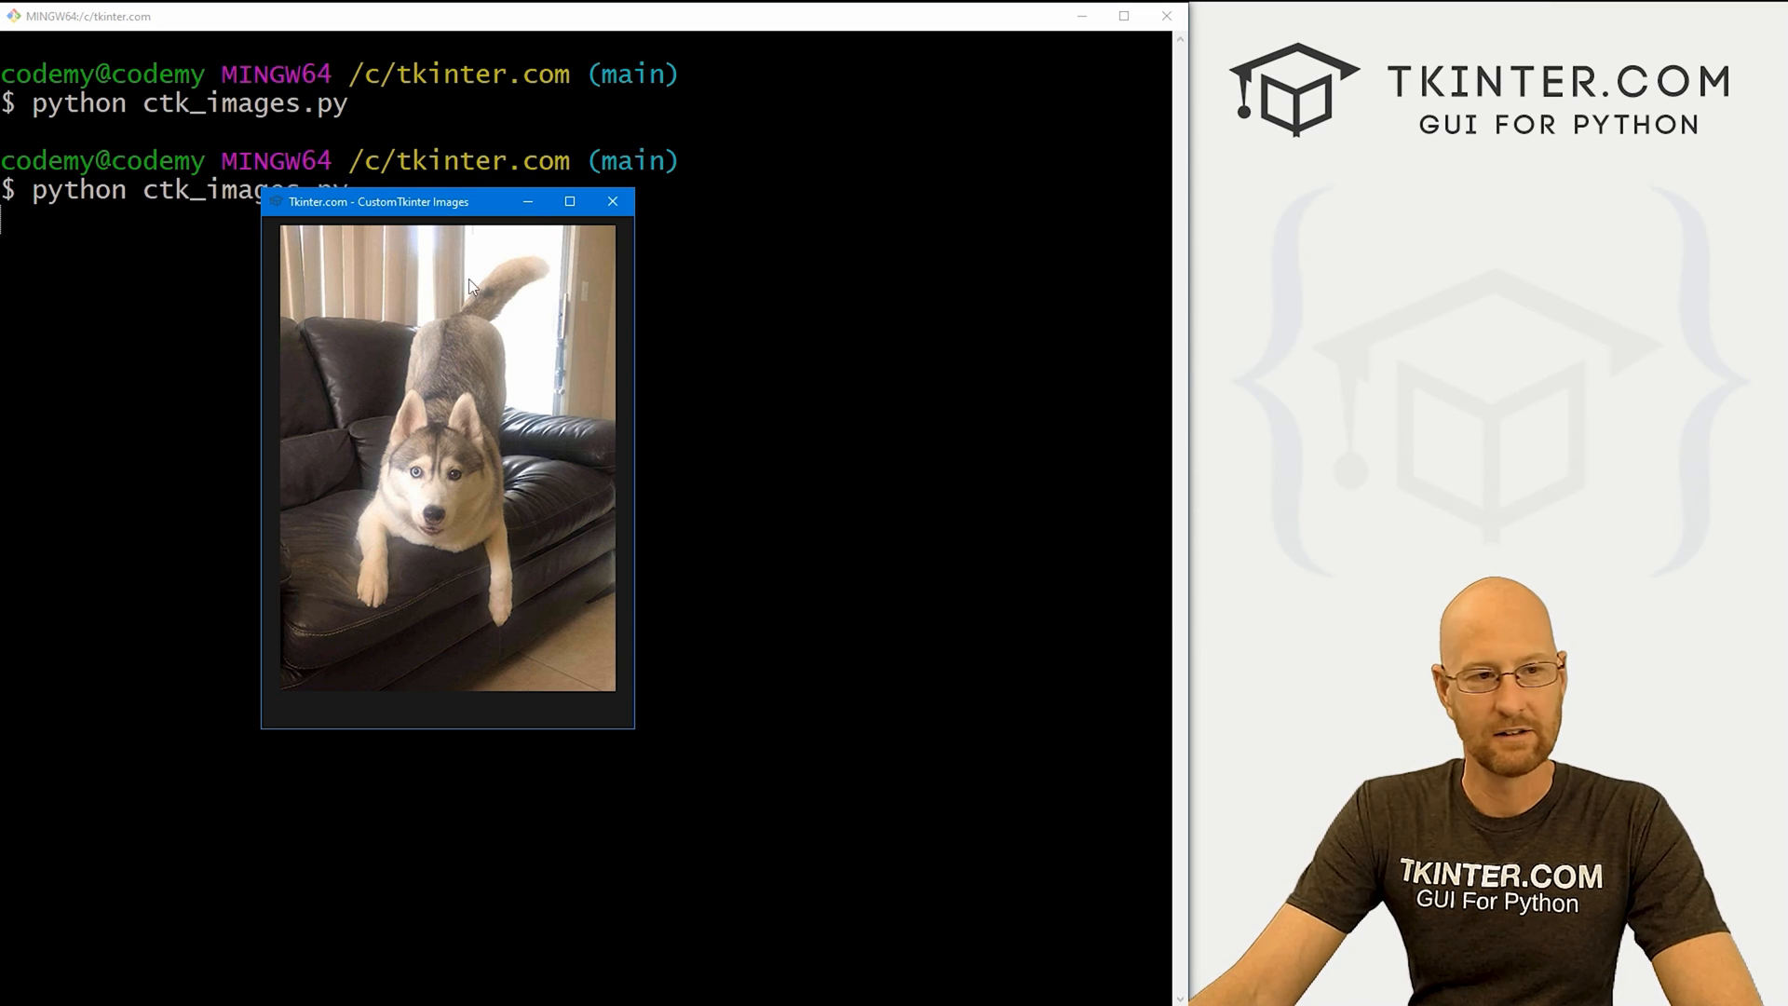
{"action": "left_click_drag", "start_coordinate": [379, 201], "coordinate": [561, 339]}
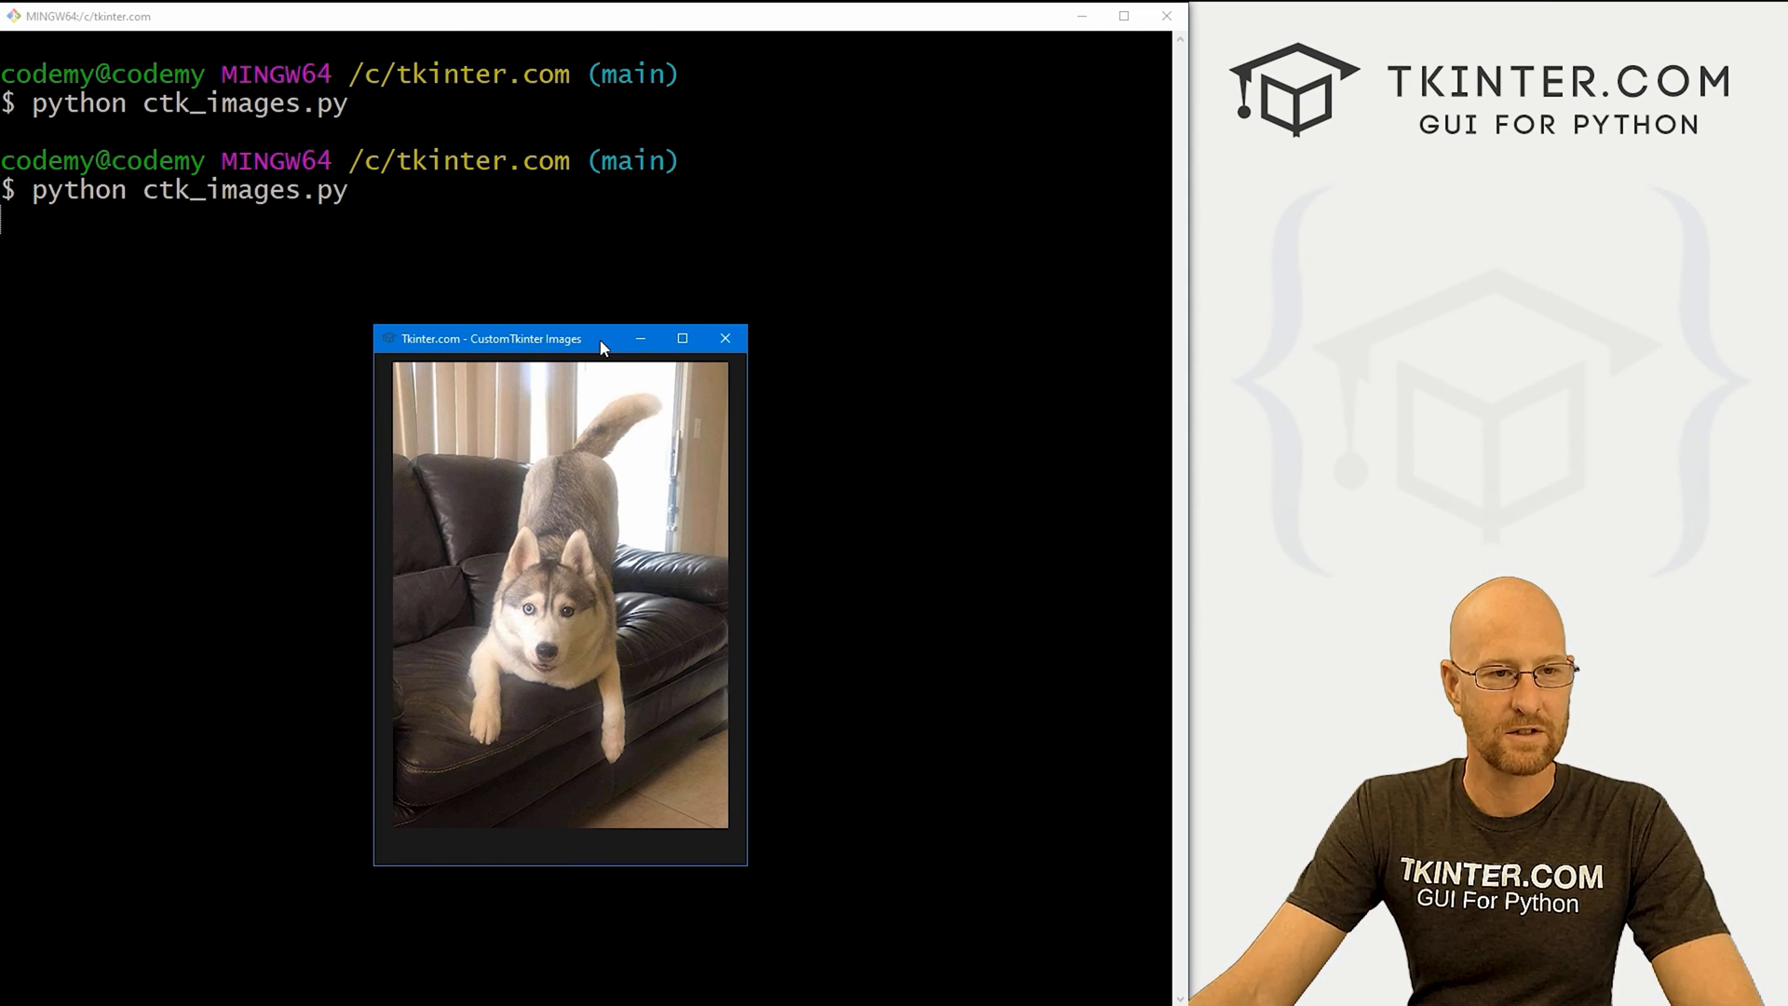
{"action": "left_click", "coordinate": [725, 337]}
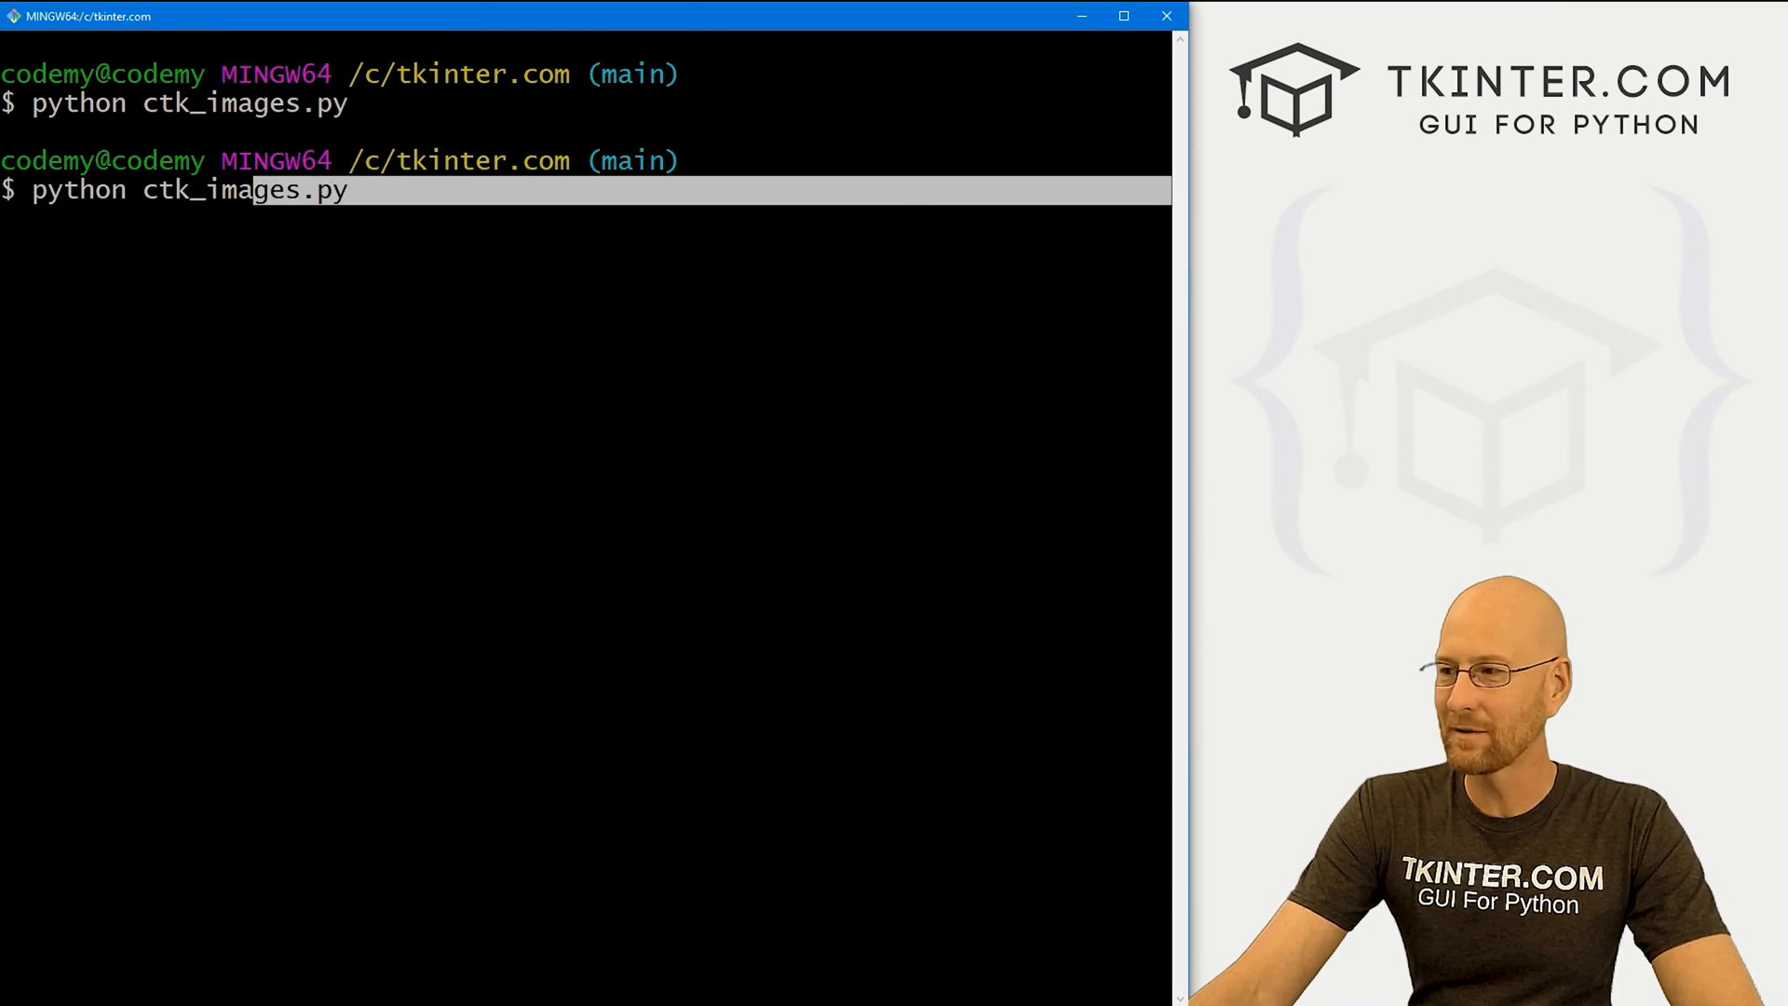
{"action": "key", "text": "Return"}
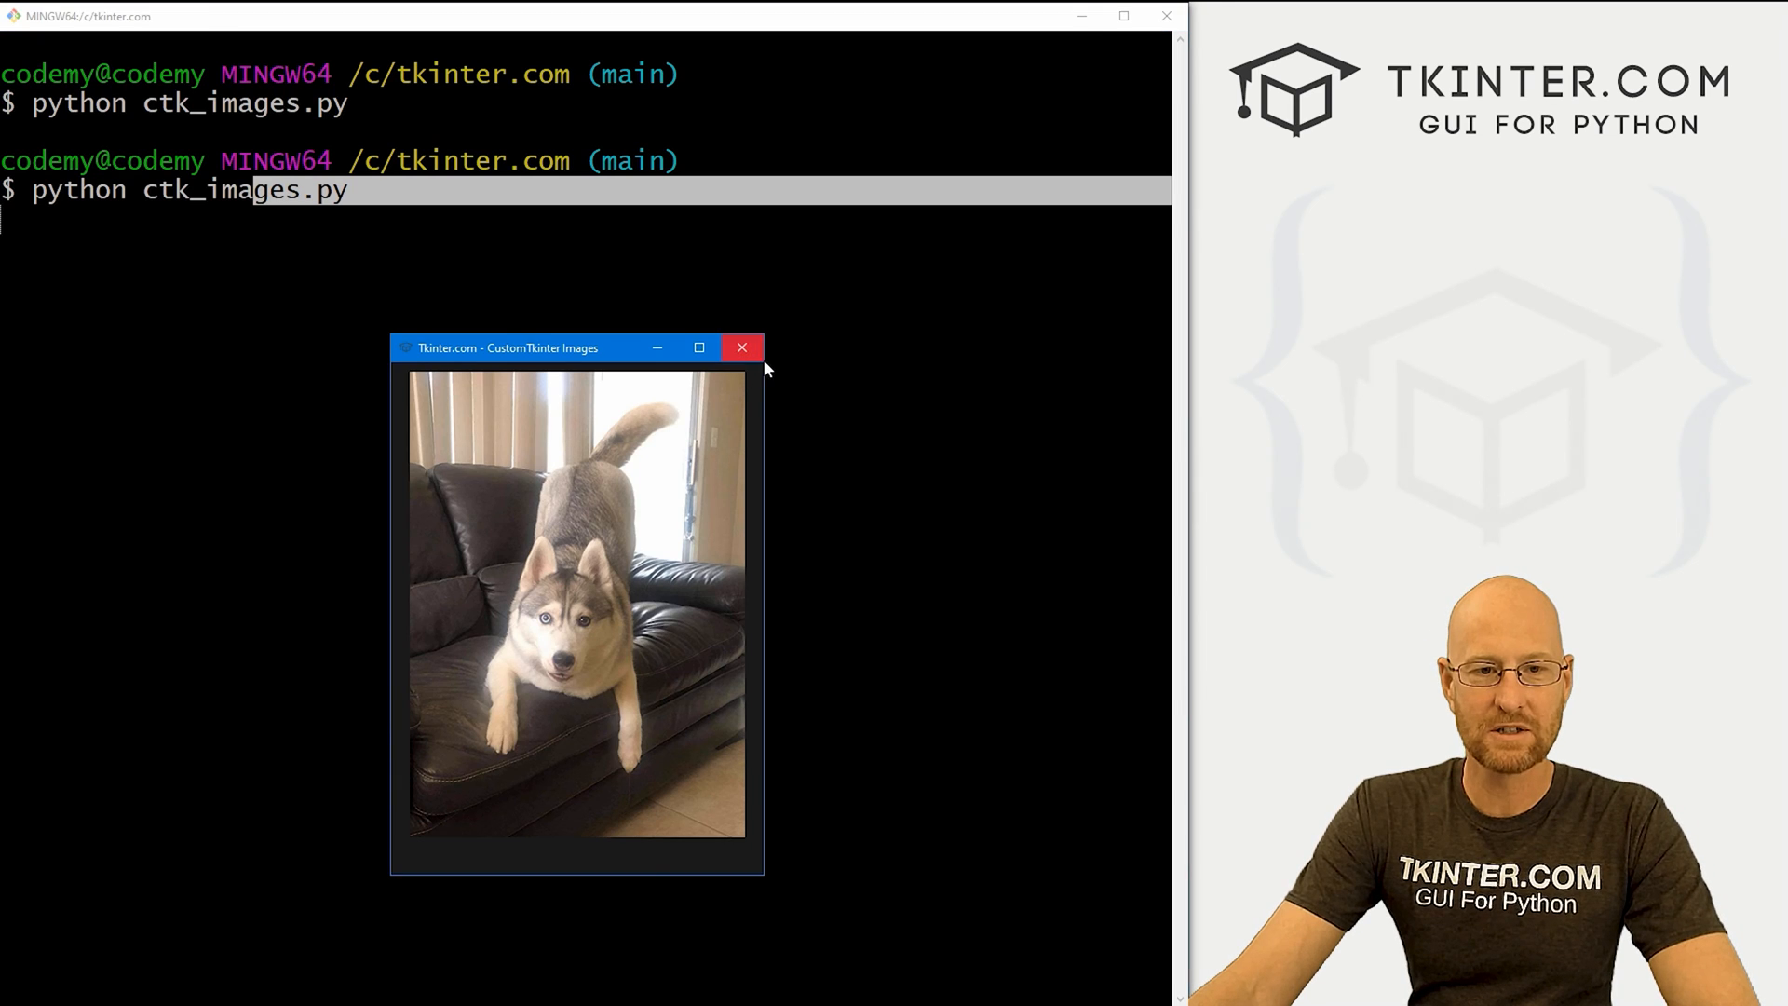
{"action": "mouse_move", "coordinate": [703, 452]}
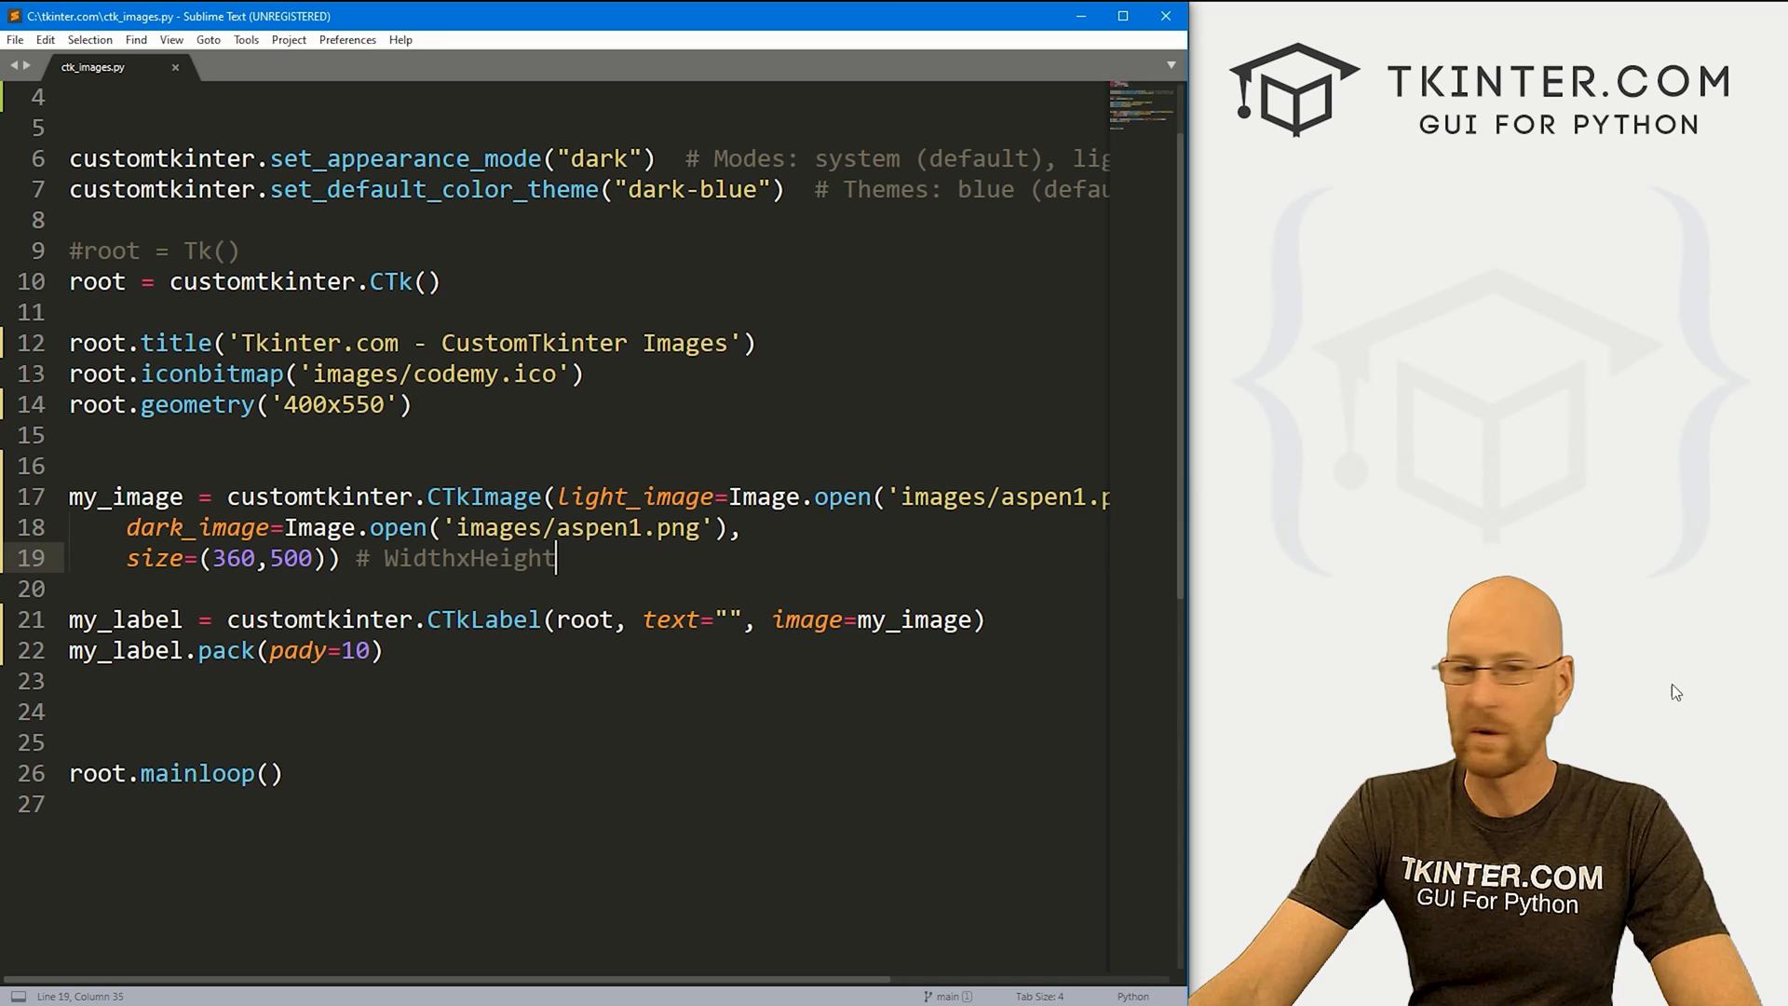
- Halve the CTkImage size to (180,250) by replacing 500 with 250 and 360 with 180
{"action": "double_click", "coordinate": [291, 557]}
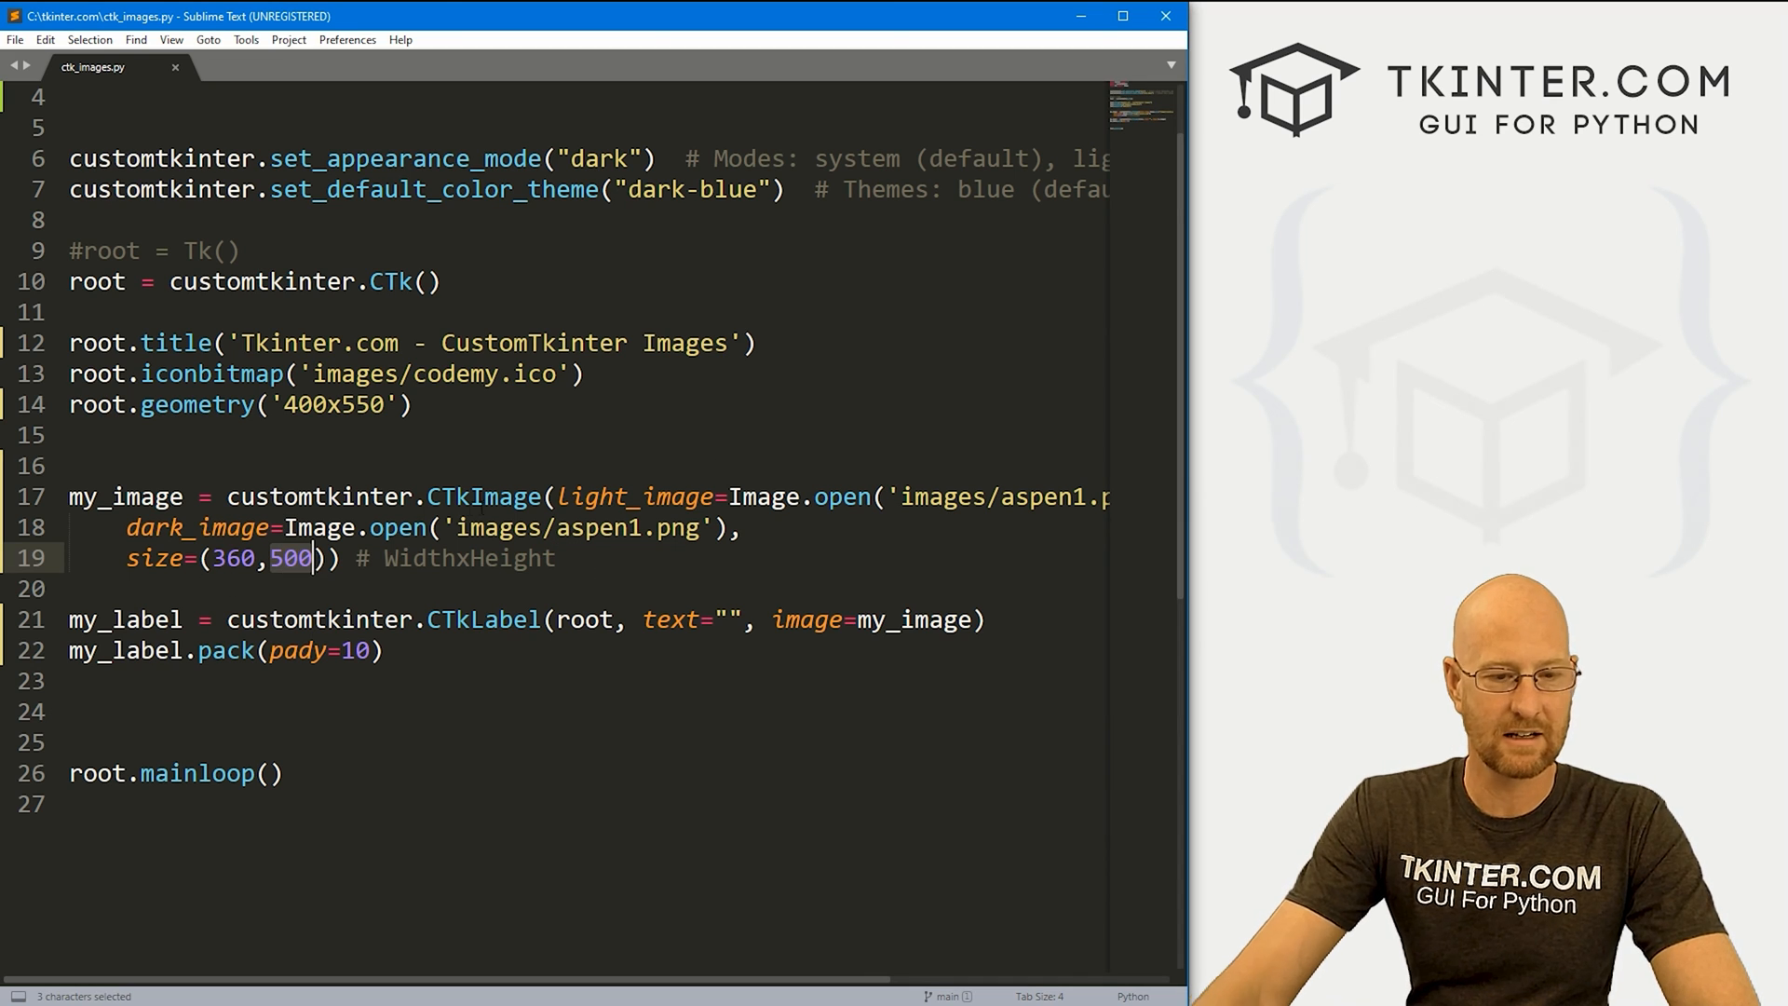
{"action": "type", "text": "250"}
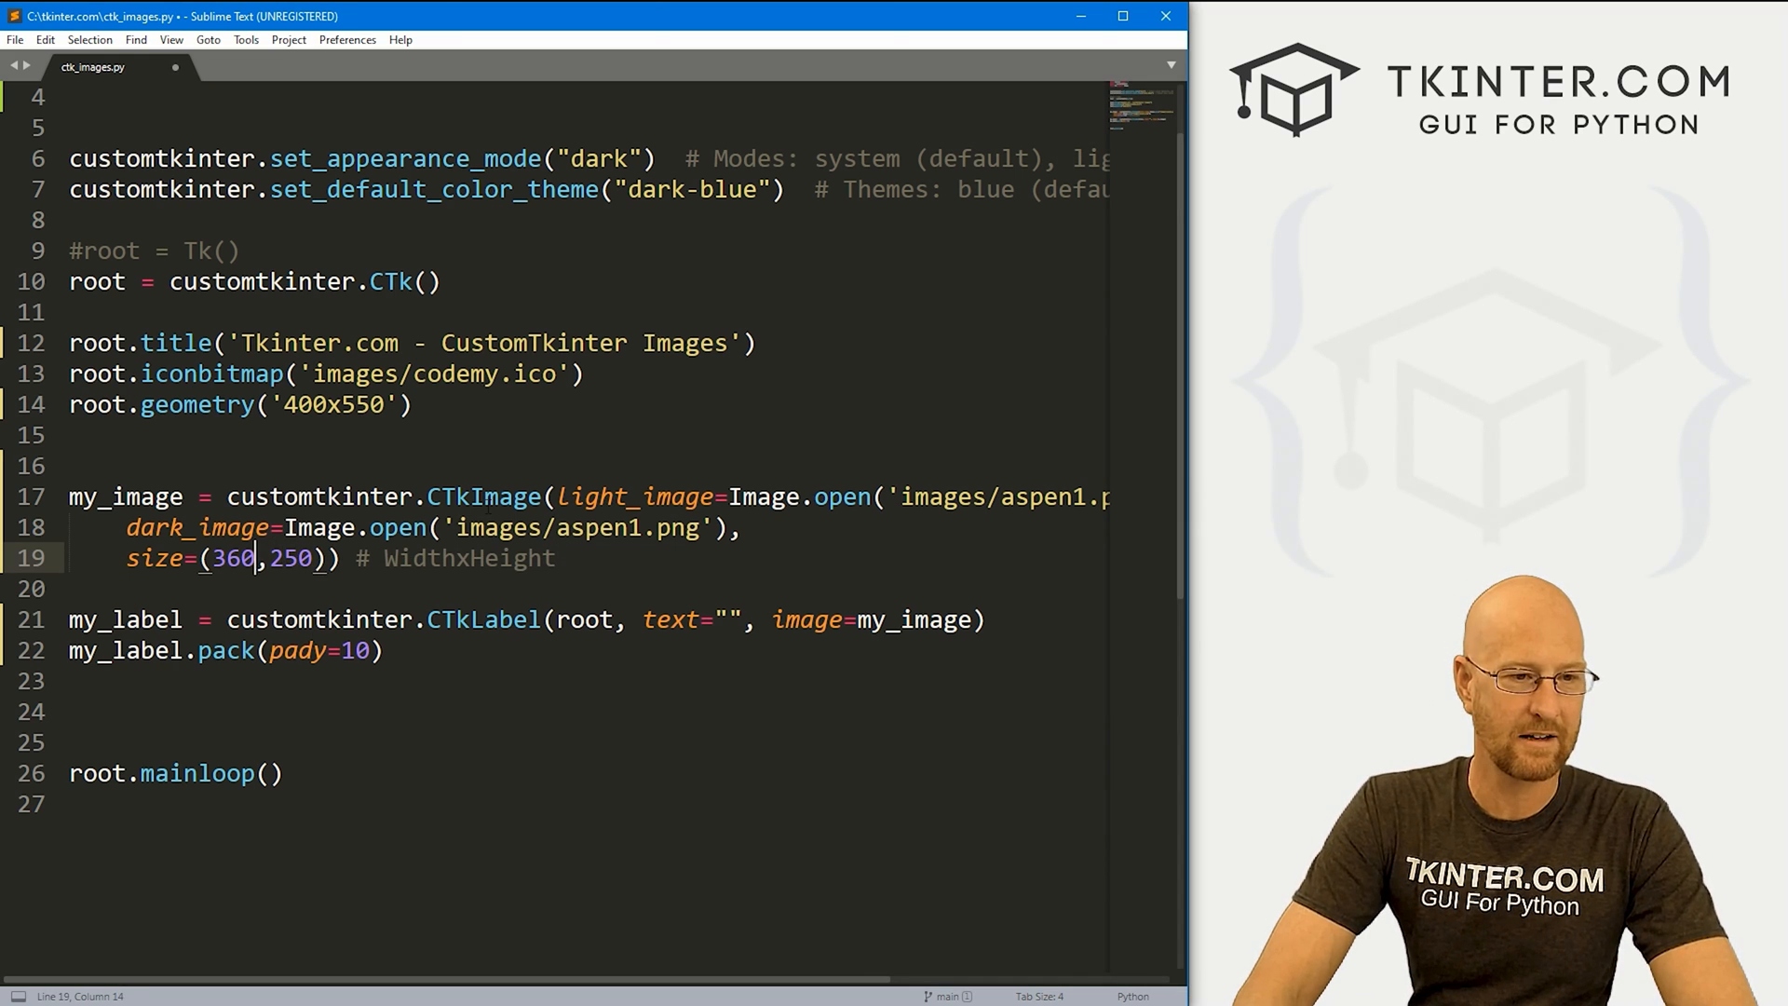
{"action": "double_click", "coordinate": [231, 557]}
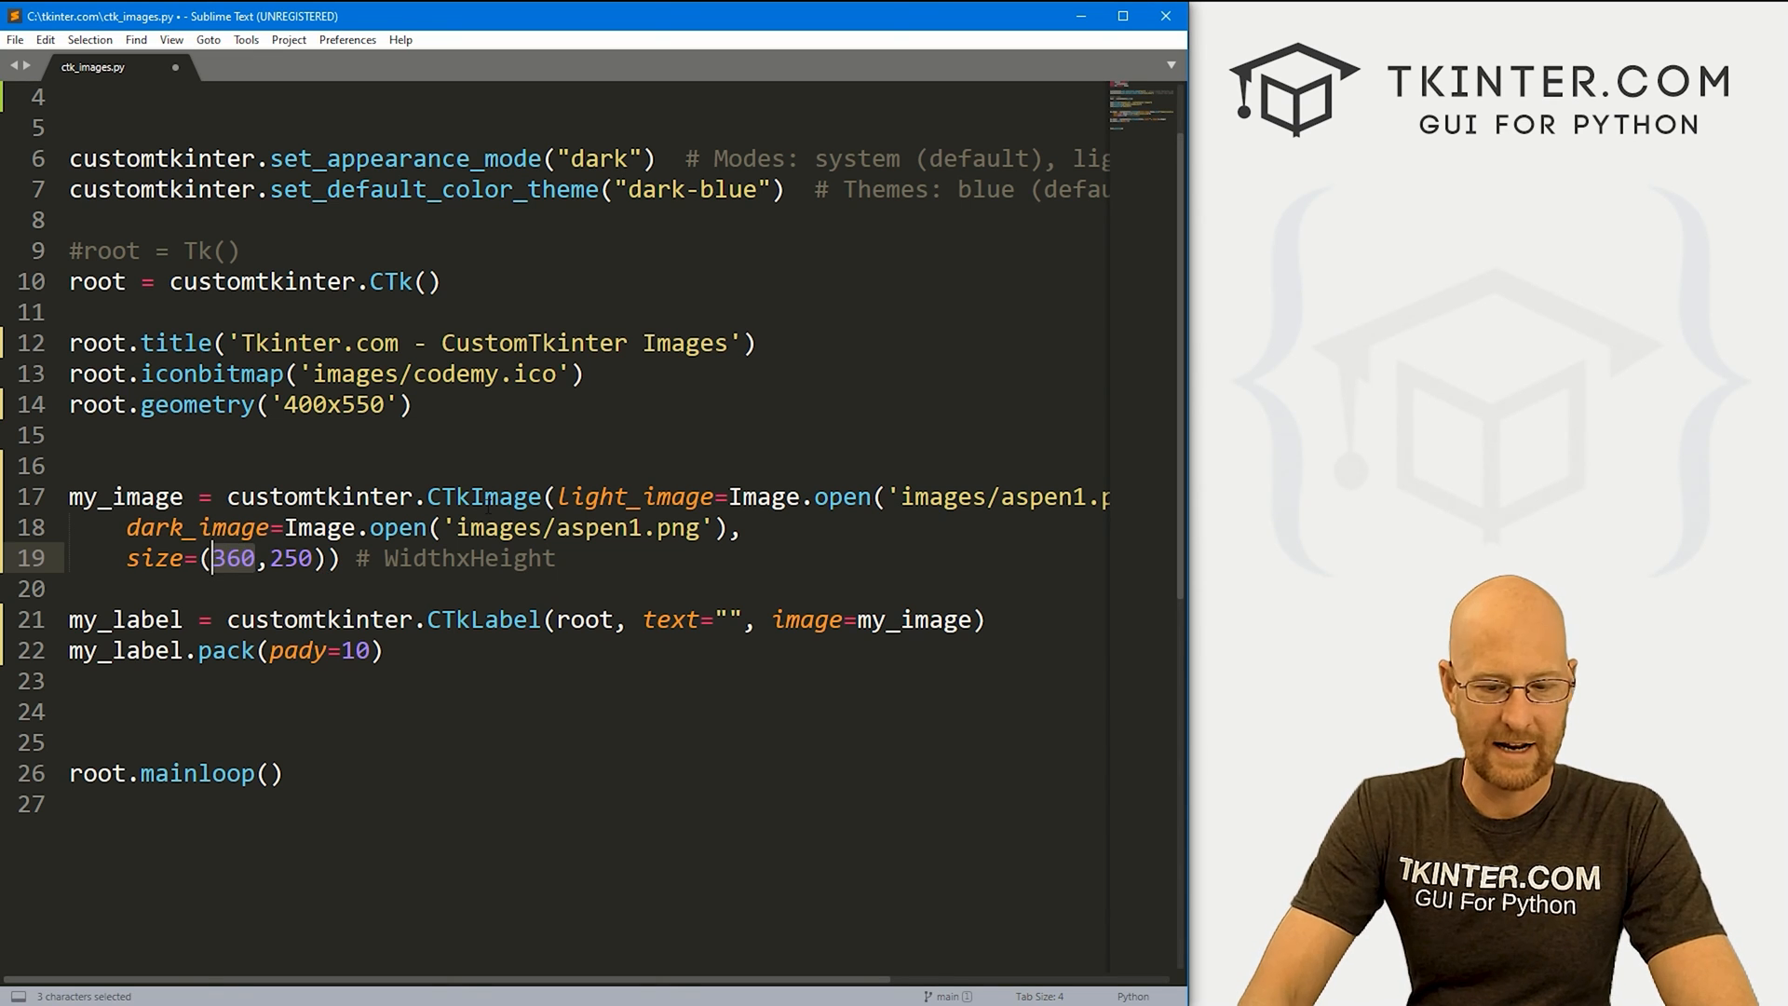
{"action": "type", "text": "180"}
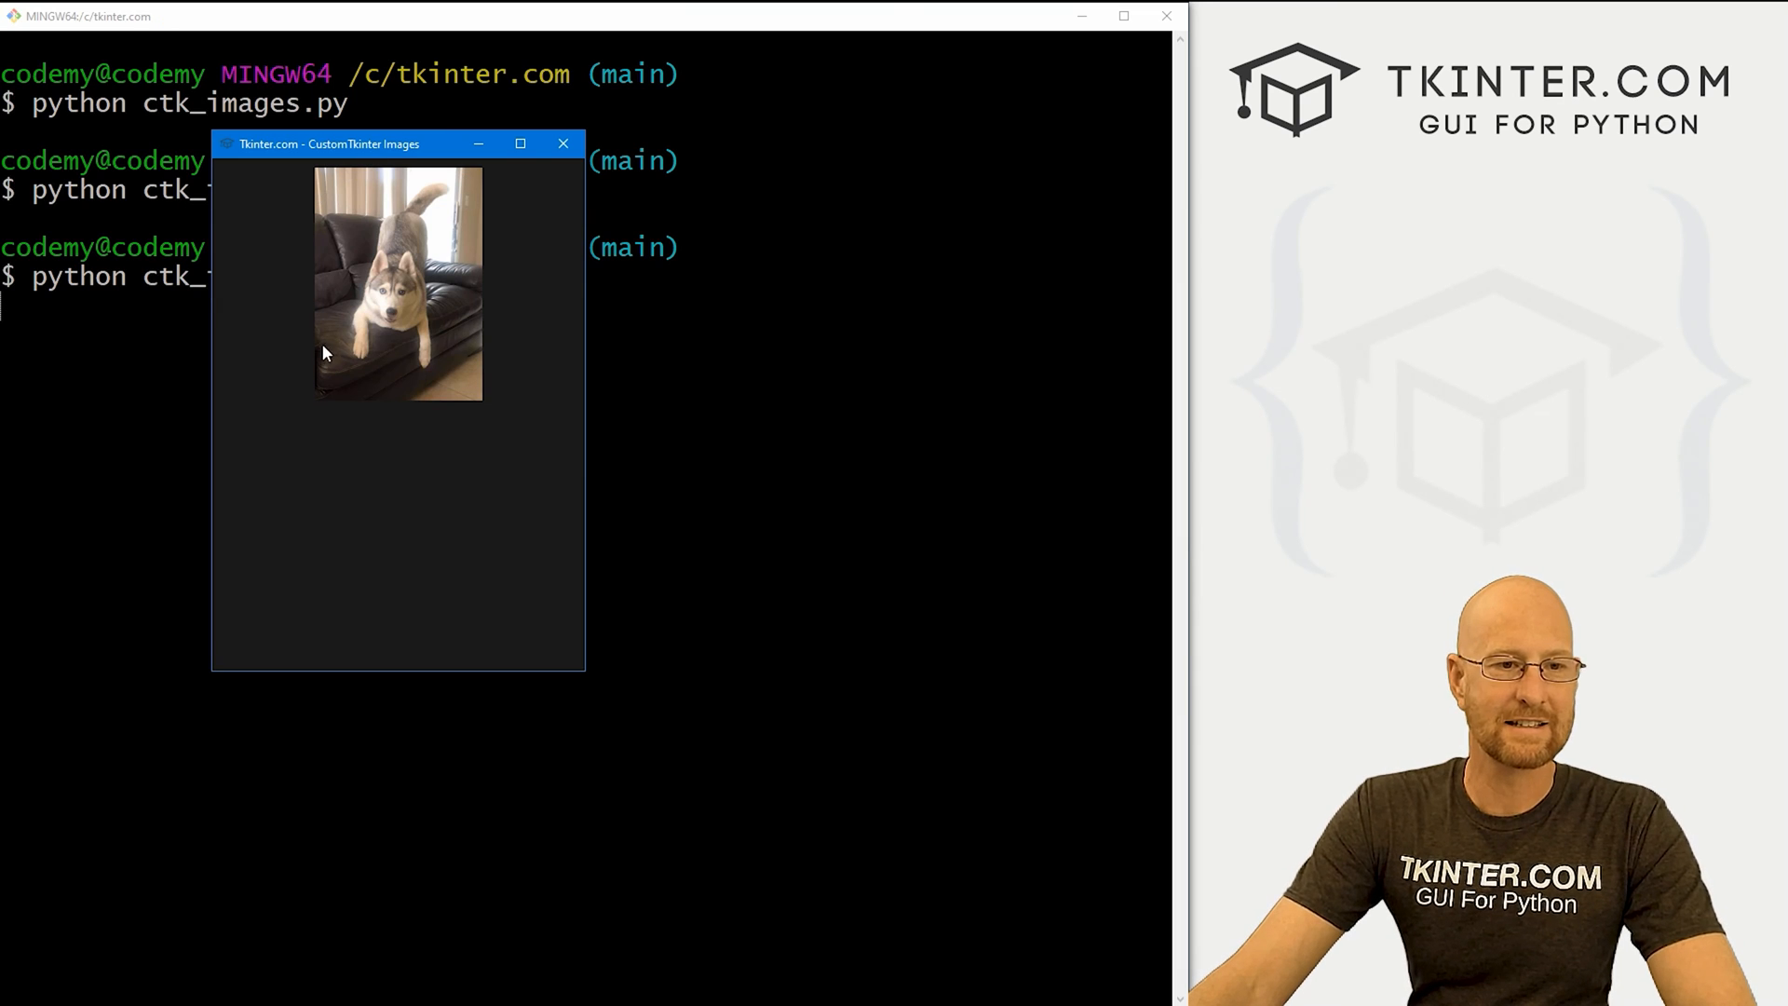
{"action": "mouse_move", "coordinate": [525, 388]}
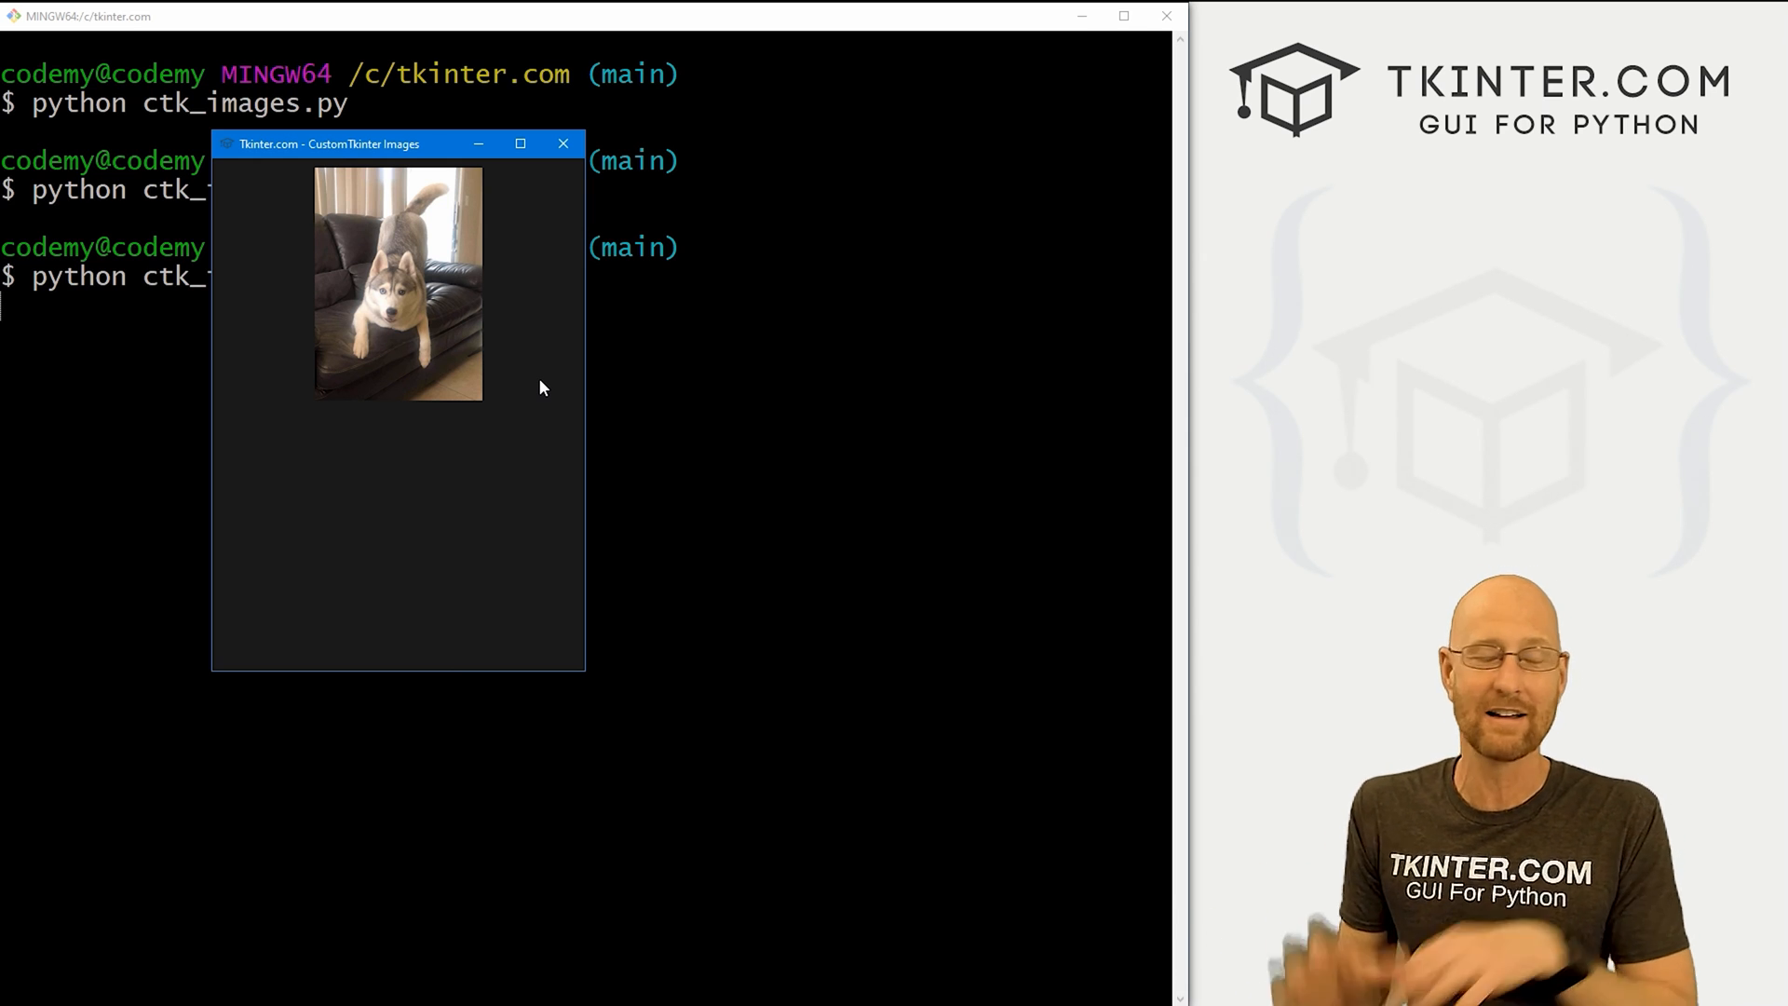
{"action": "mouse_move", "coordinate": [454, 354]}
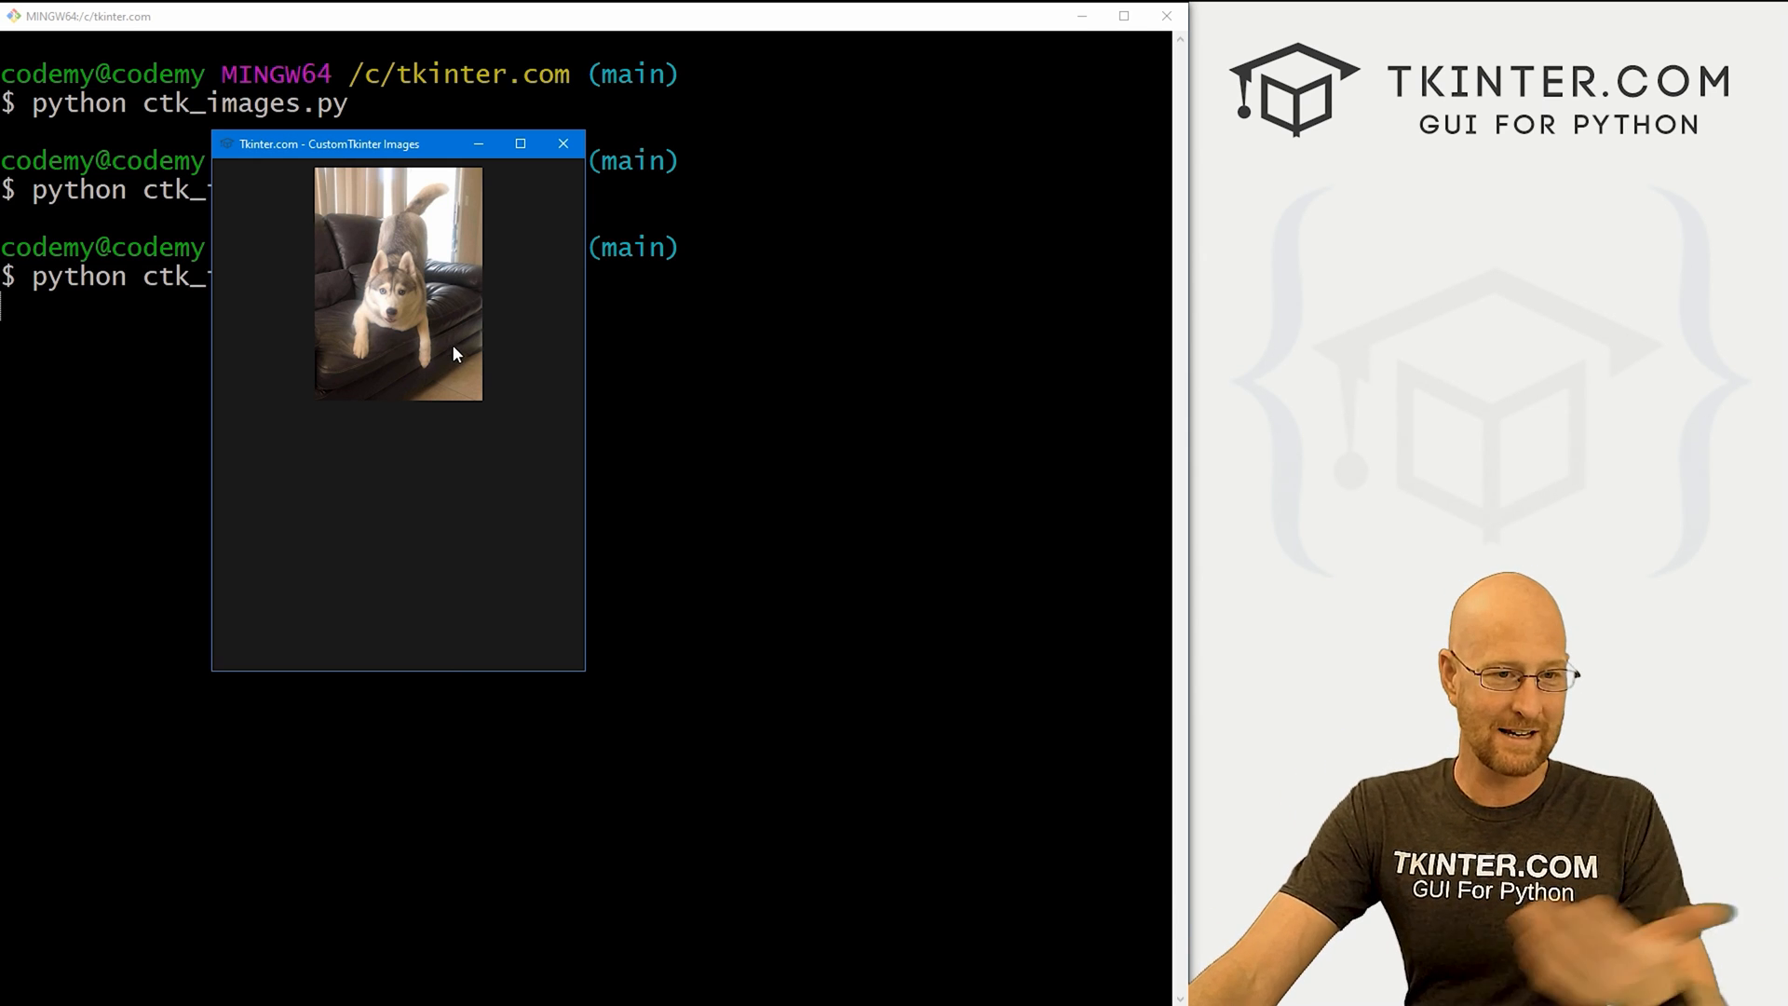
- Close the app window showing the smaller husky photo
{"action": "left_click", "coordinate": [562, 143]}
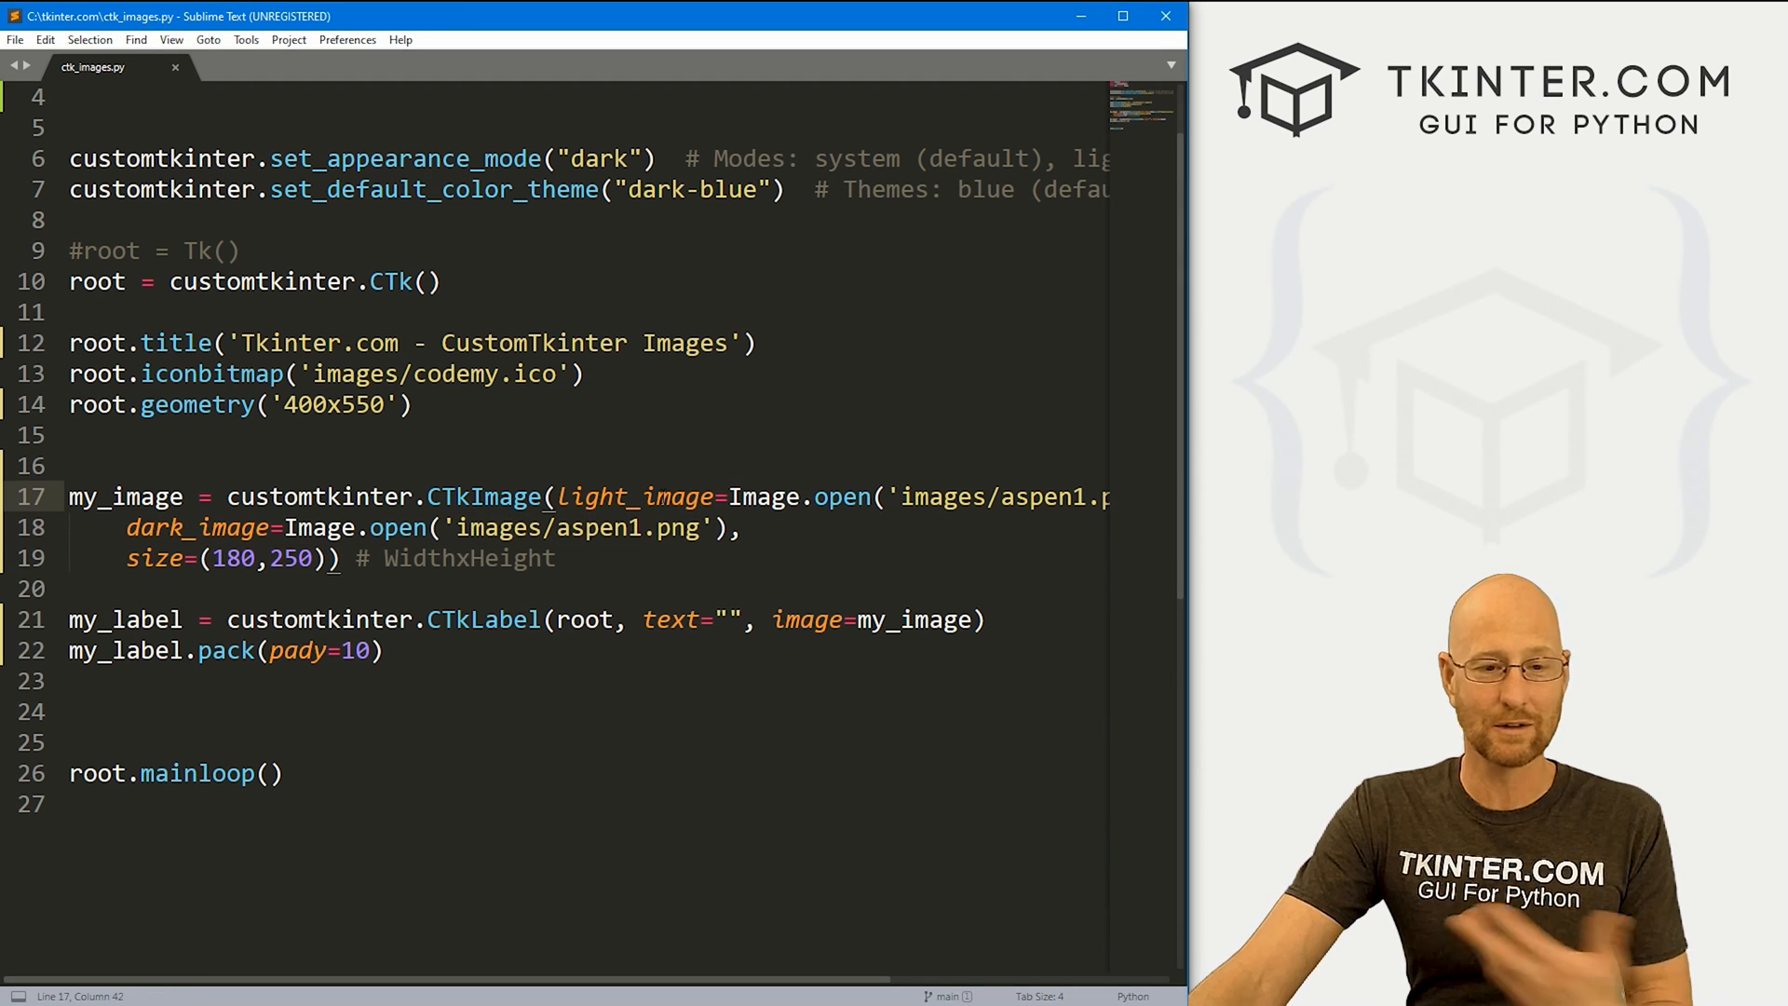
- Change set_appearance_mode from "dark" to "light" and rerun the script in Git Bash
{"action": "double_click", "coordinate": [602, 158]}
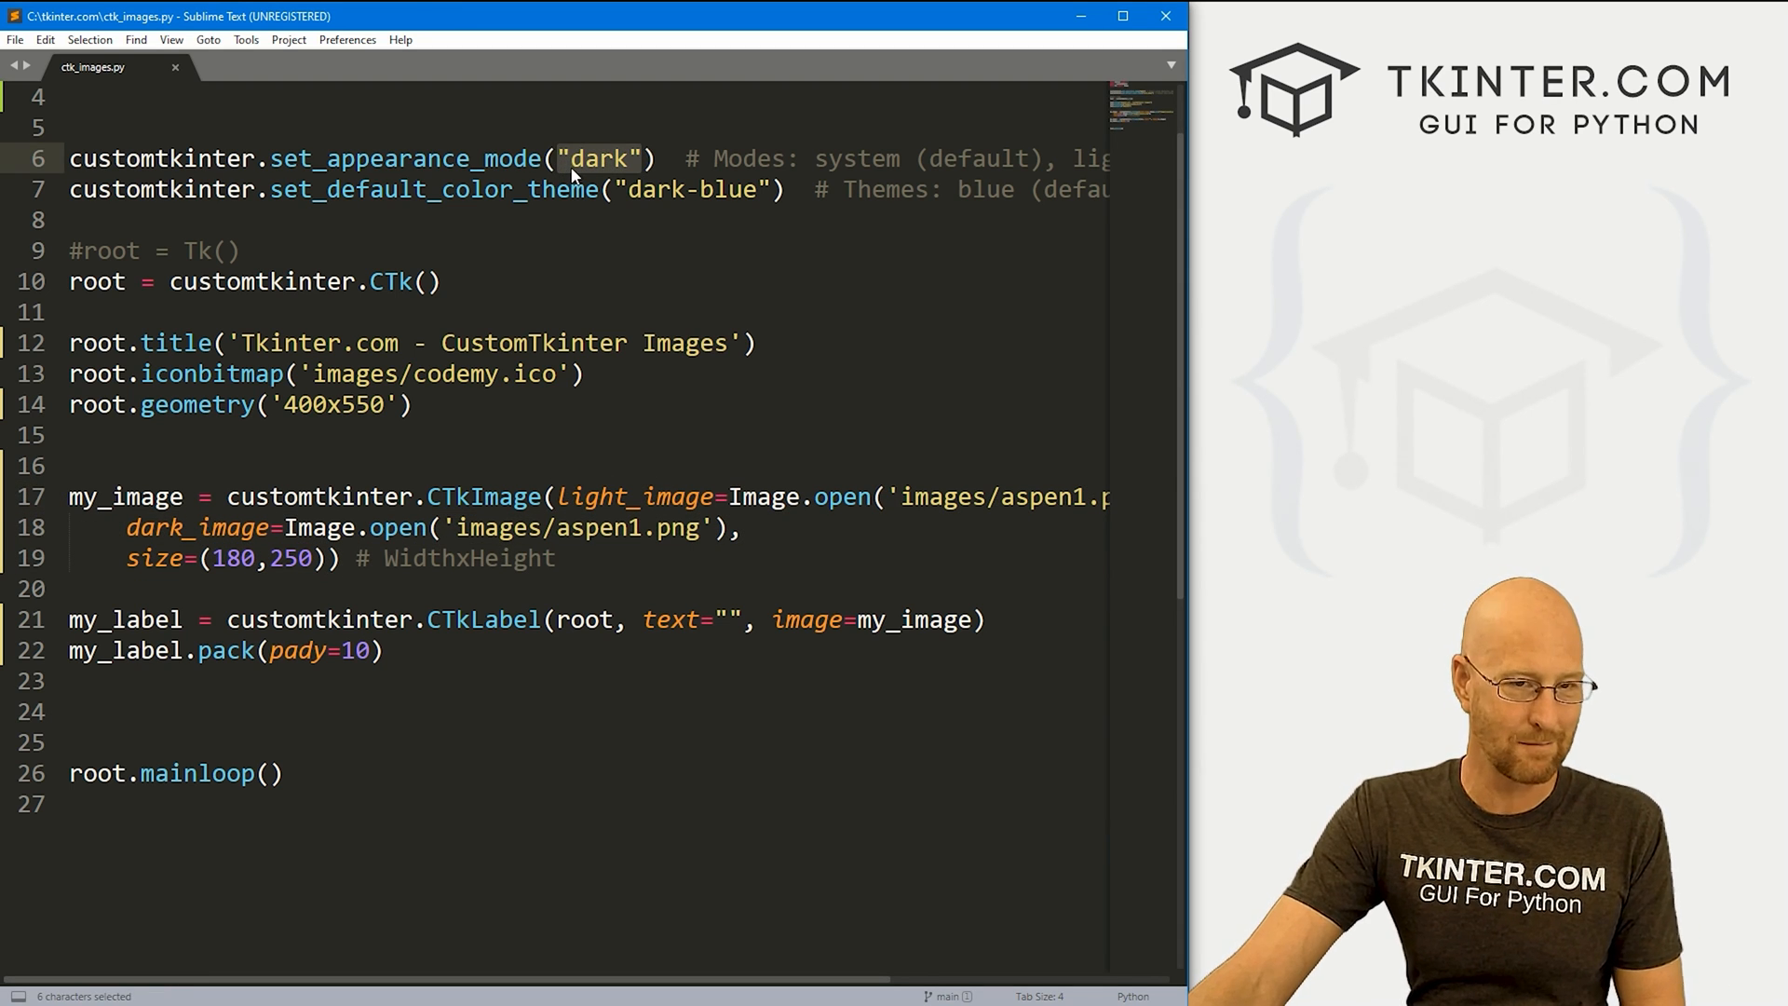
{"action": "double_click", "coordinate": [594, 159]}
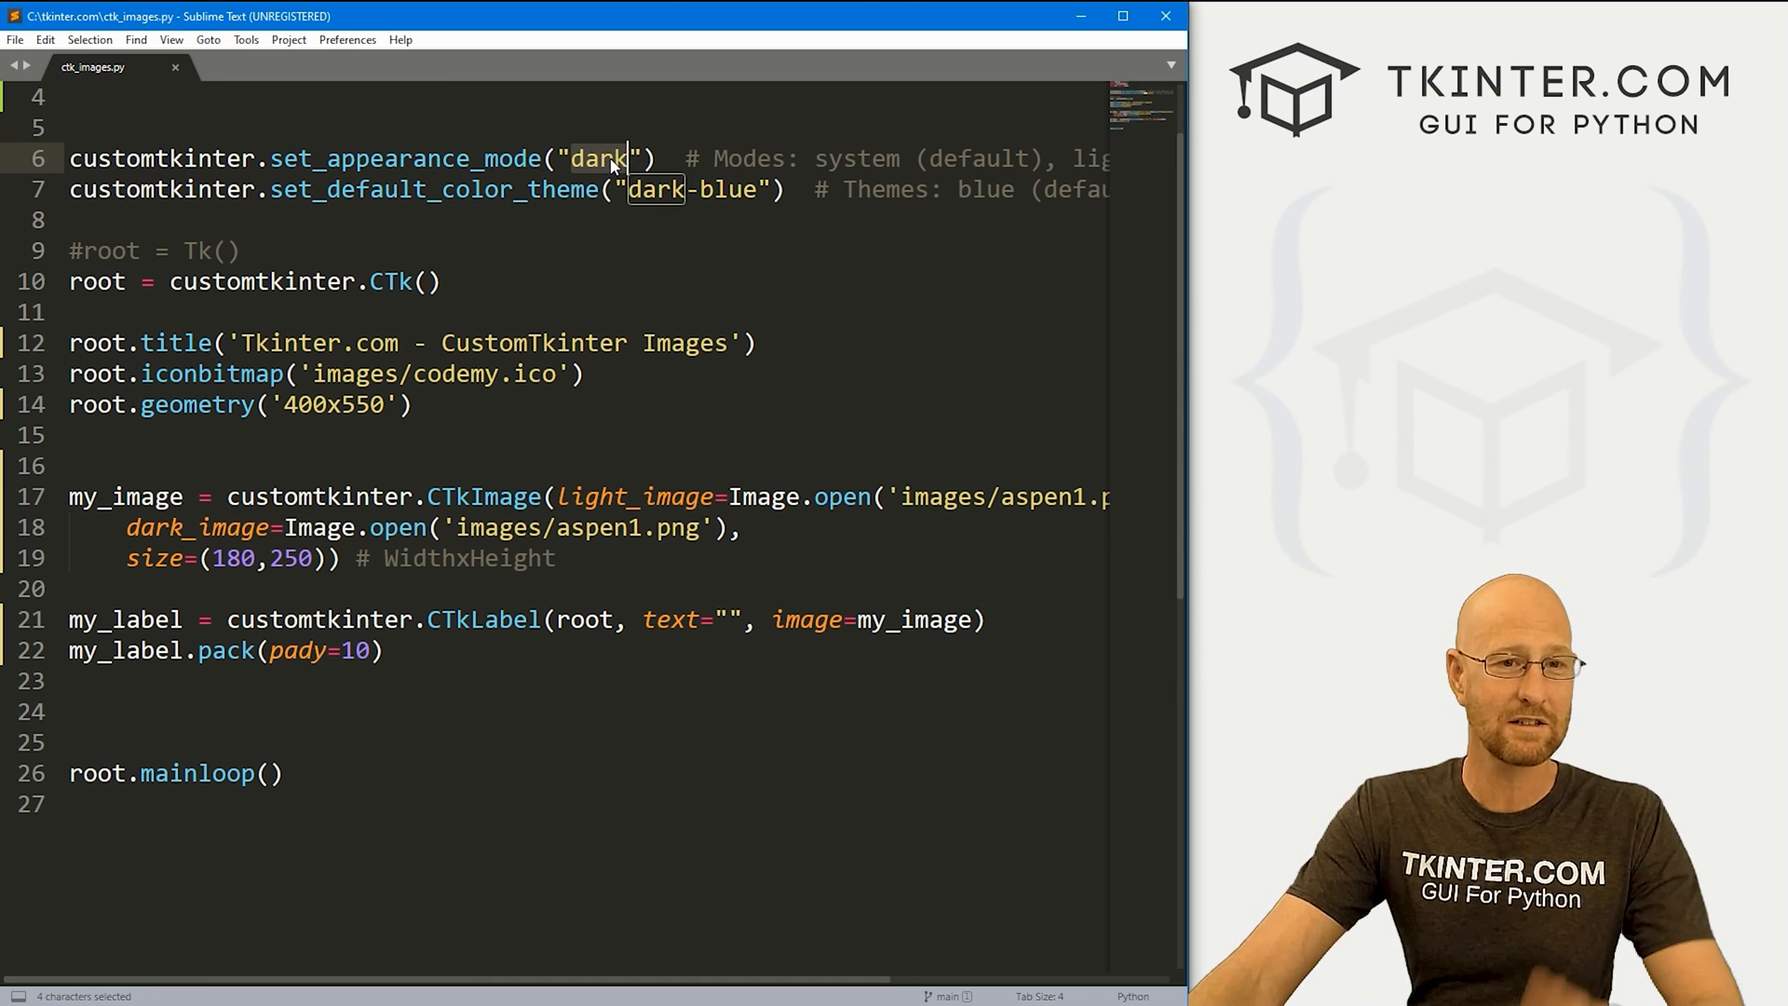
{"action": "type", "text": "light"}
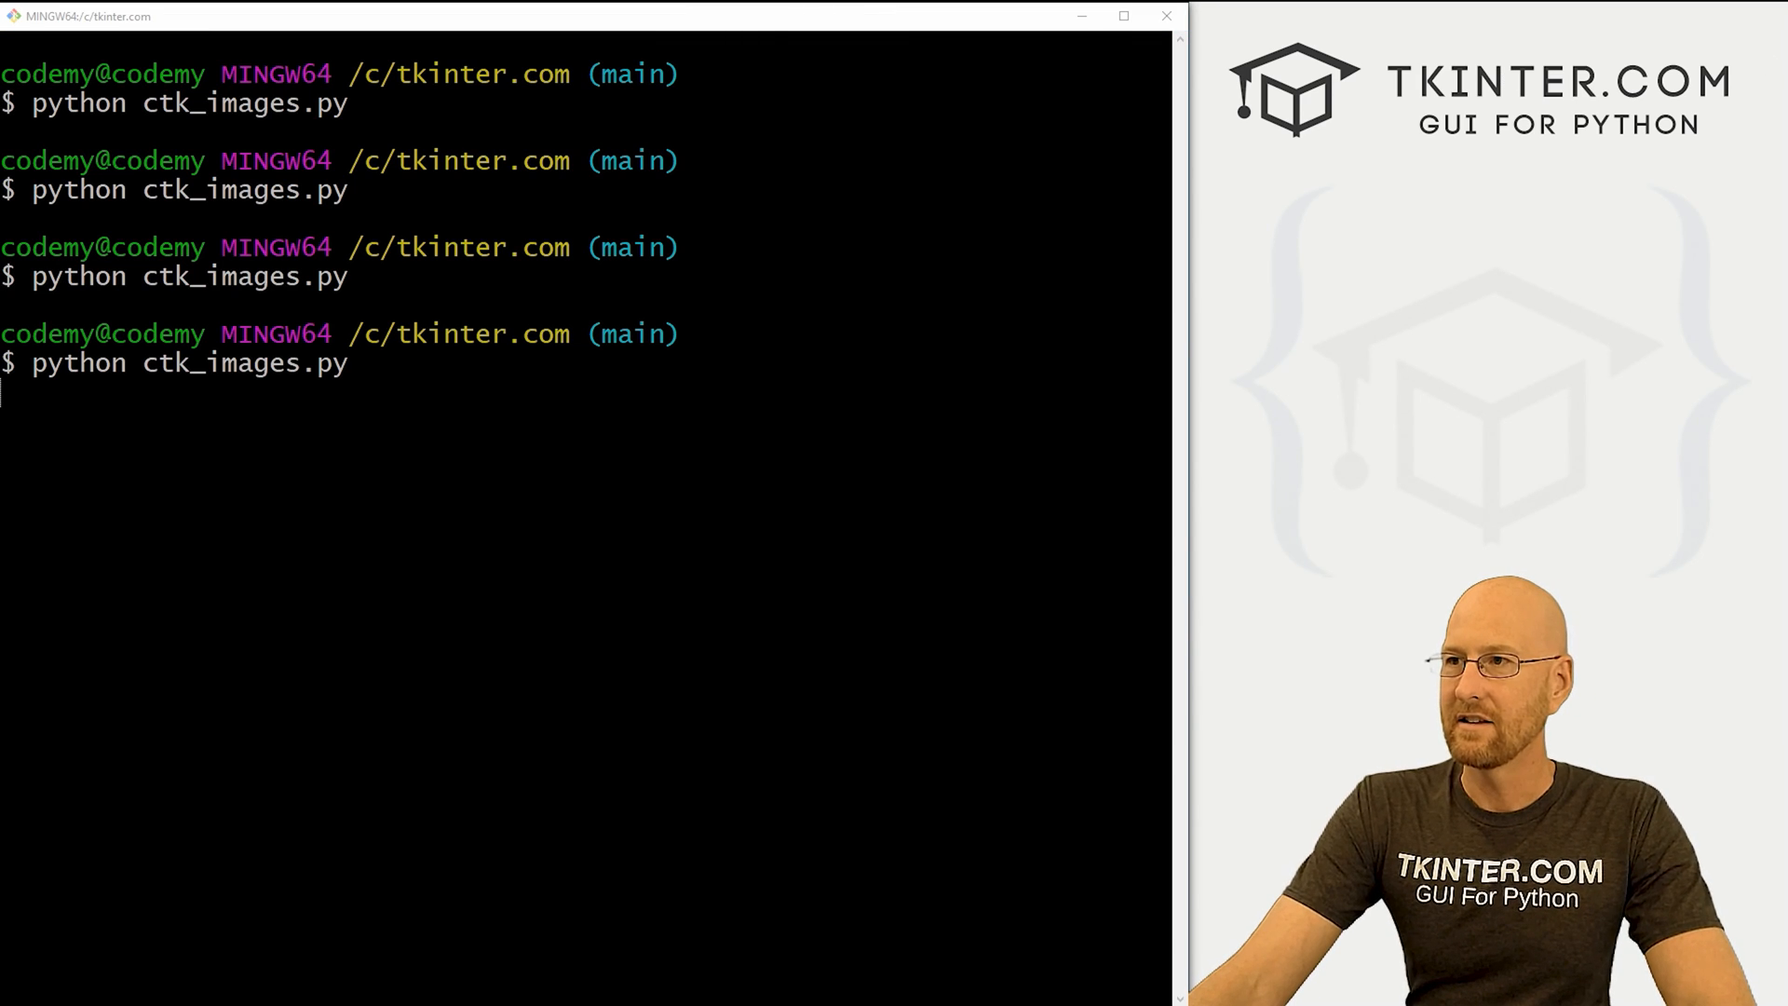
{"action": "key", "text": "Return"}
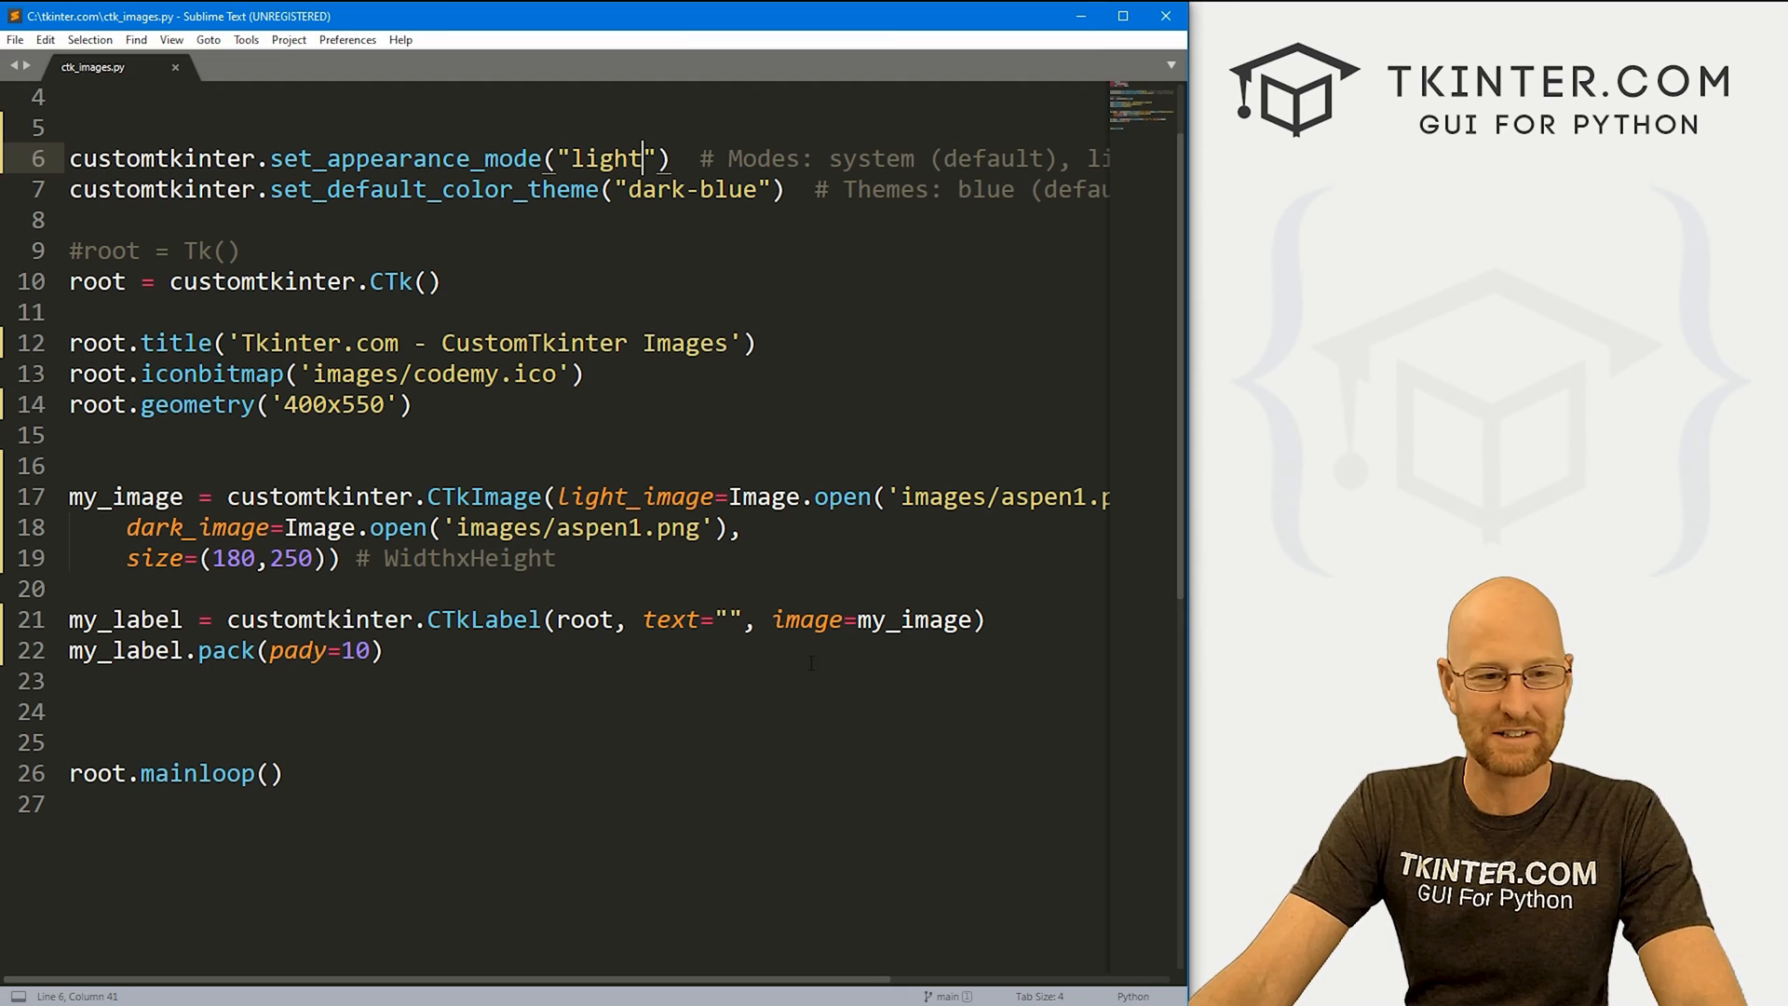
- Restore set_appearance_mode to "dark" on line 6 and deselect in the CTkImage line
{"action": "type", "text": "dark"}
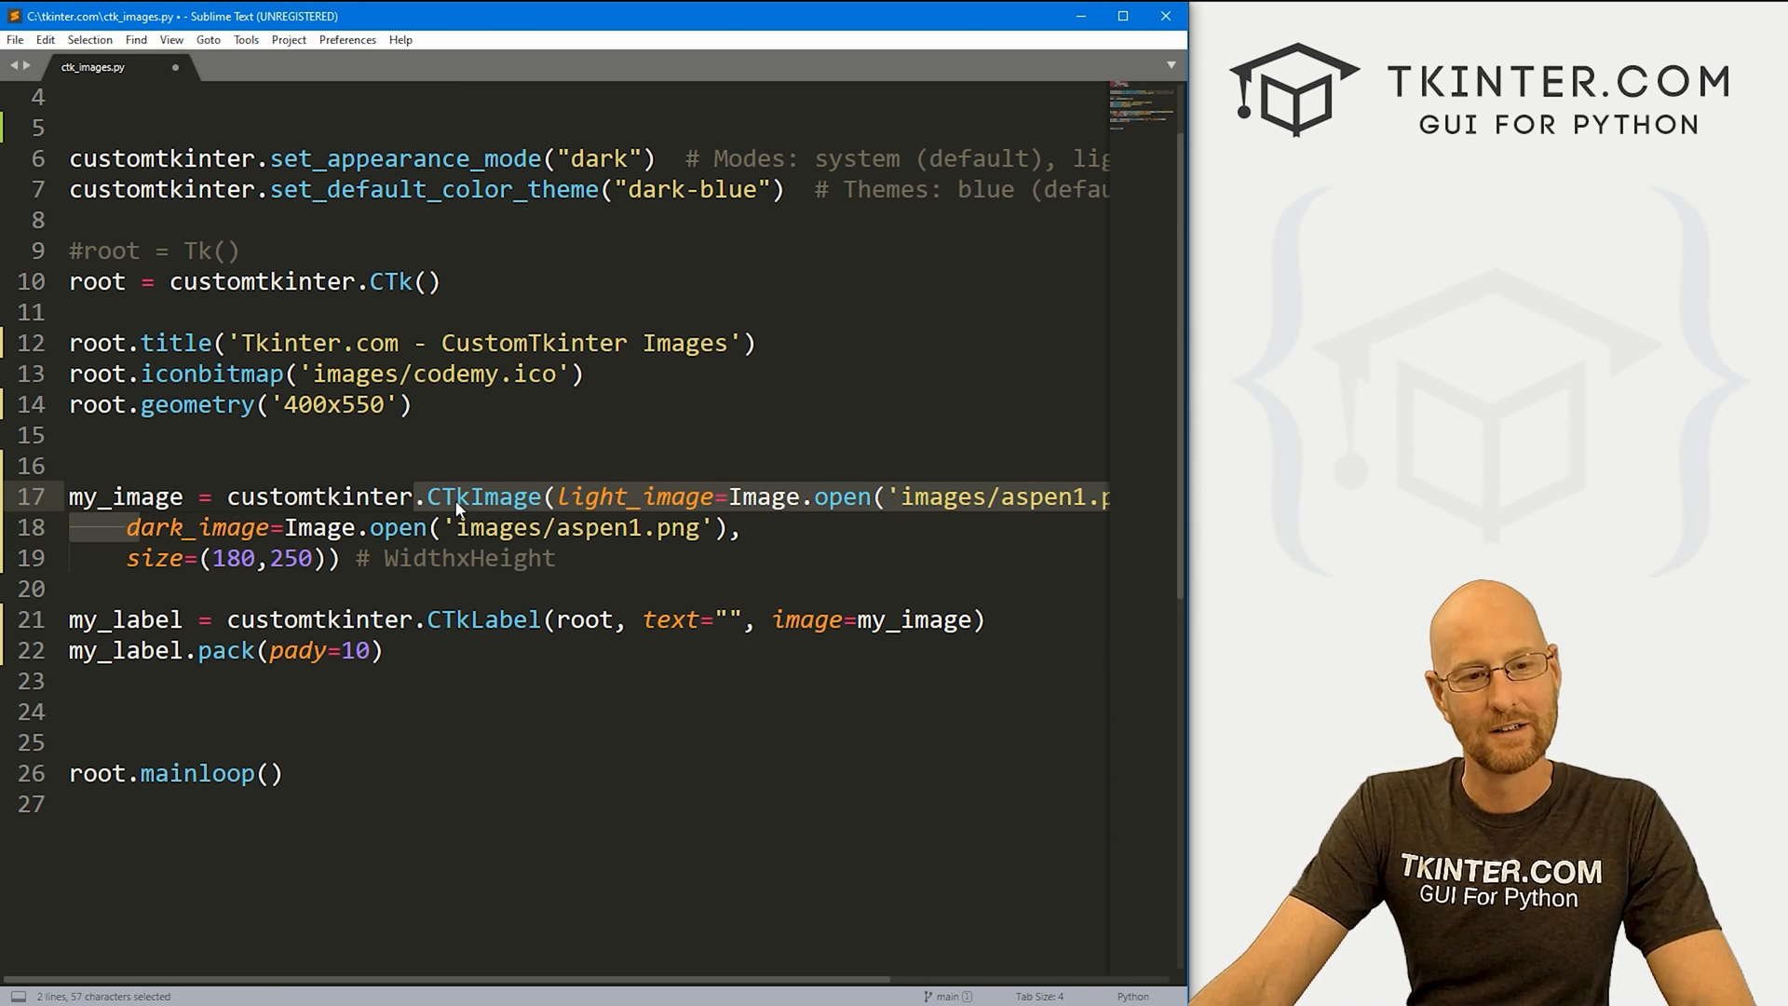
{"action": "left_click", "coordinate": [564, 495]}
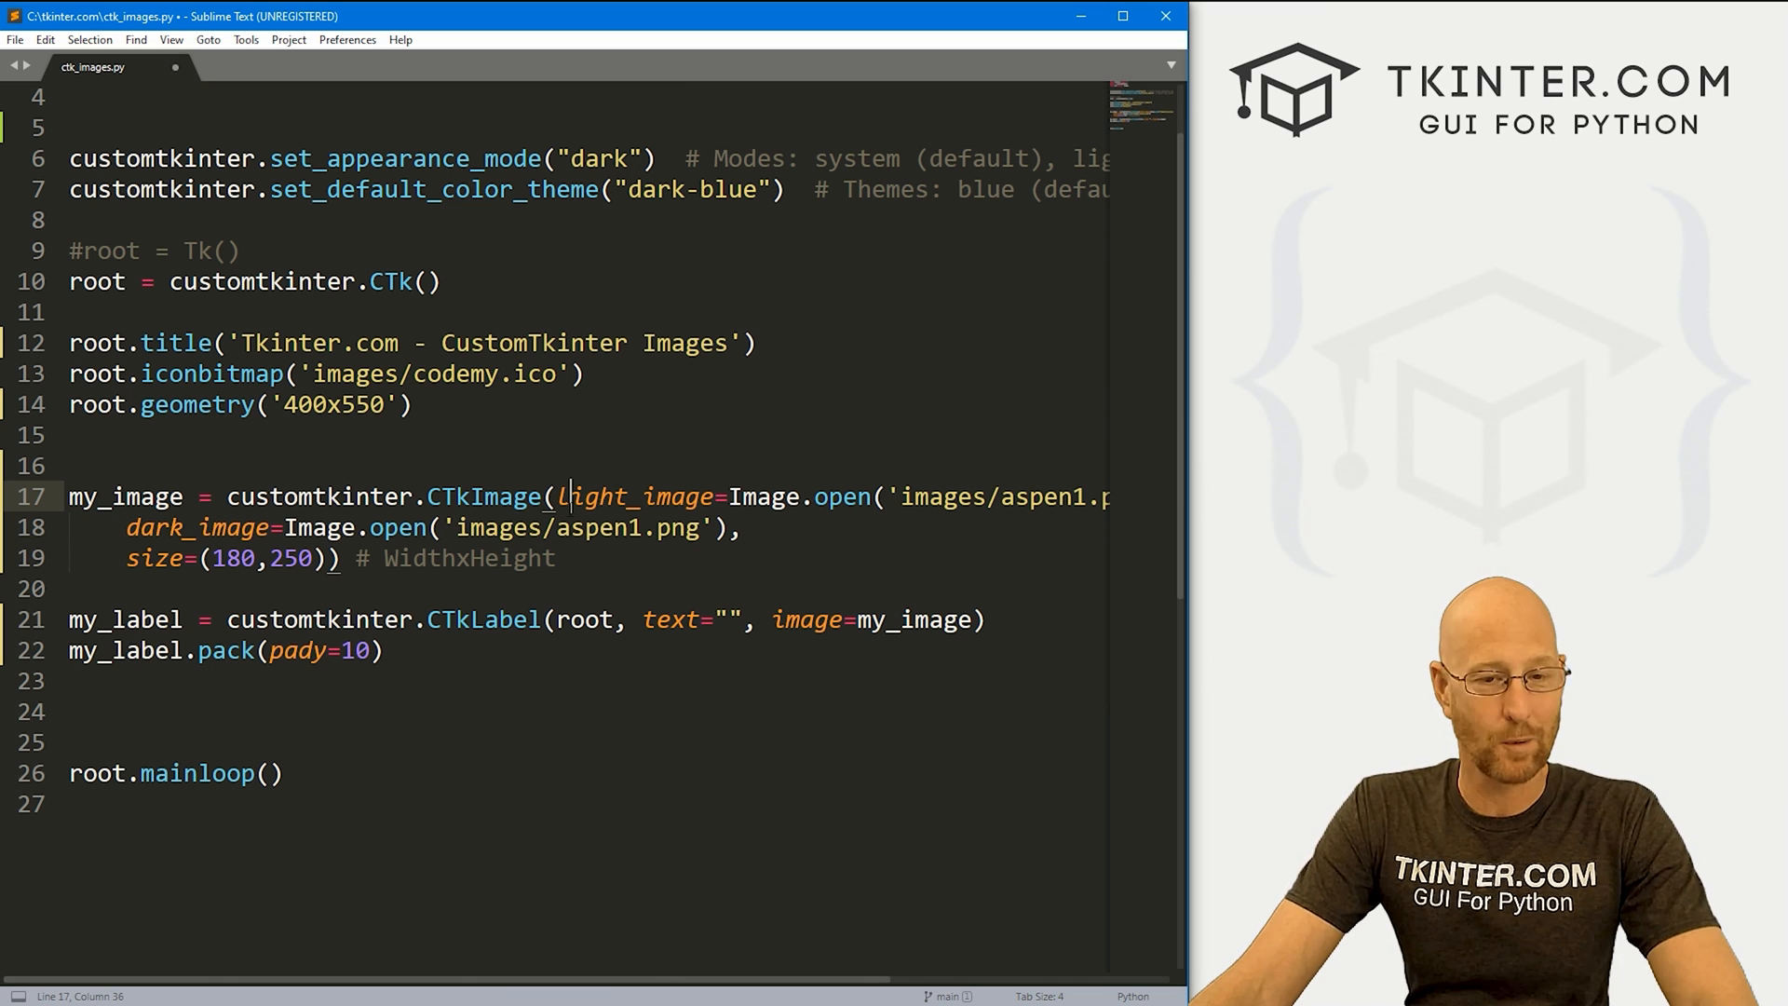